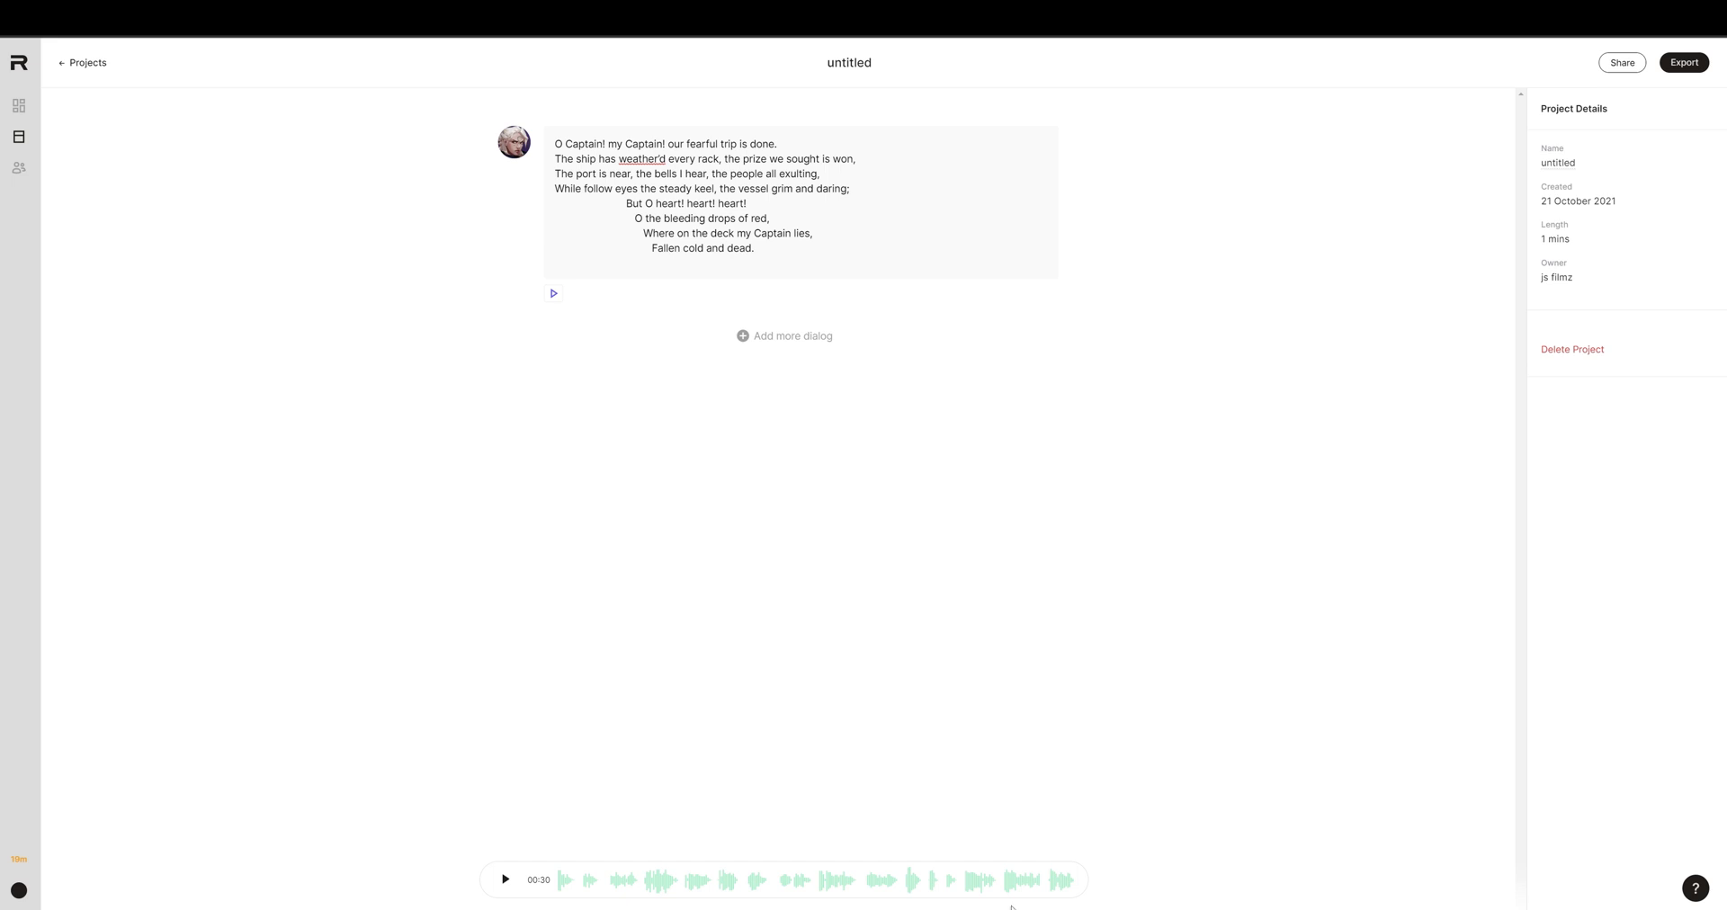
pyautogui.moveTo(1215, 887)
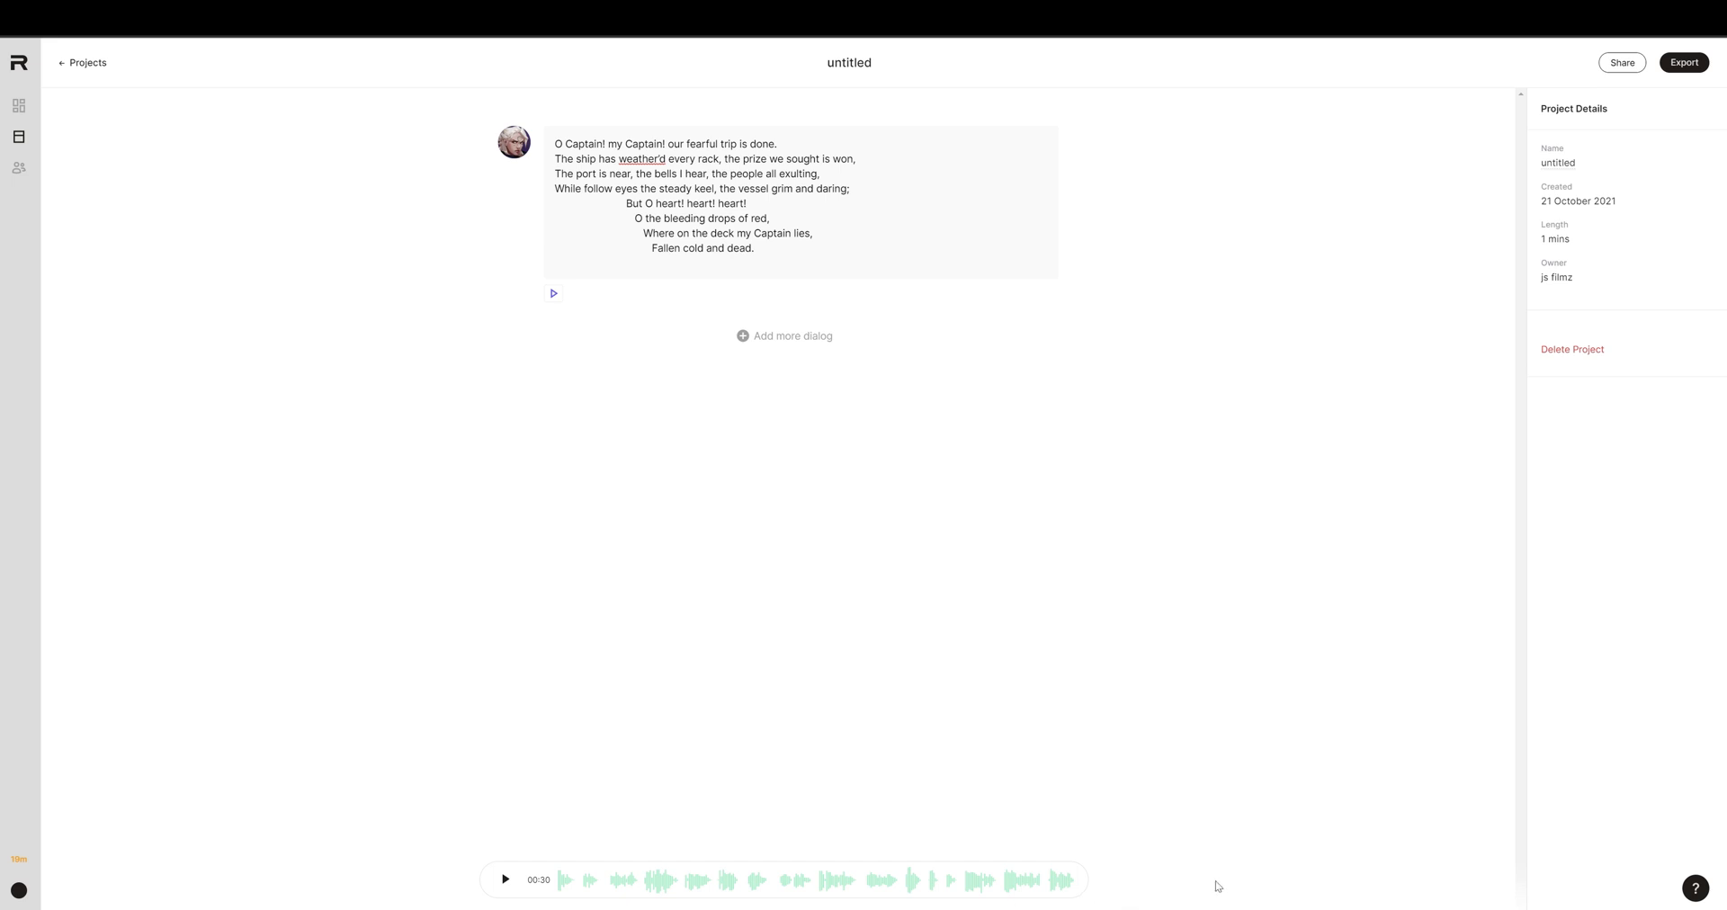
pyautogui.moveTo(1135, 872)
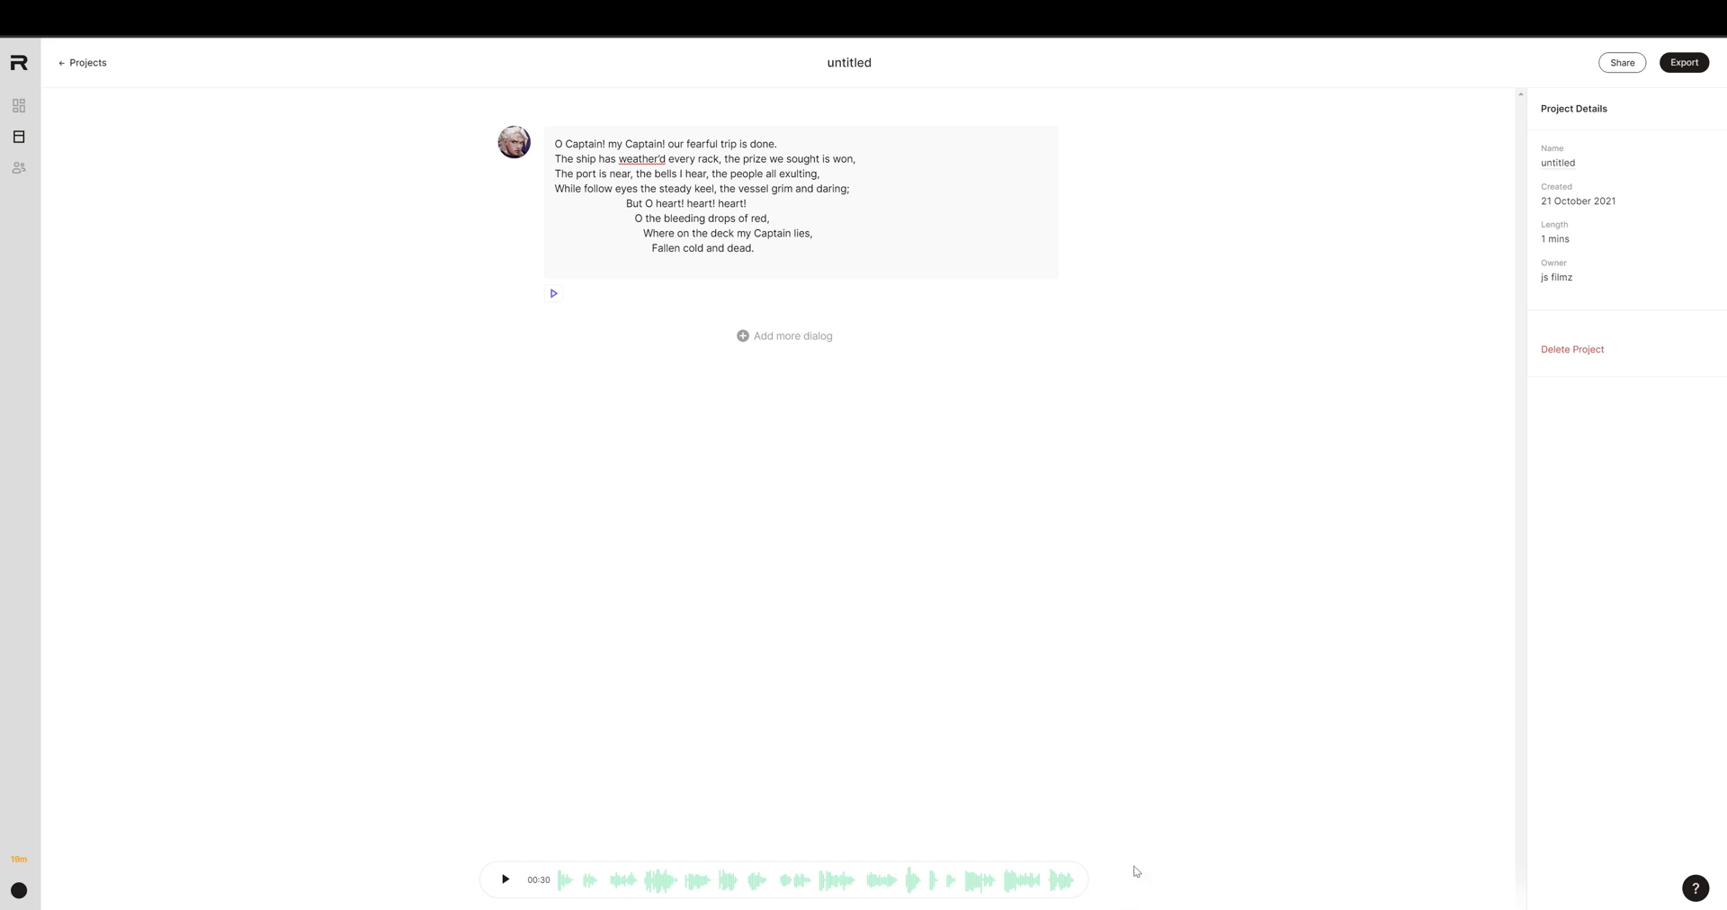
pyautogui.moveTo(1593, 907)
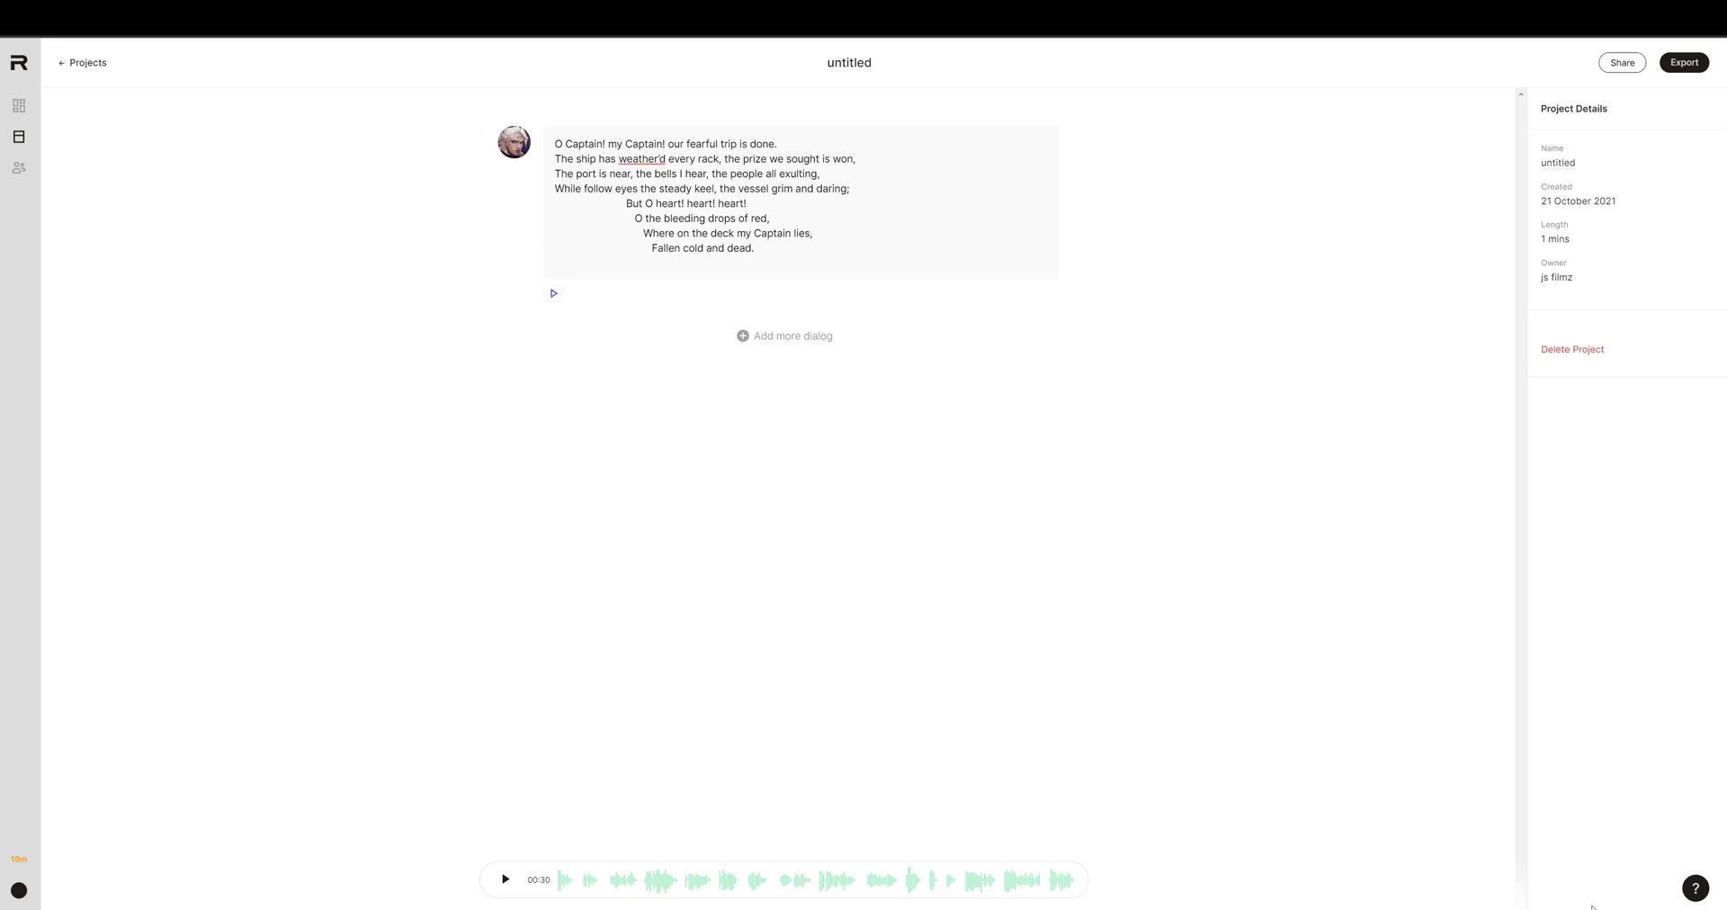
pyautogui.moveTo(1009, 758)
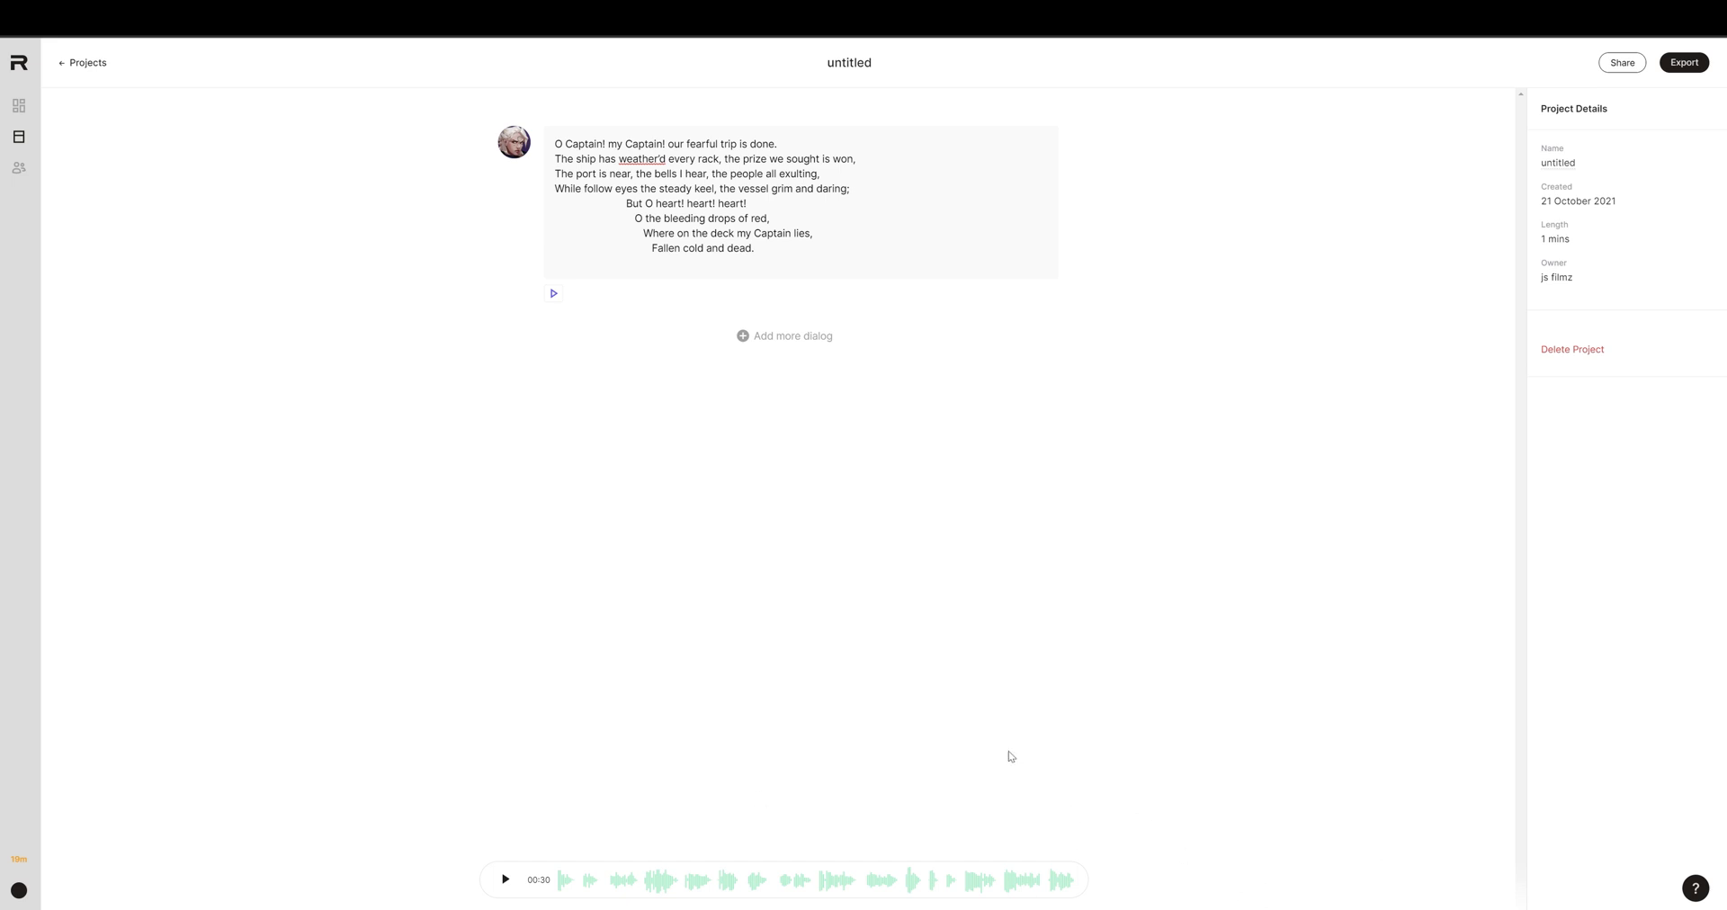
pyautogui.moveTo(1020, 604)
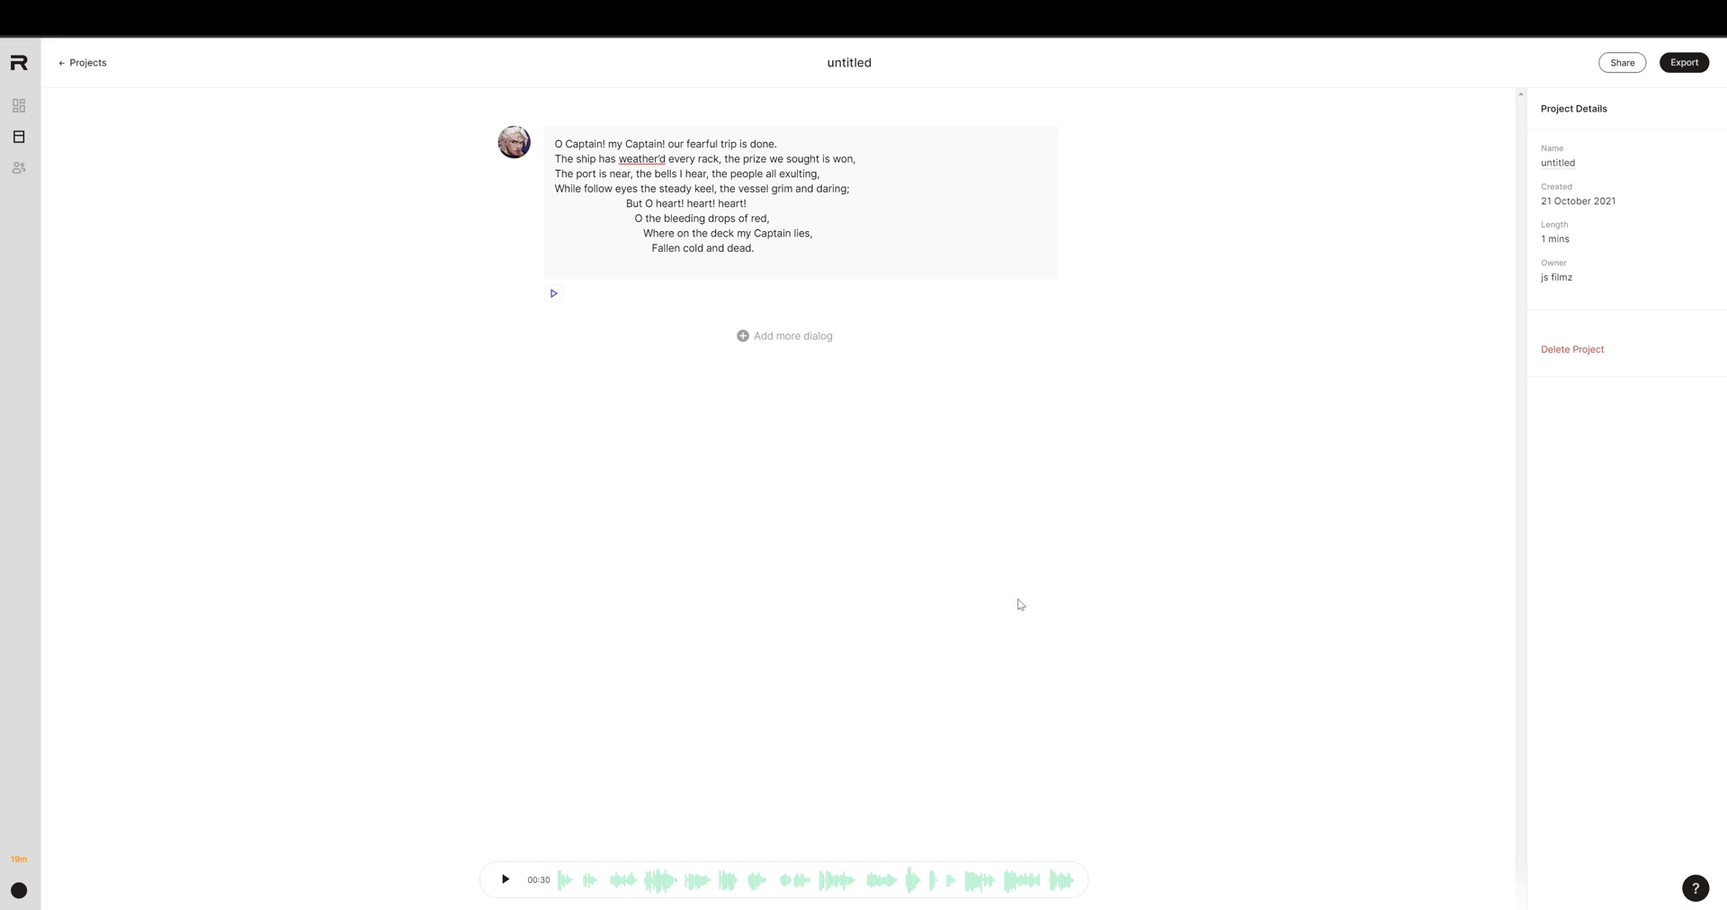
pyautogui.moveTo(758, 429)
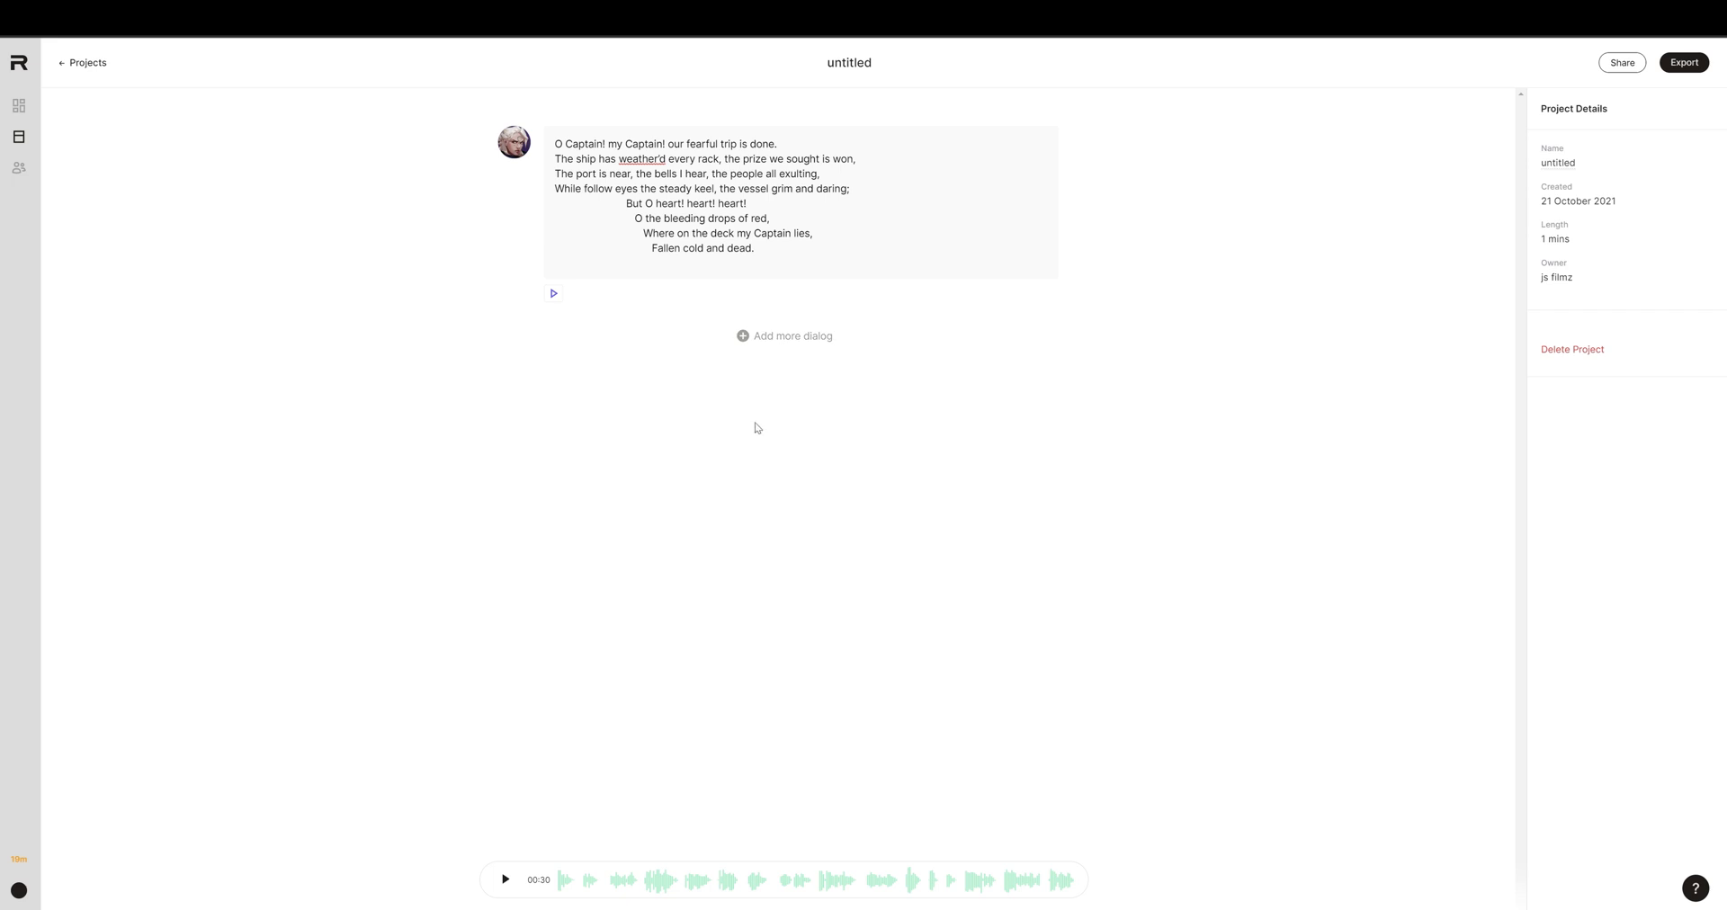
pyautogui.moveTo(756, 419)
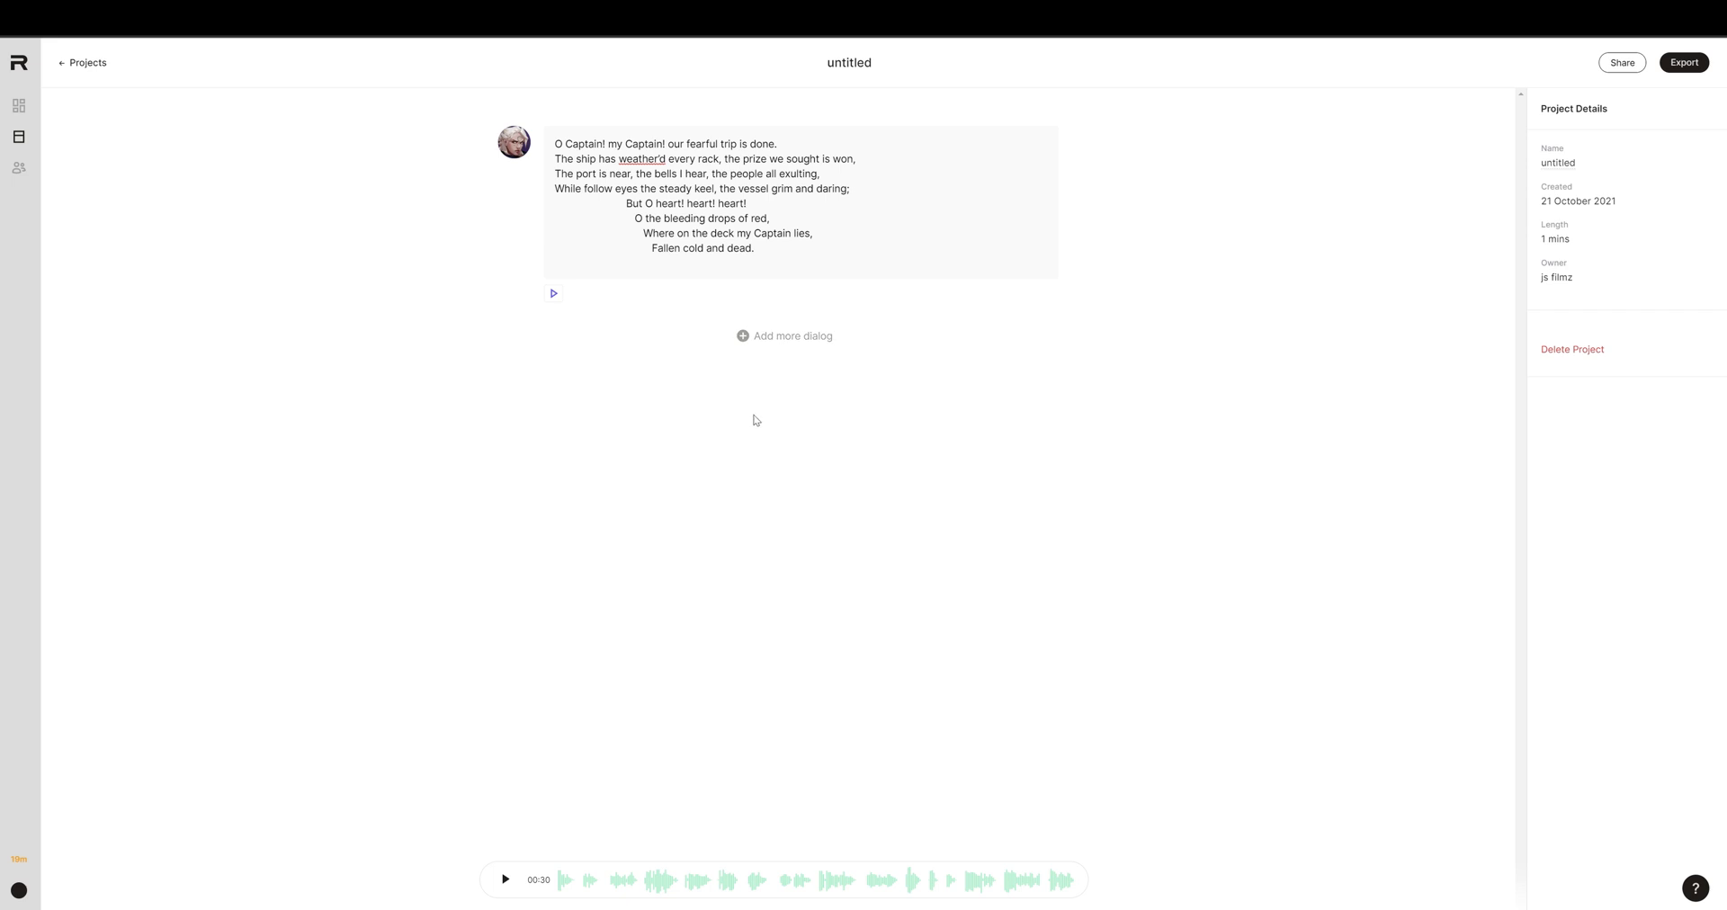
pyautogui.moveTo(755, 417)
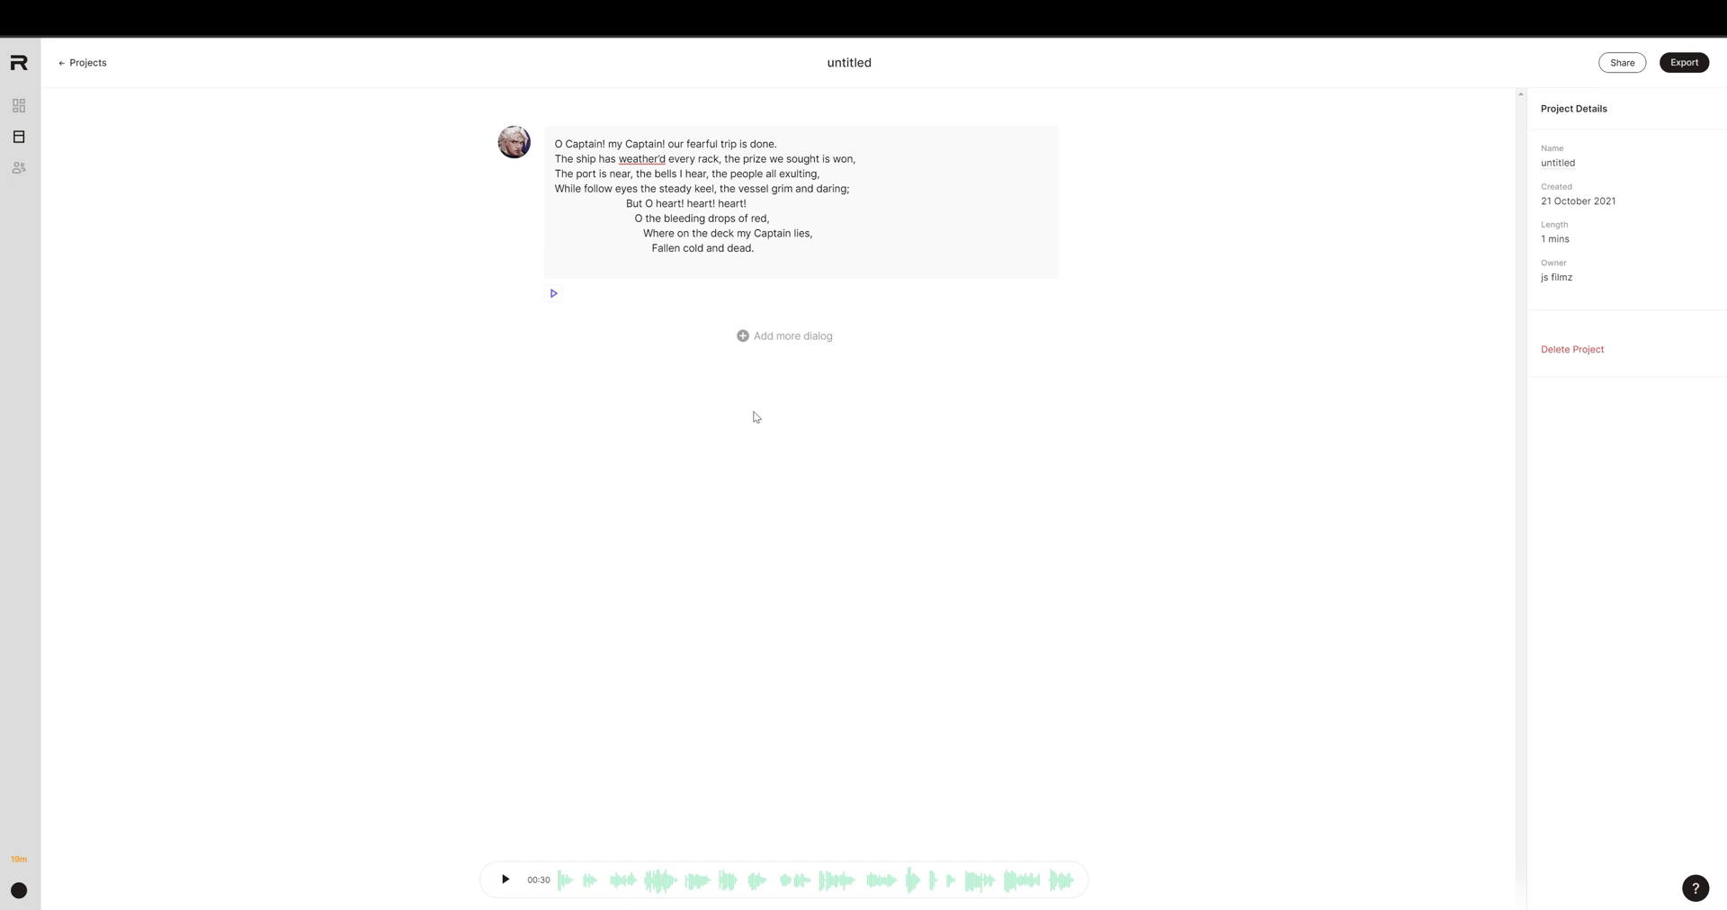
pyautogui.moveTo(760, 387)
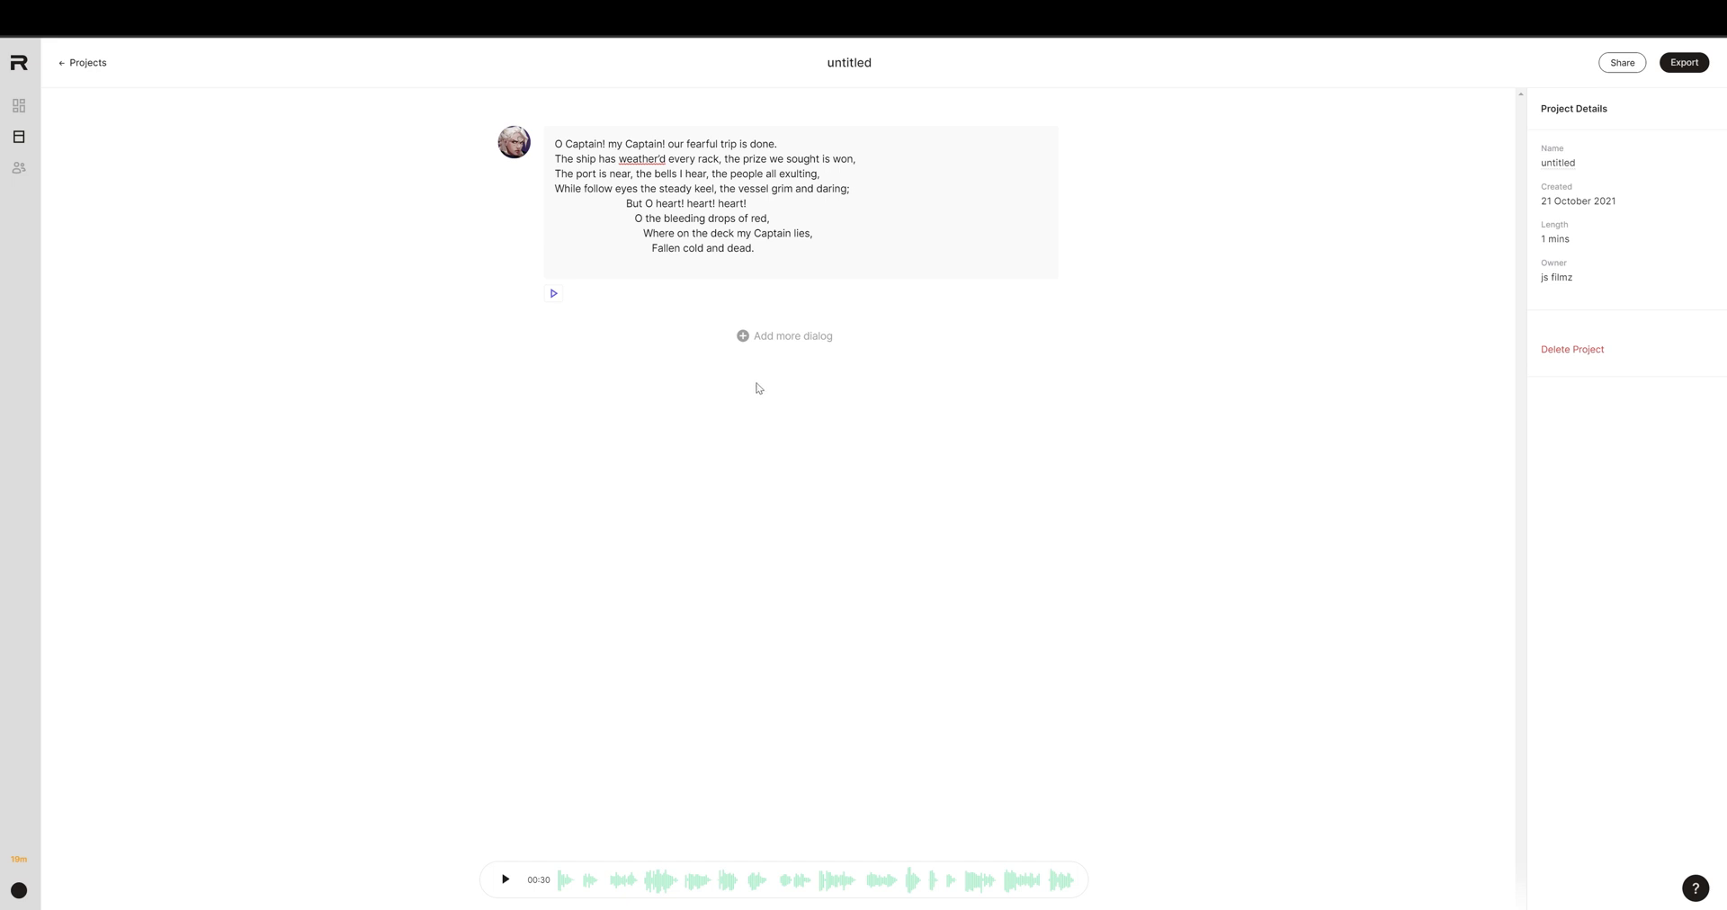
pyautogui.moveTo(799, 207)
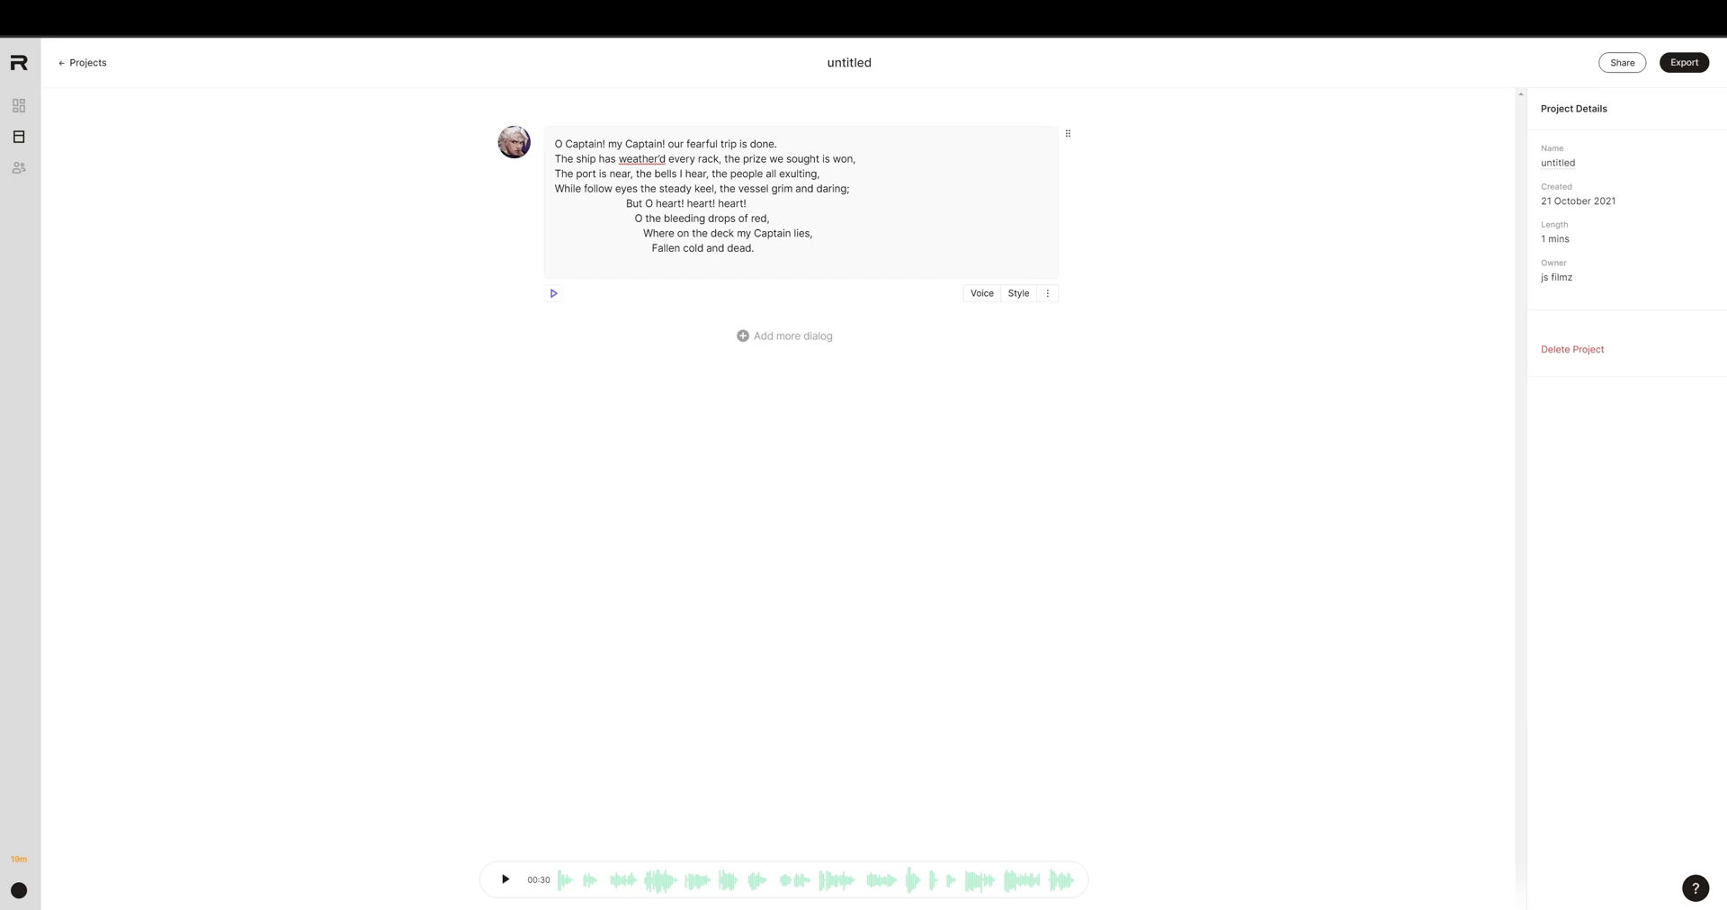
# Select the whole poem text and bring up its voice choices, Freya - Serious current
pyautogui.moveTo(555, 144); pyautogui.dragTo(753, 248)
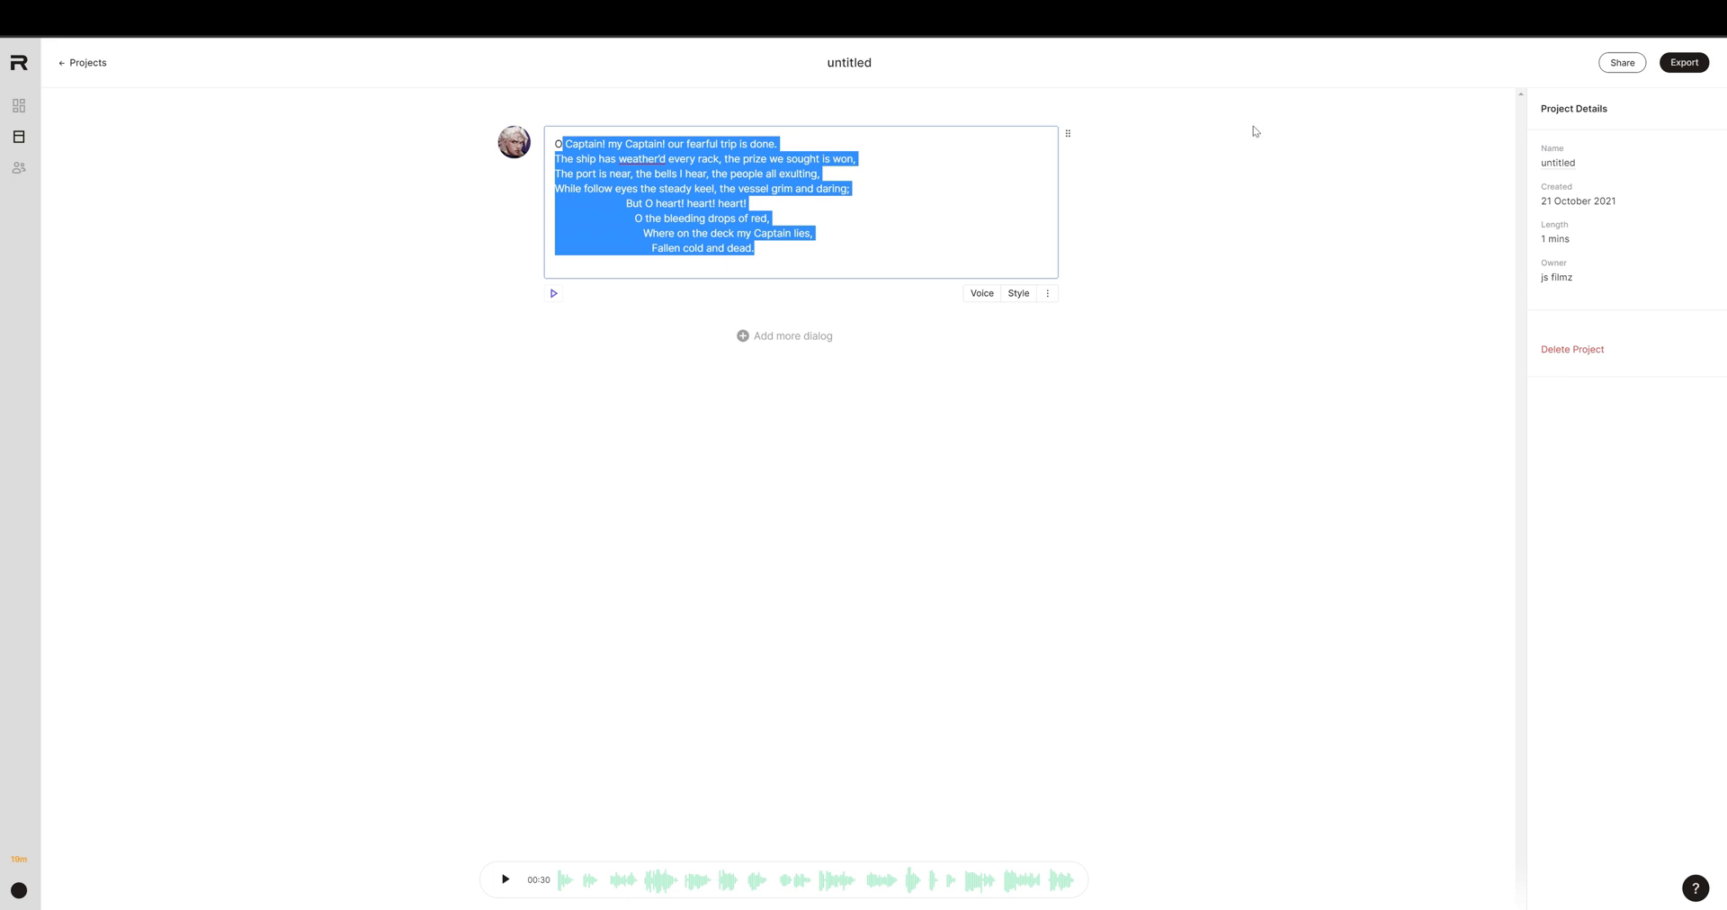
pyautogui.click(982, 293)
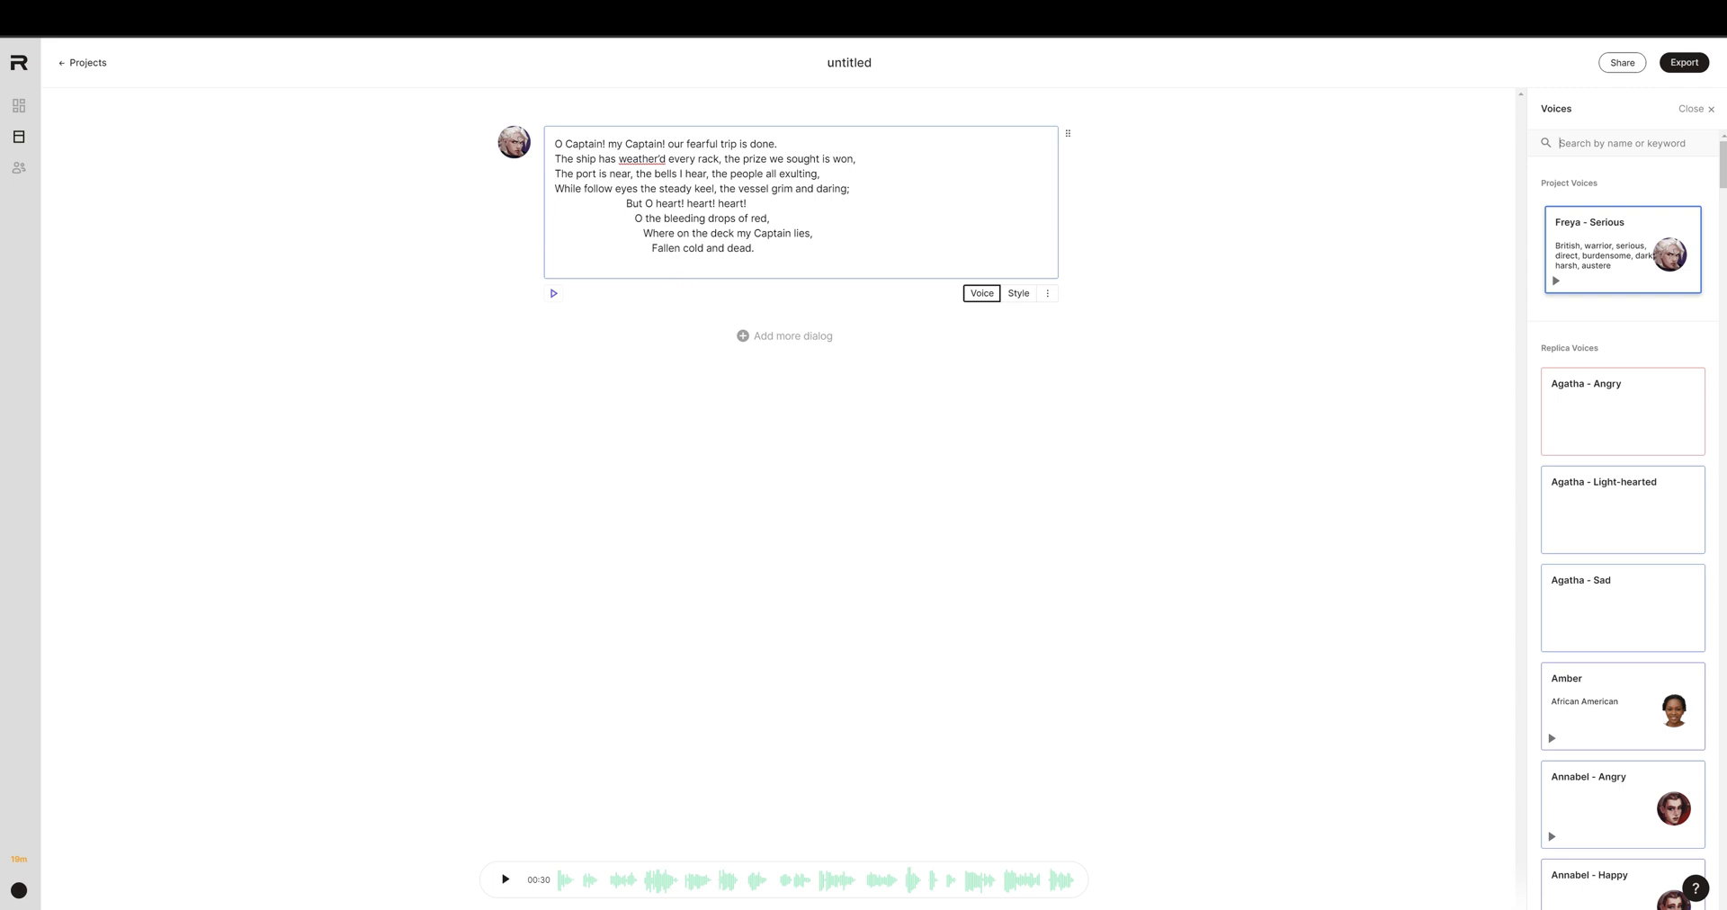
# Export the poem audio as wav, each file individually, and download the zip
pyautogui.click(1691, 63)
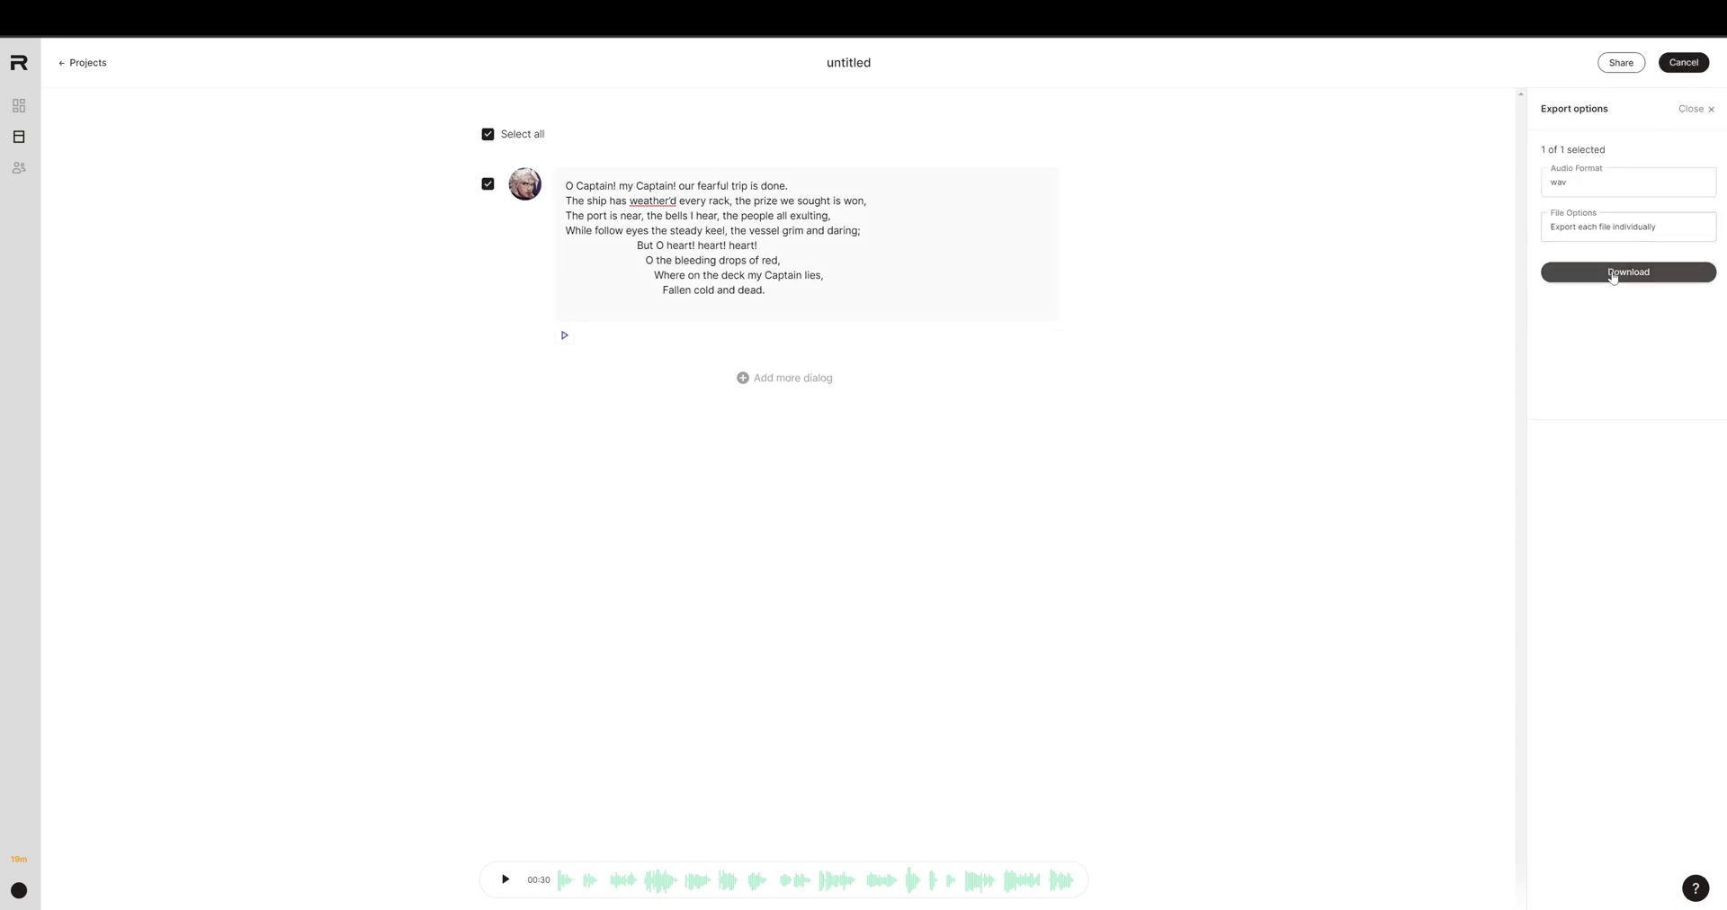
pyautogui.moveTo(1067, 311)
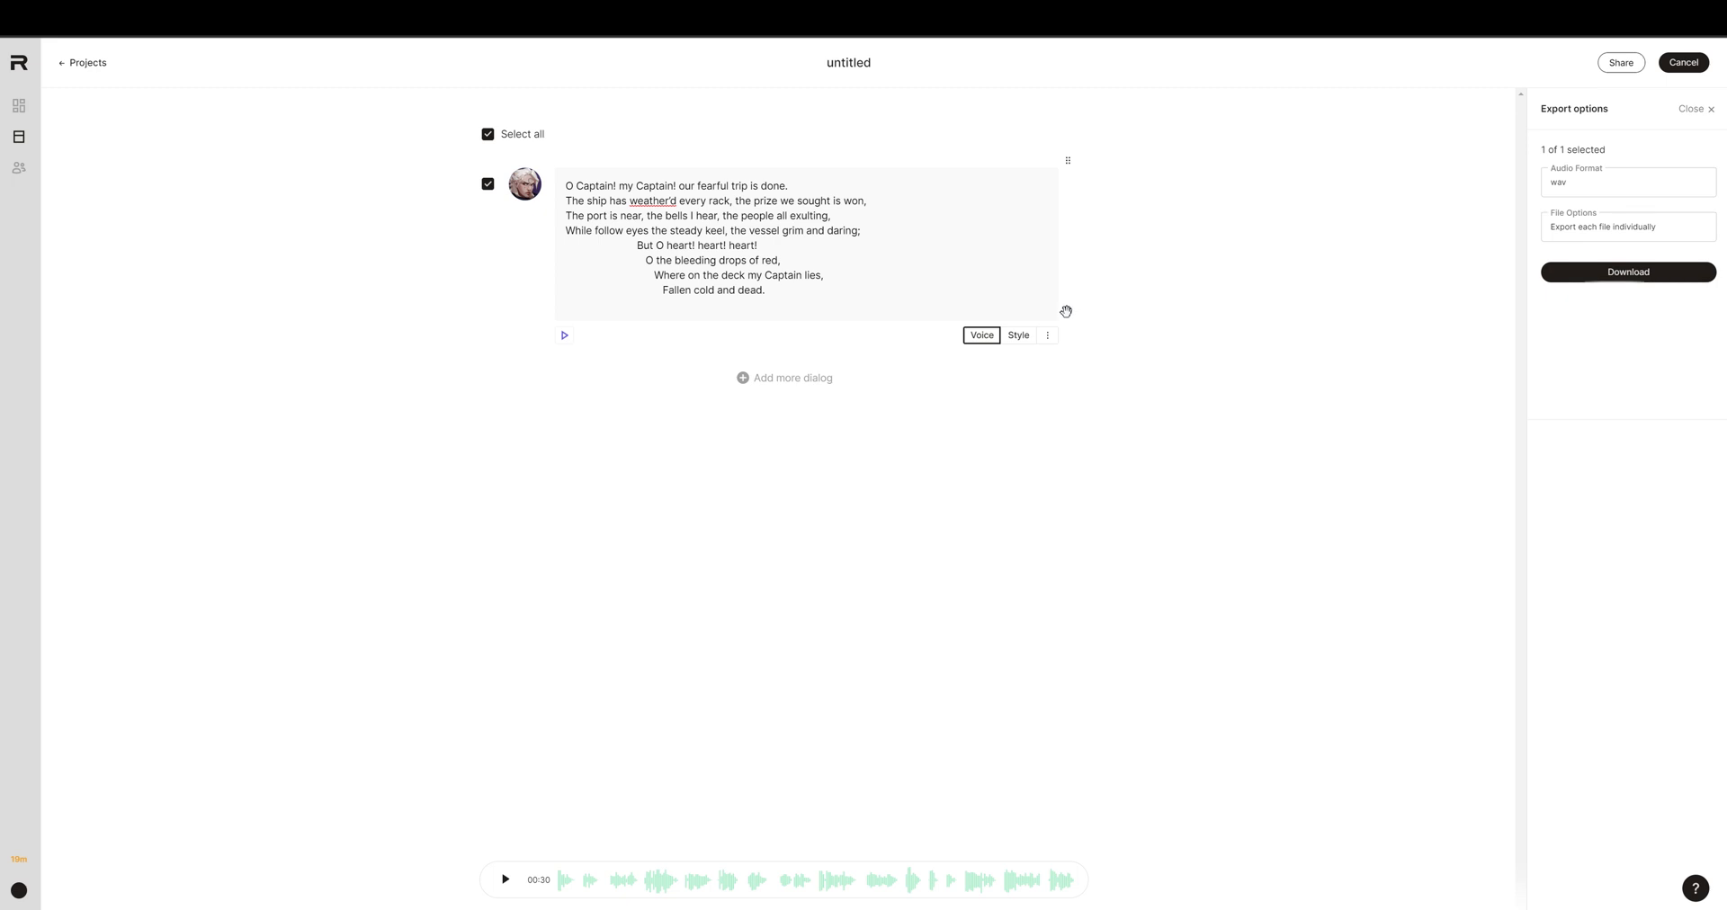
pyautogui.click(1626, 271)
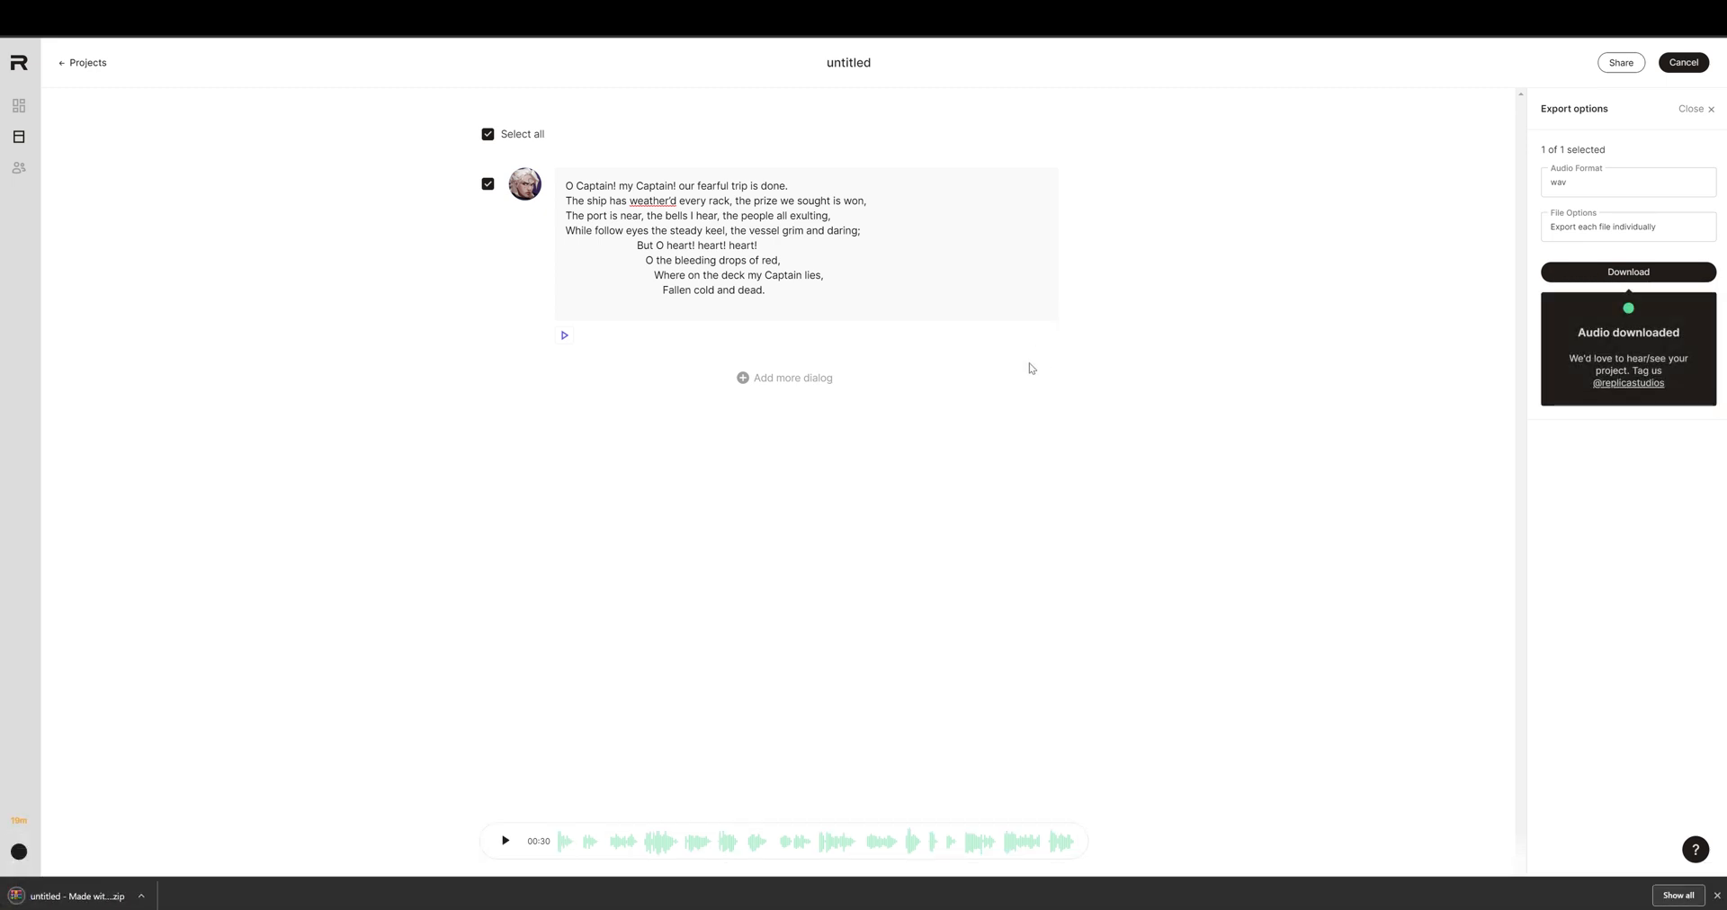
pyautogui.moveTo(425, 807)
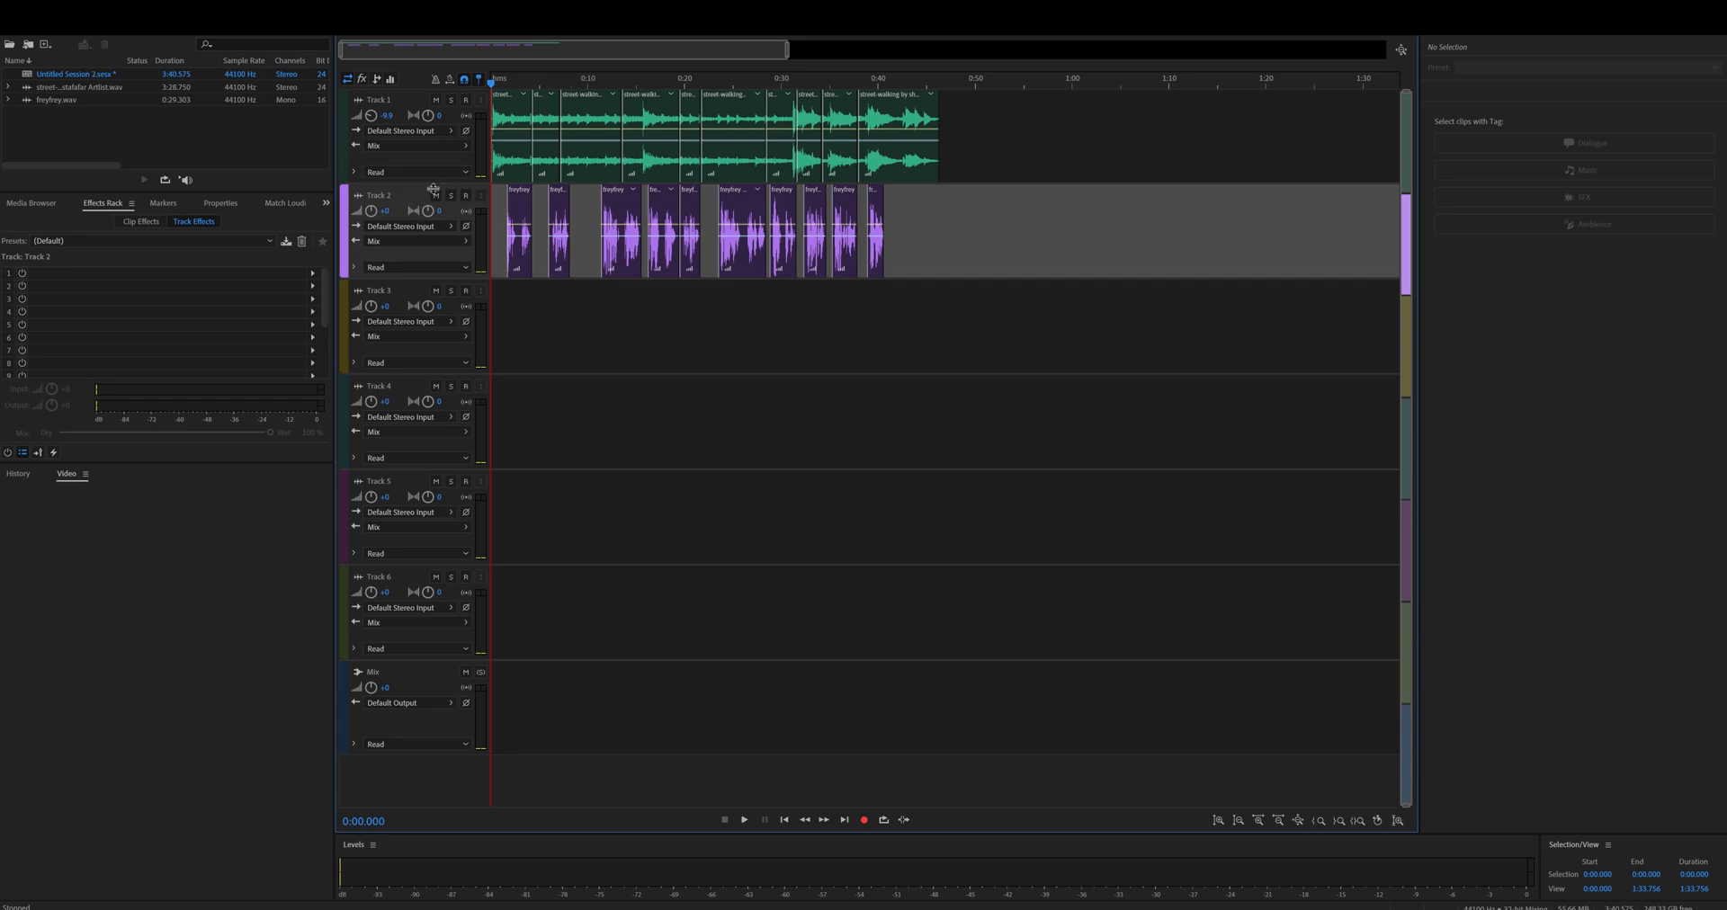
pyautogui.click(745, 820)
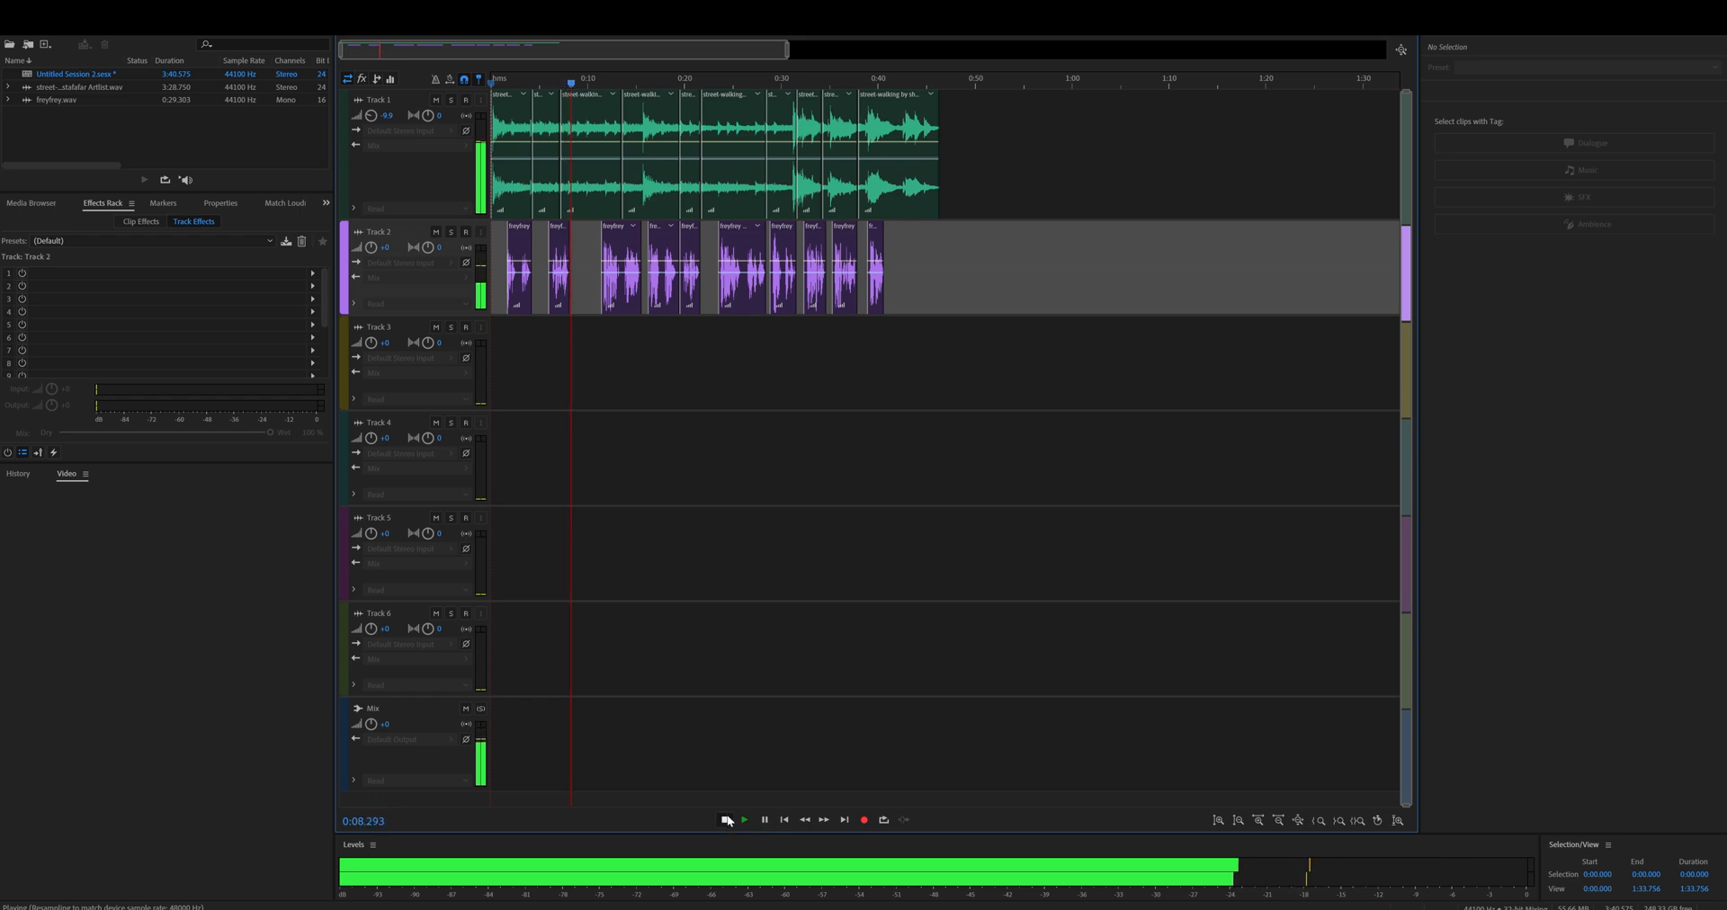
pyautogui.click(723, 820)
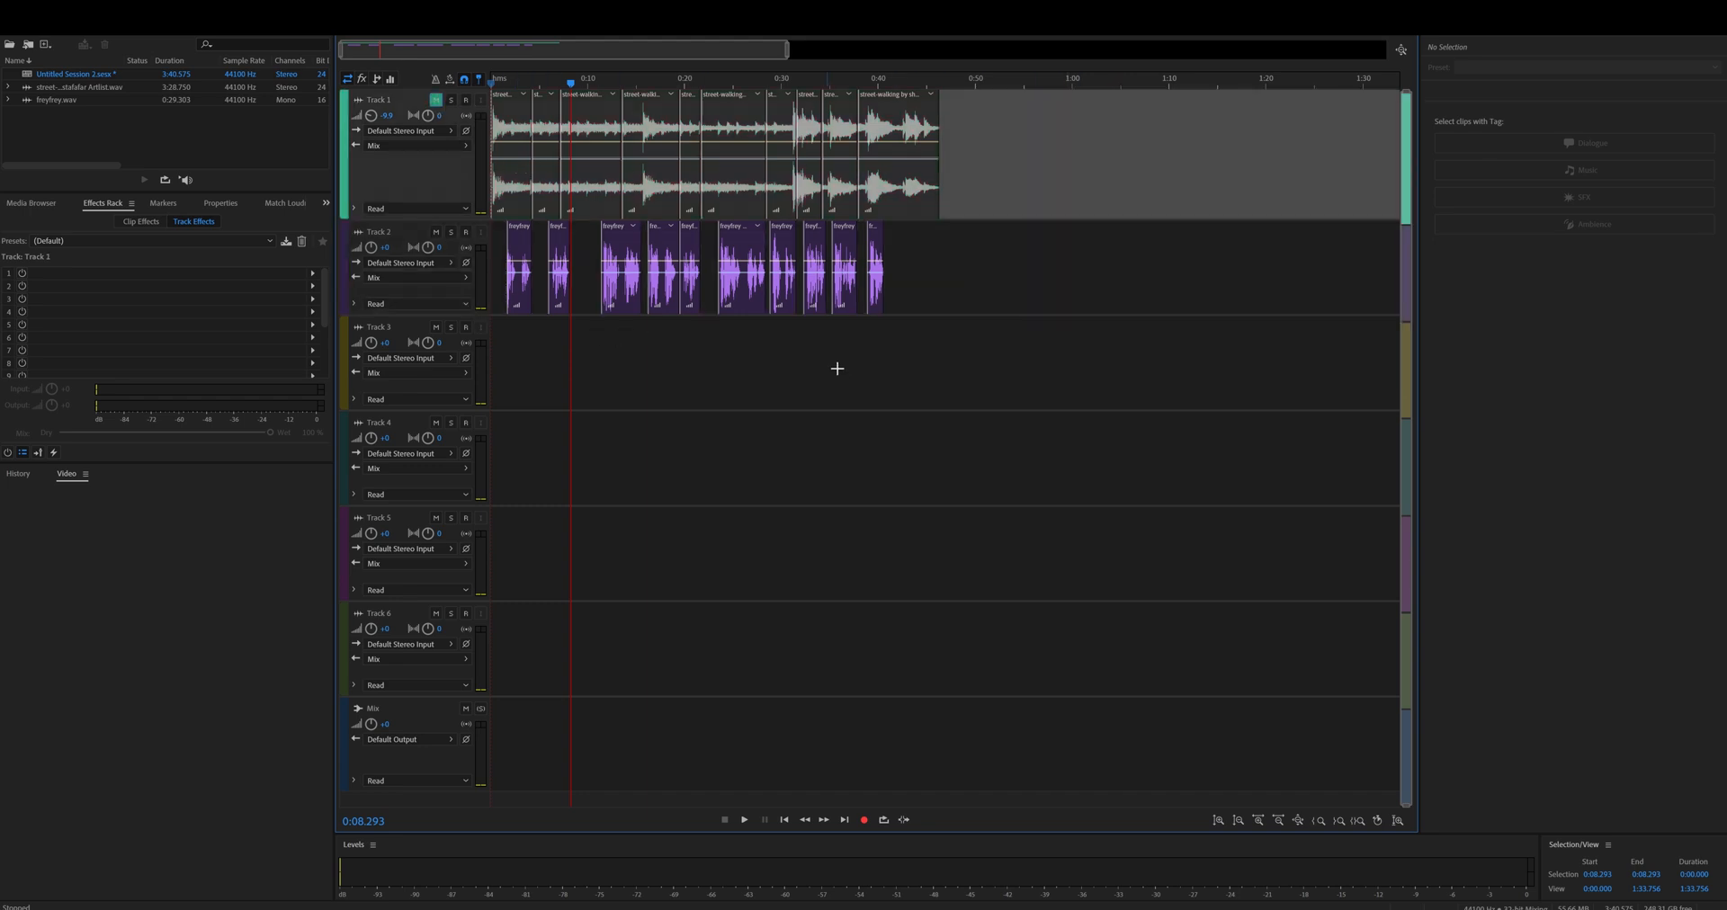
# Mix the entire Audition session down to a new file, then close with No To All
pyautogui.rightClick(838, 369)
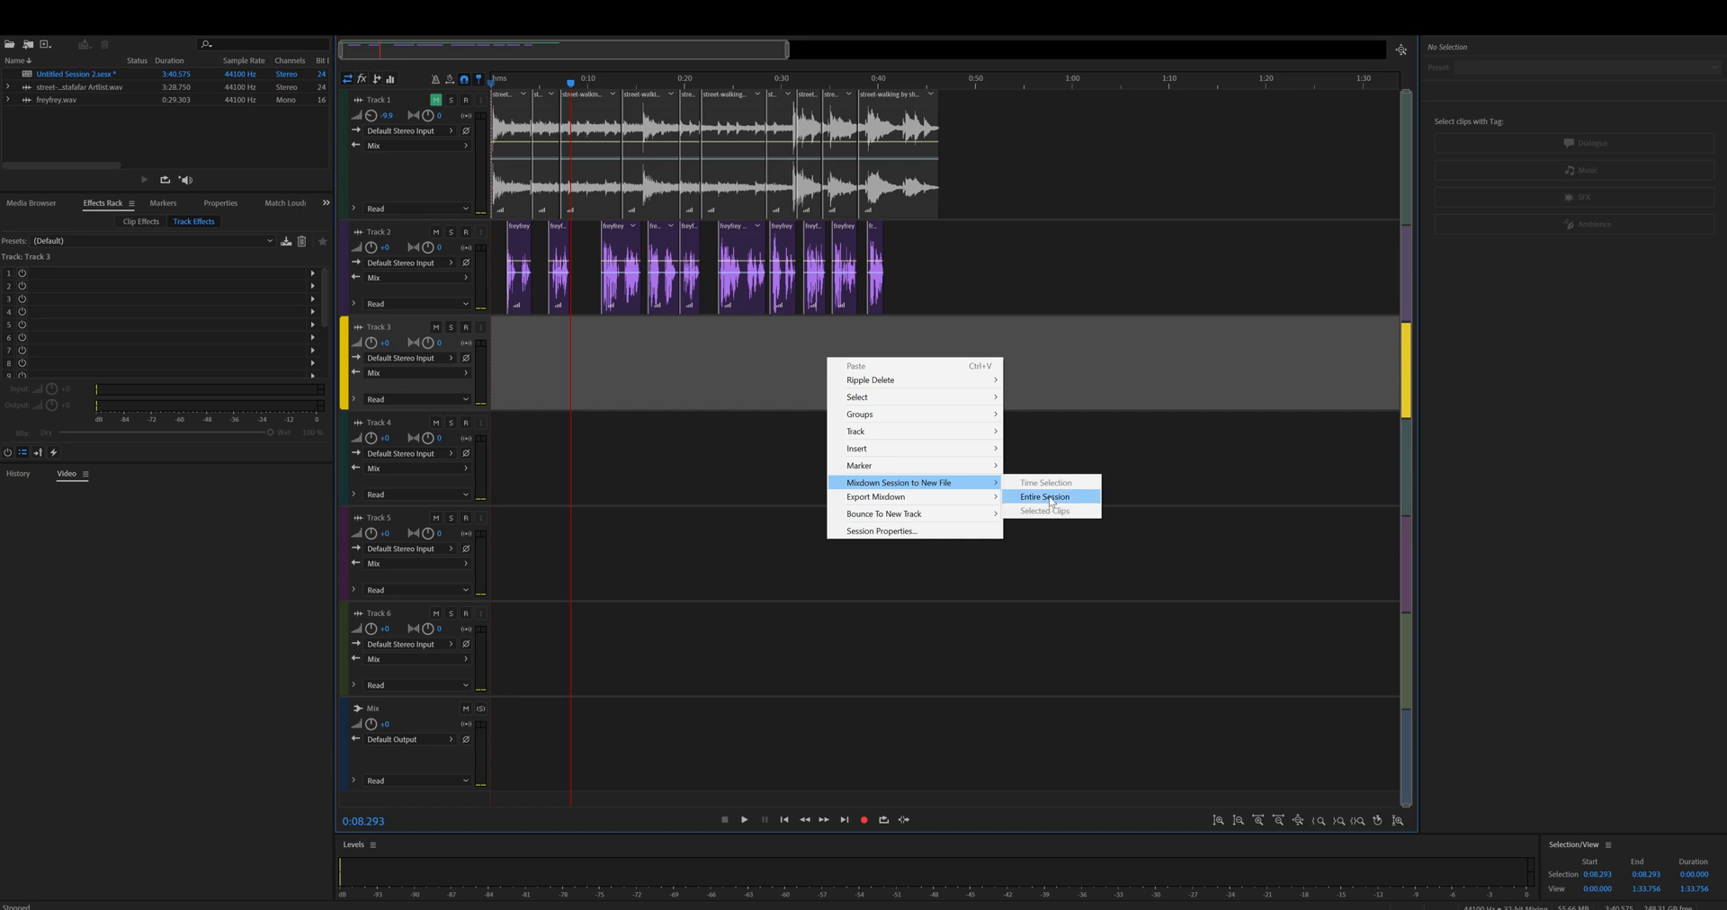
pyautogui.click(1043, 497)
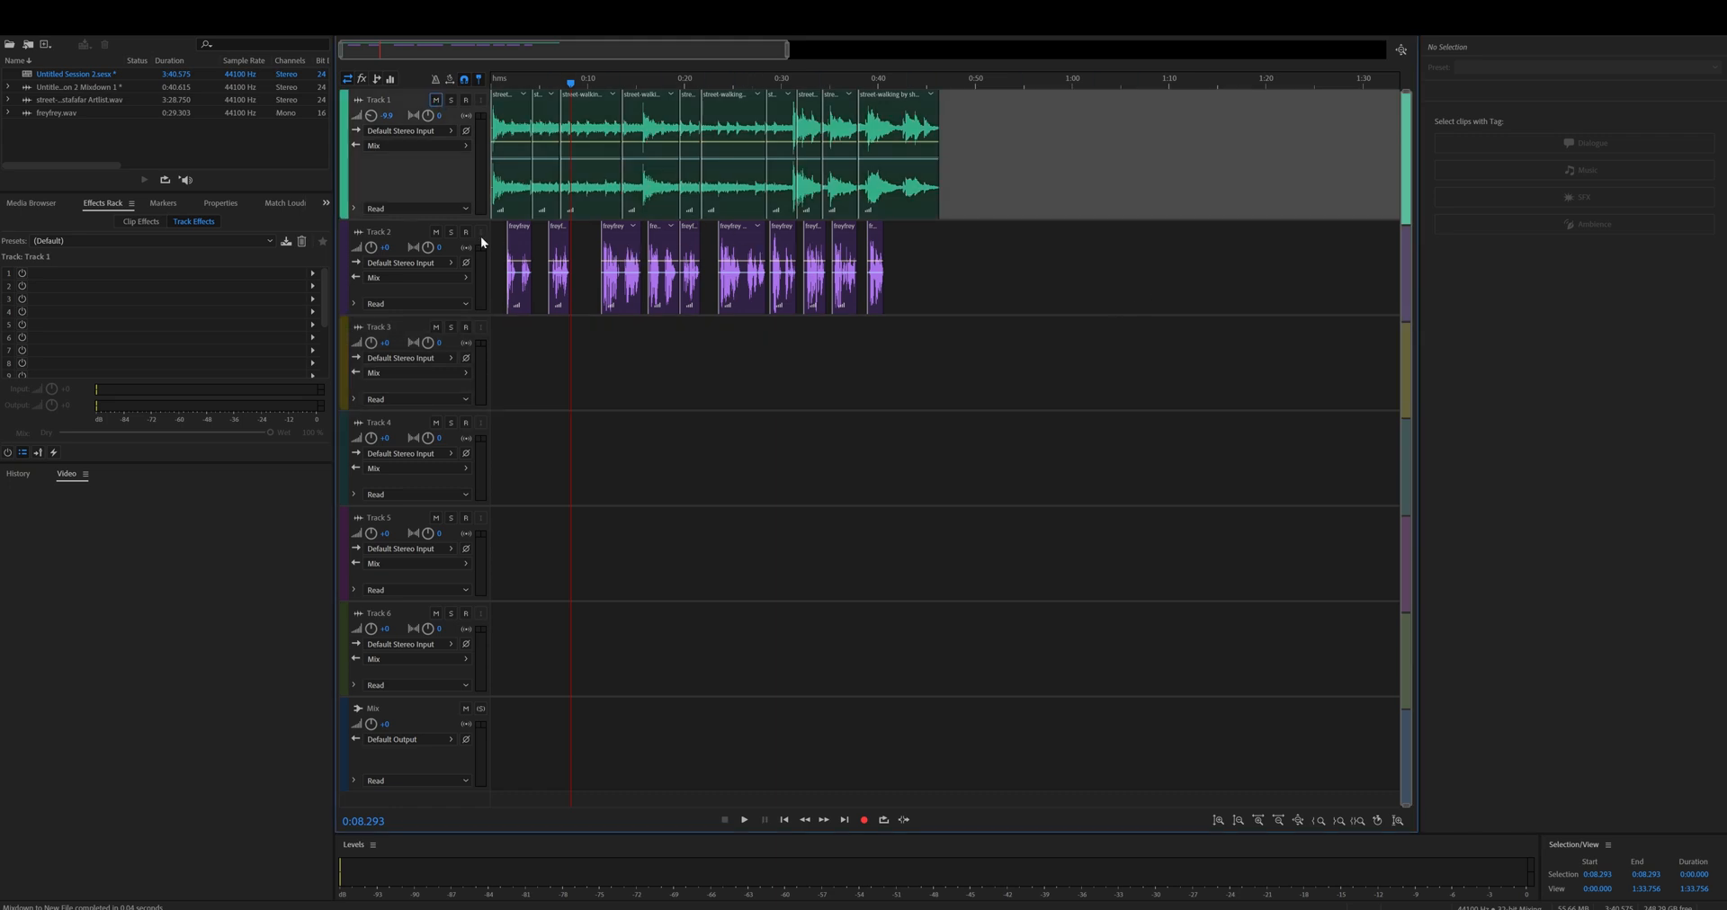
pyautogui.moveTo(700, 346)
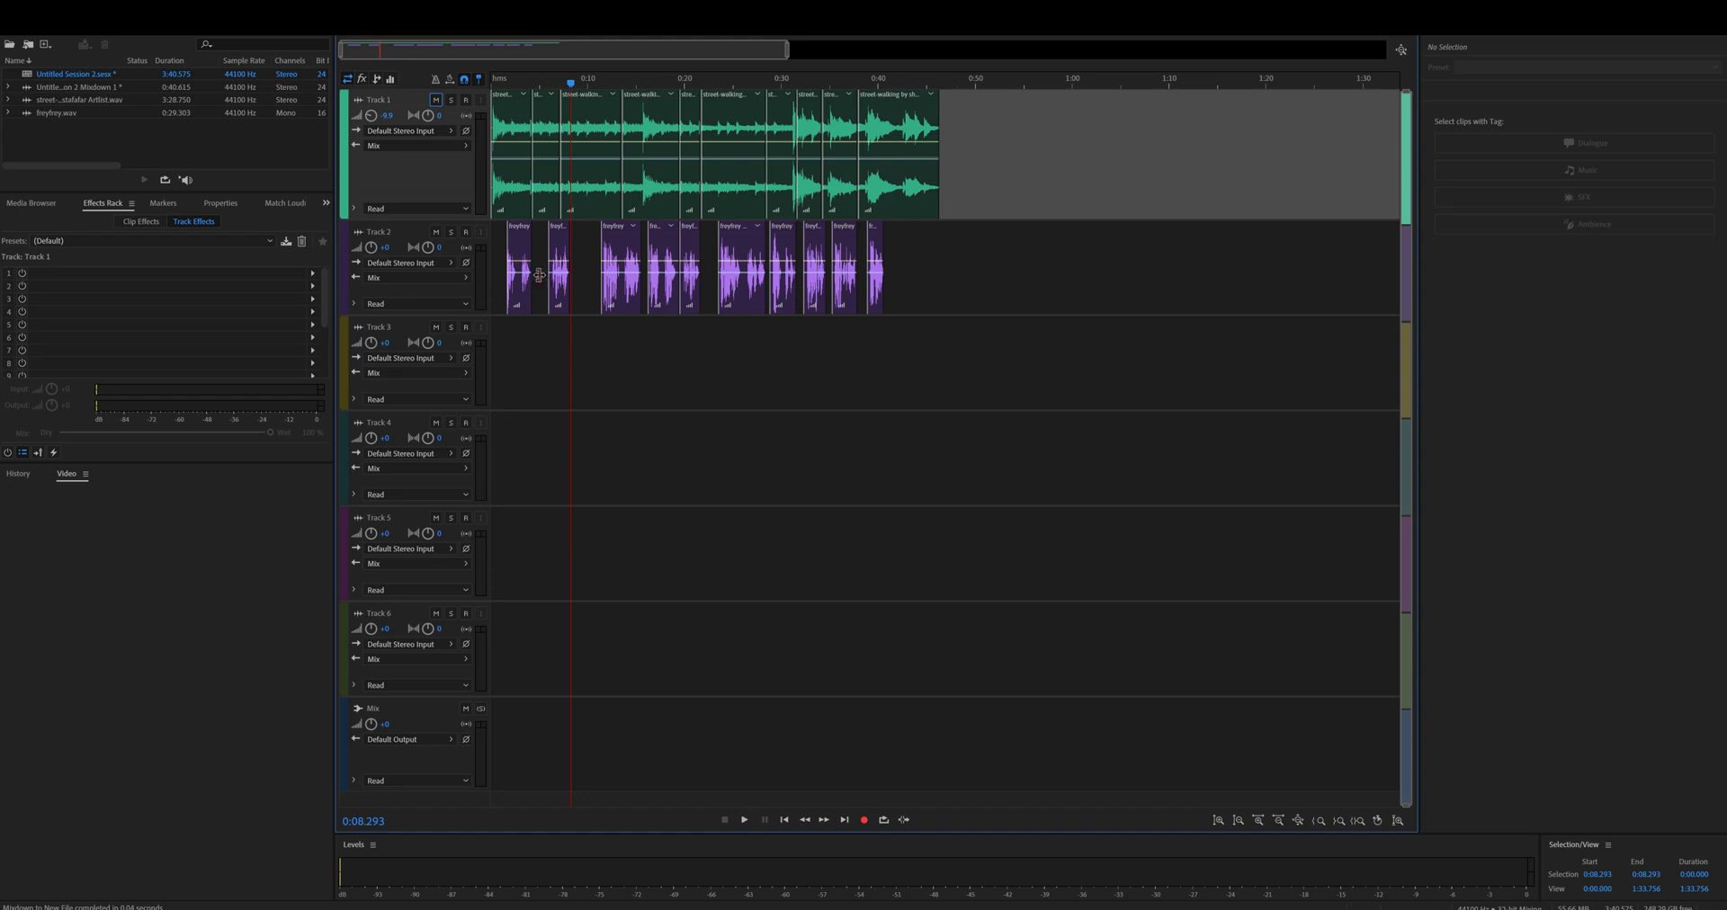
pyautogui.moveTo(923, 297)
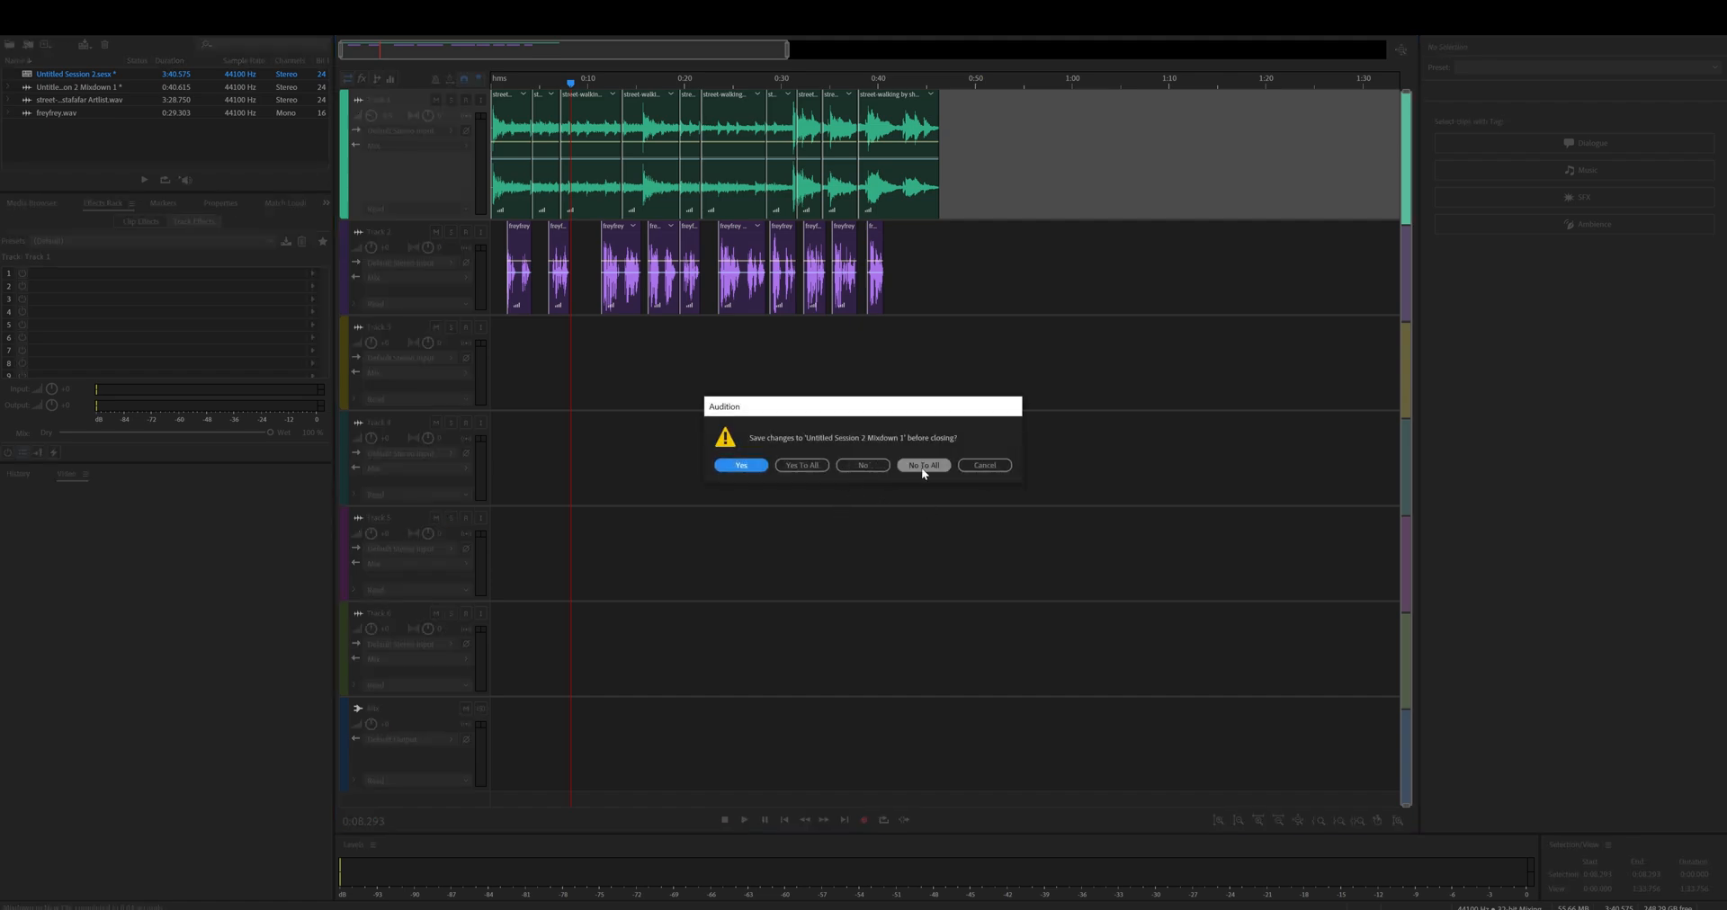
pyautogui.click(925, 466)
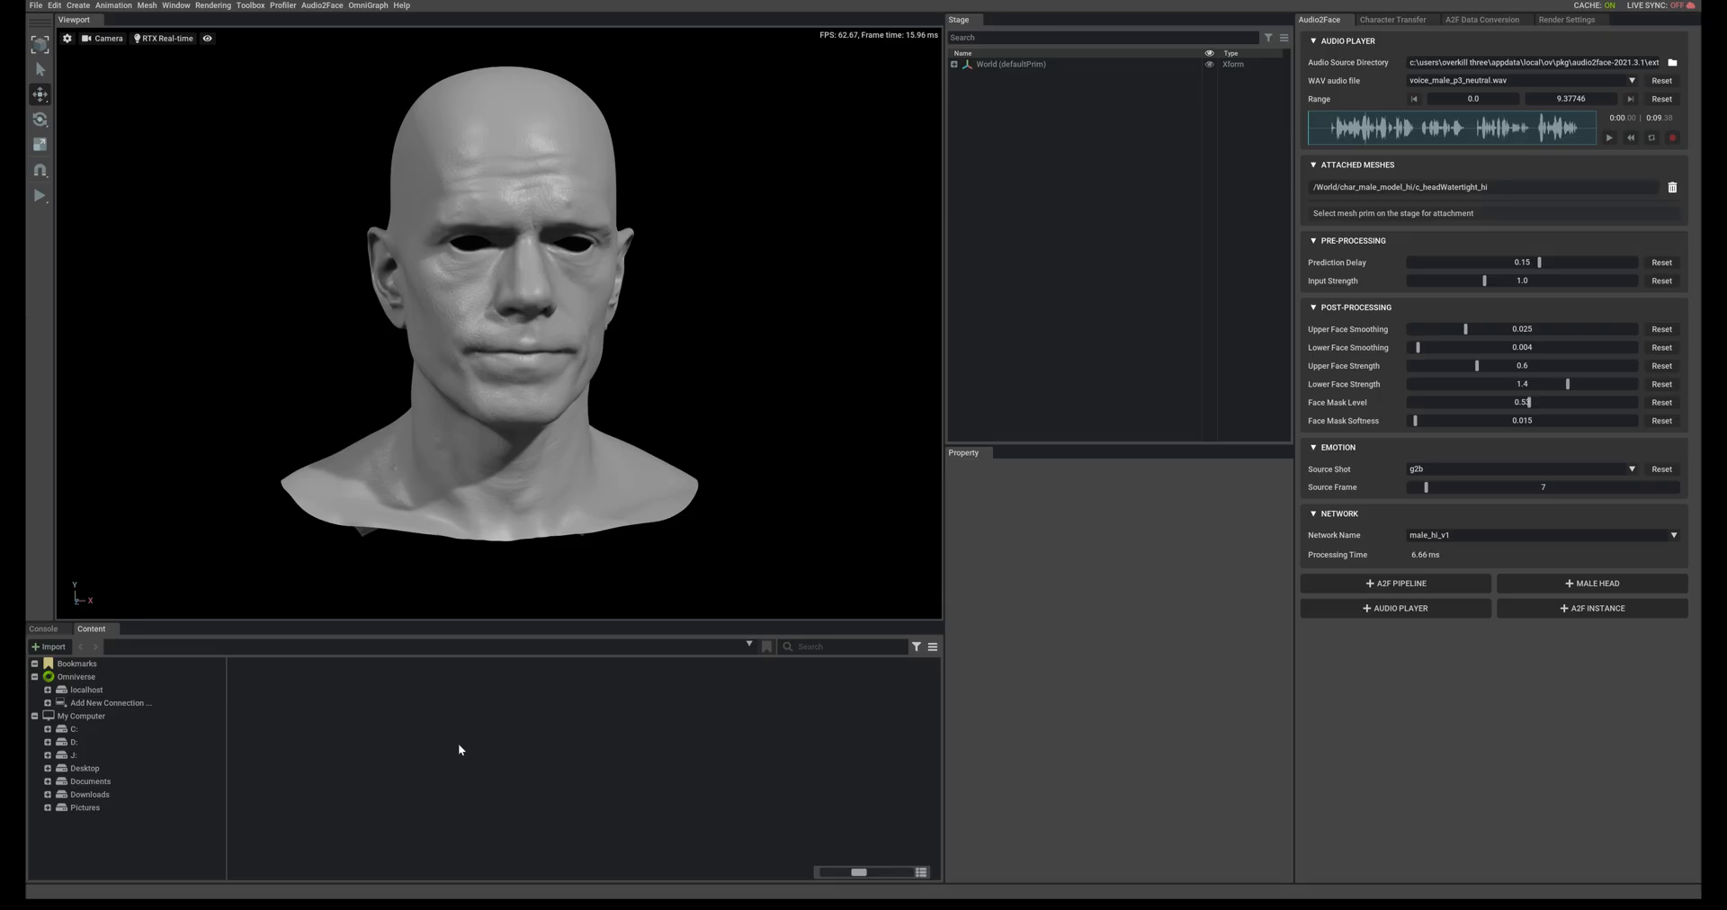
pyautogui.moveTo(383, 174)
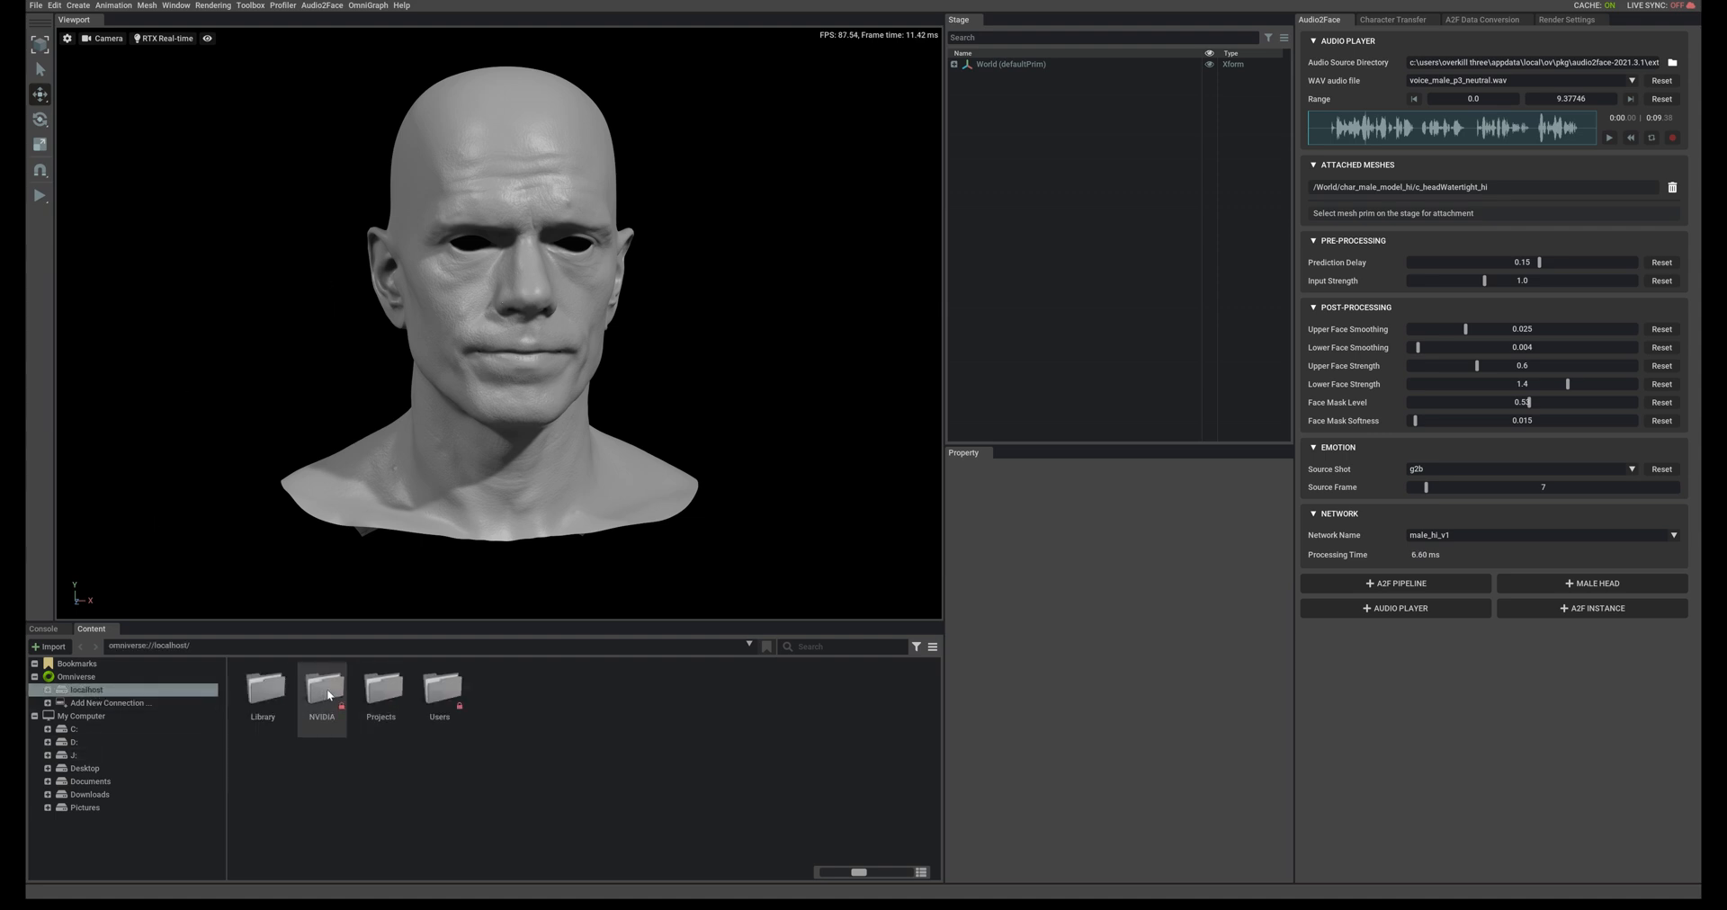
# Browse localhost > NVIDIA > Audio2Face Samples to reach the male_bs_46 sample stage
pyautogui.doubleClick(320, 694)
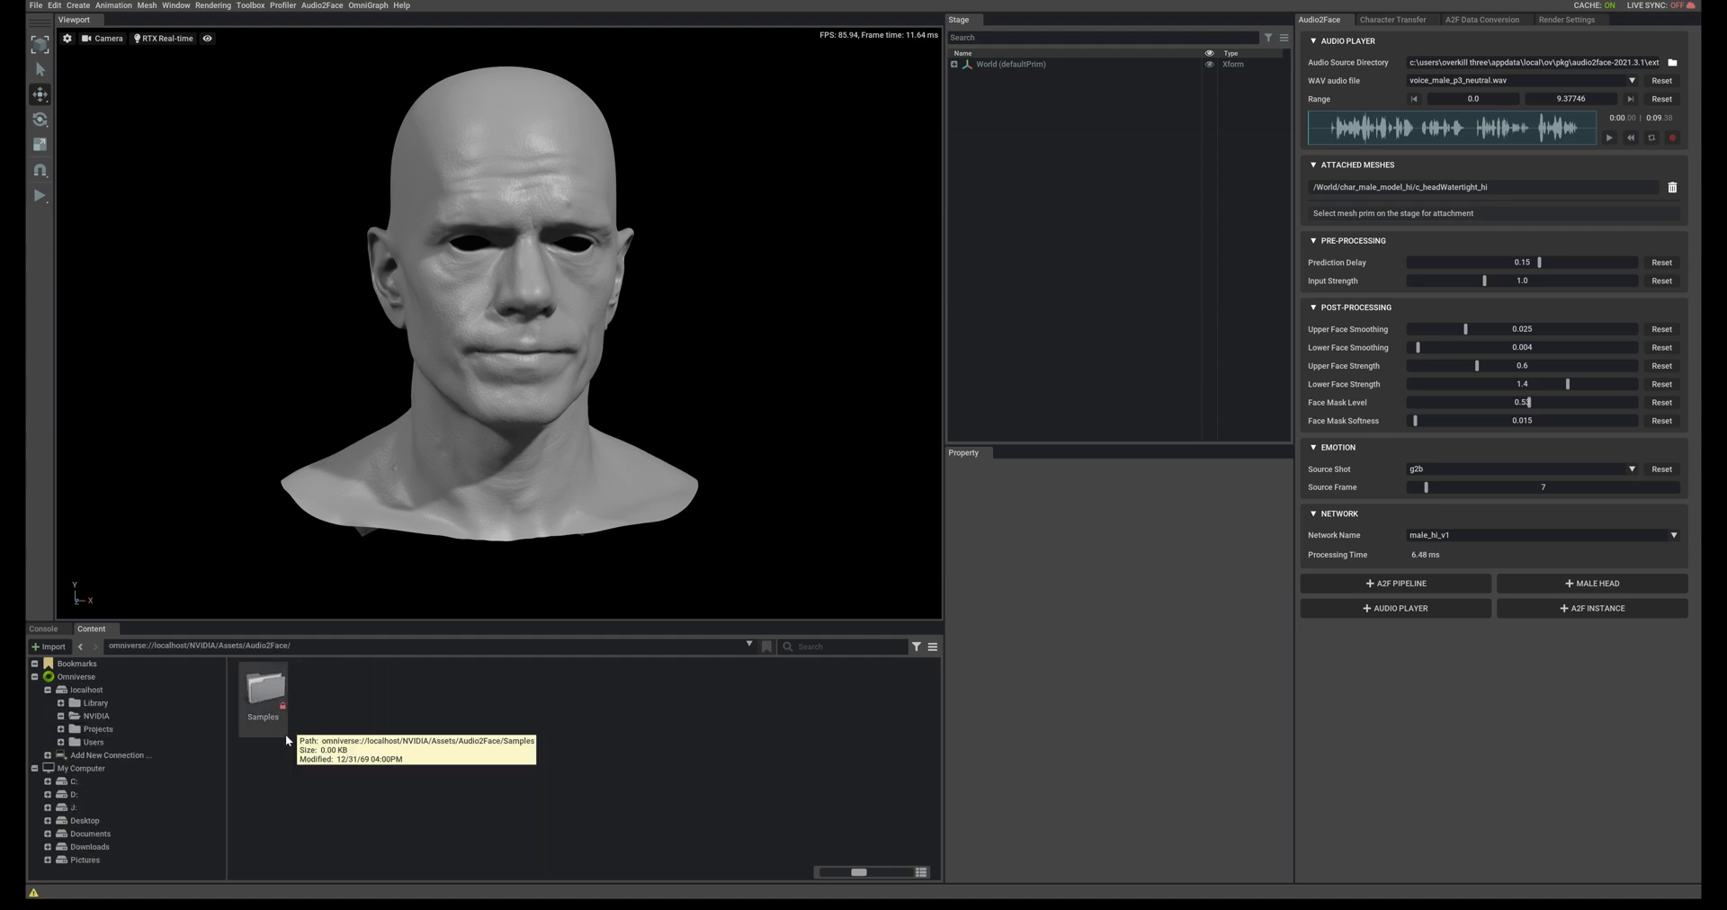
pyautogui.doubleClick(263, 702)
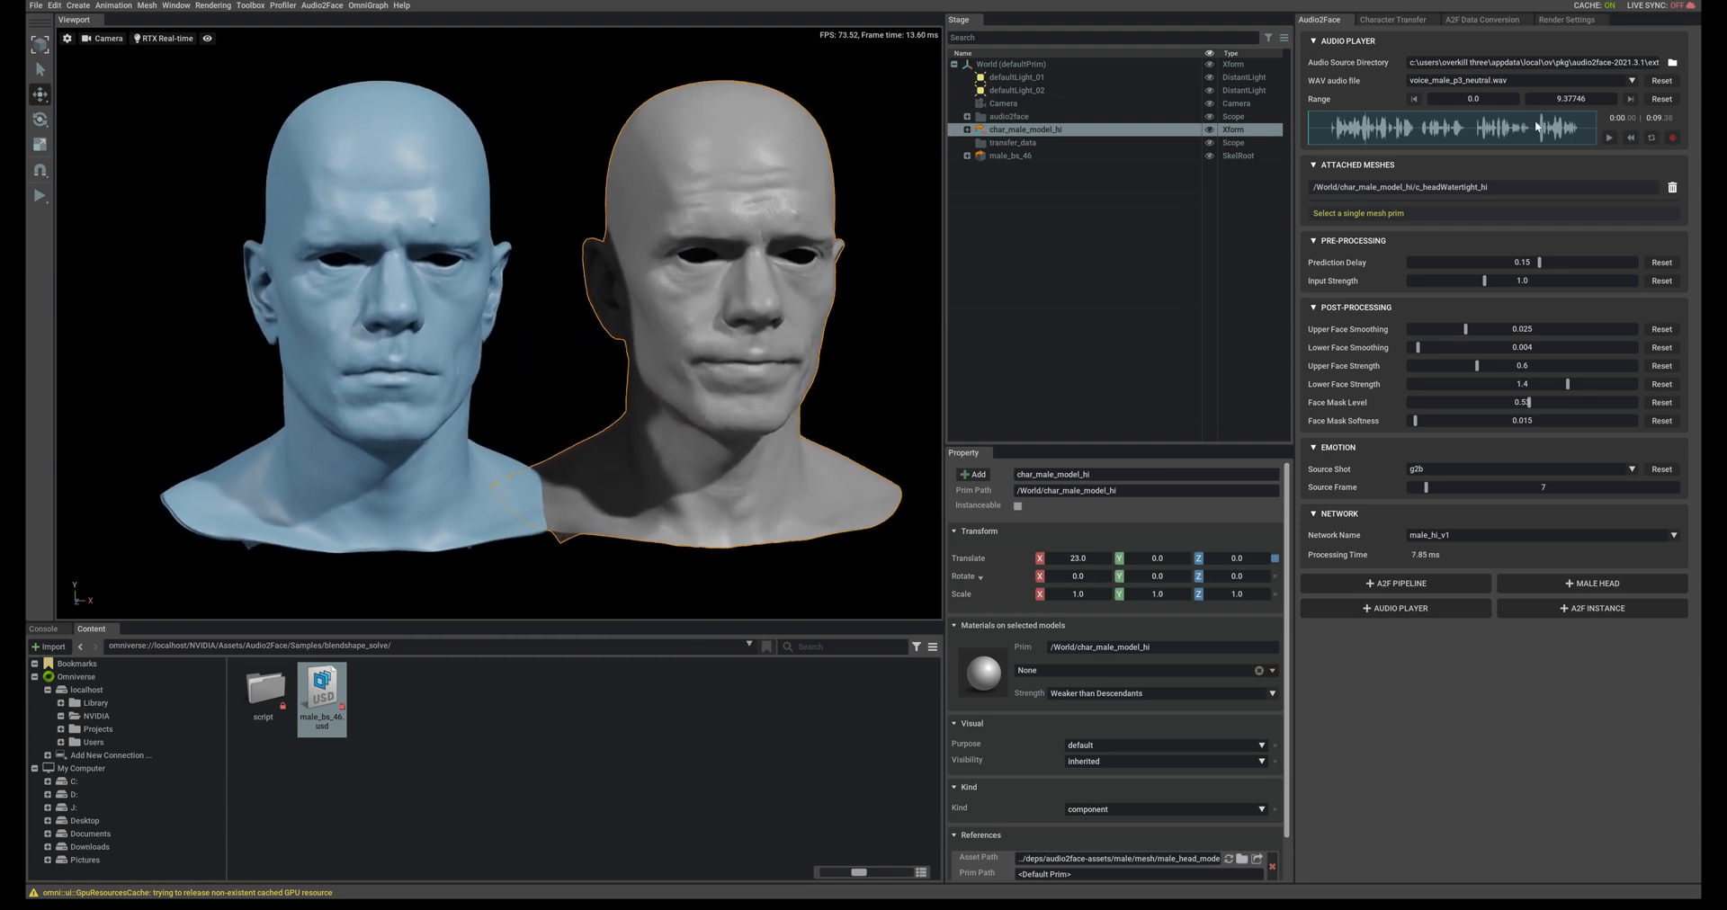
# Point the Audio Source Directory to Desktop/audio/New folder and load Freya1.wav as the track
pyautogui.click(1682, 63)
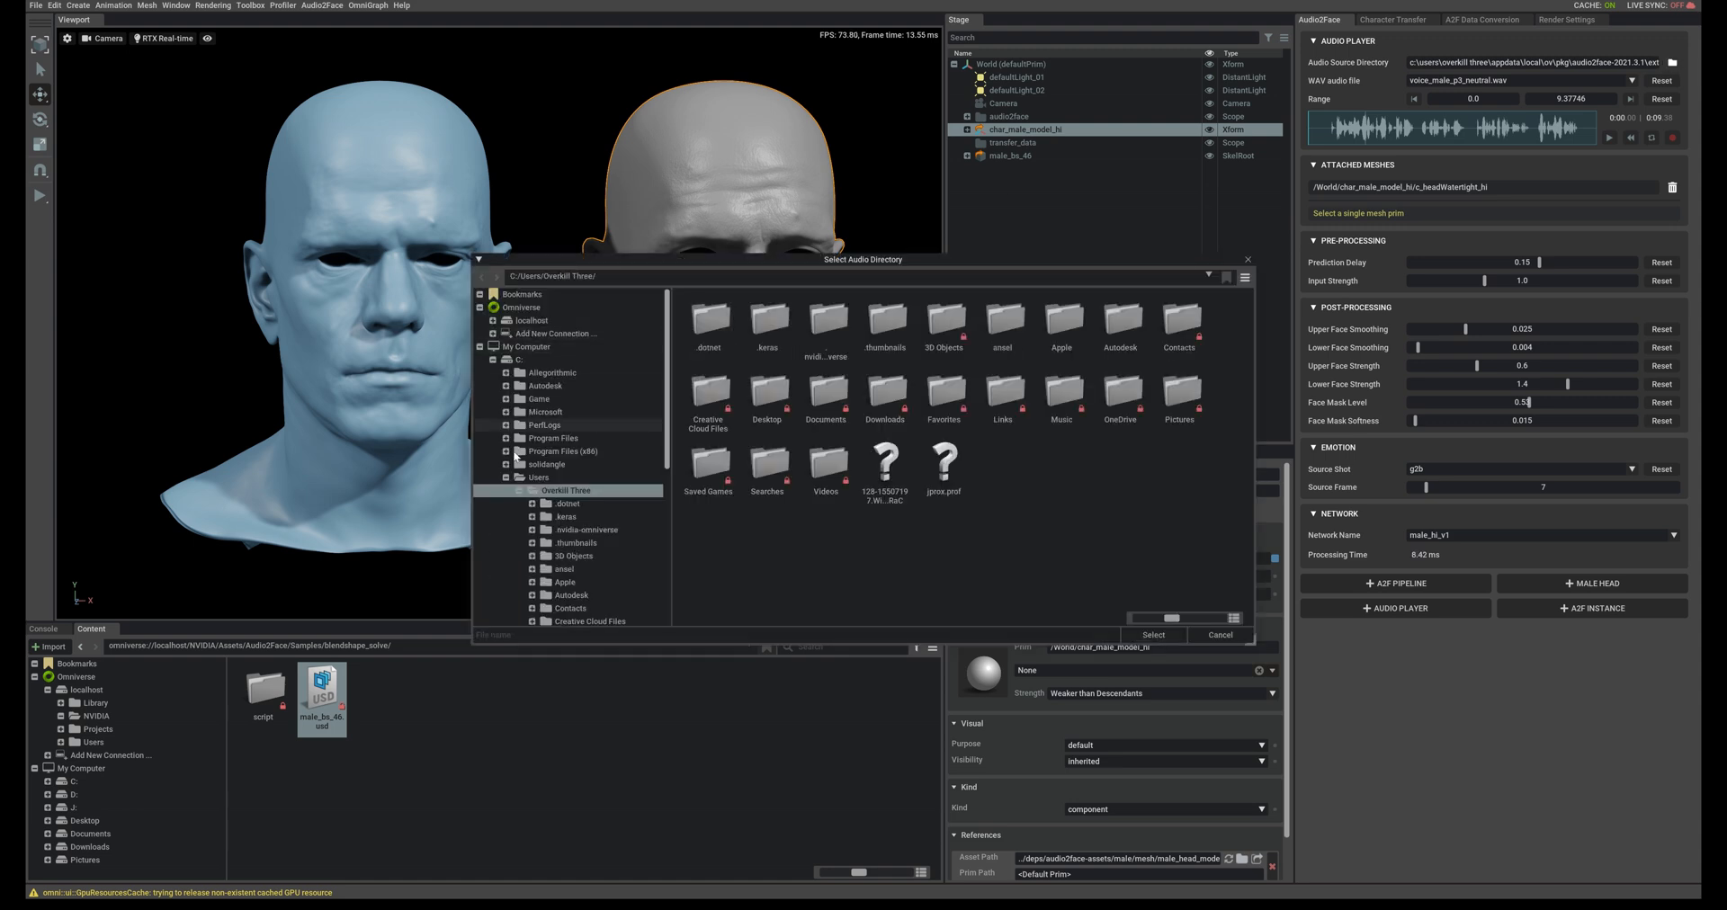
pyautogui.click(1153, 635)
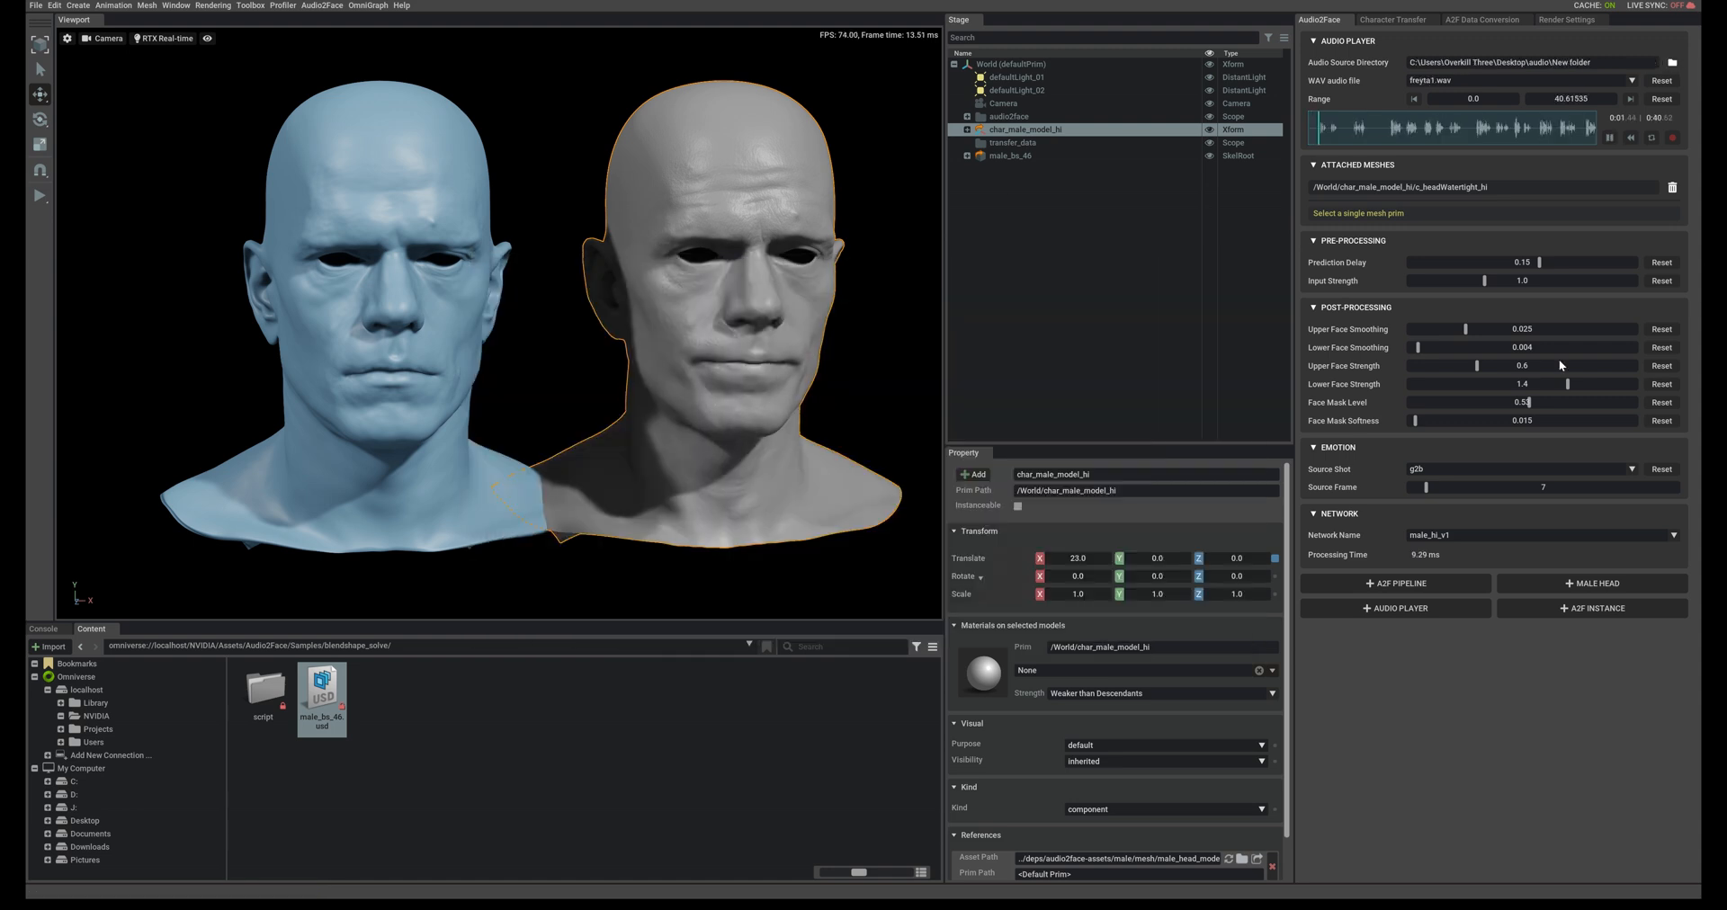
pyautogui.click(1651, 138)
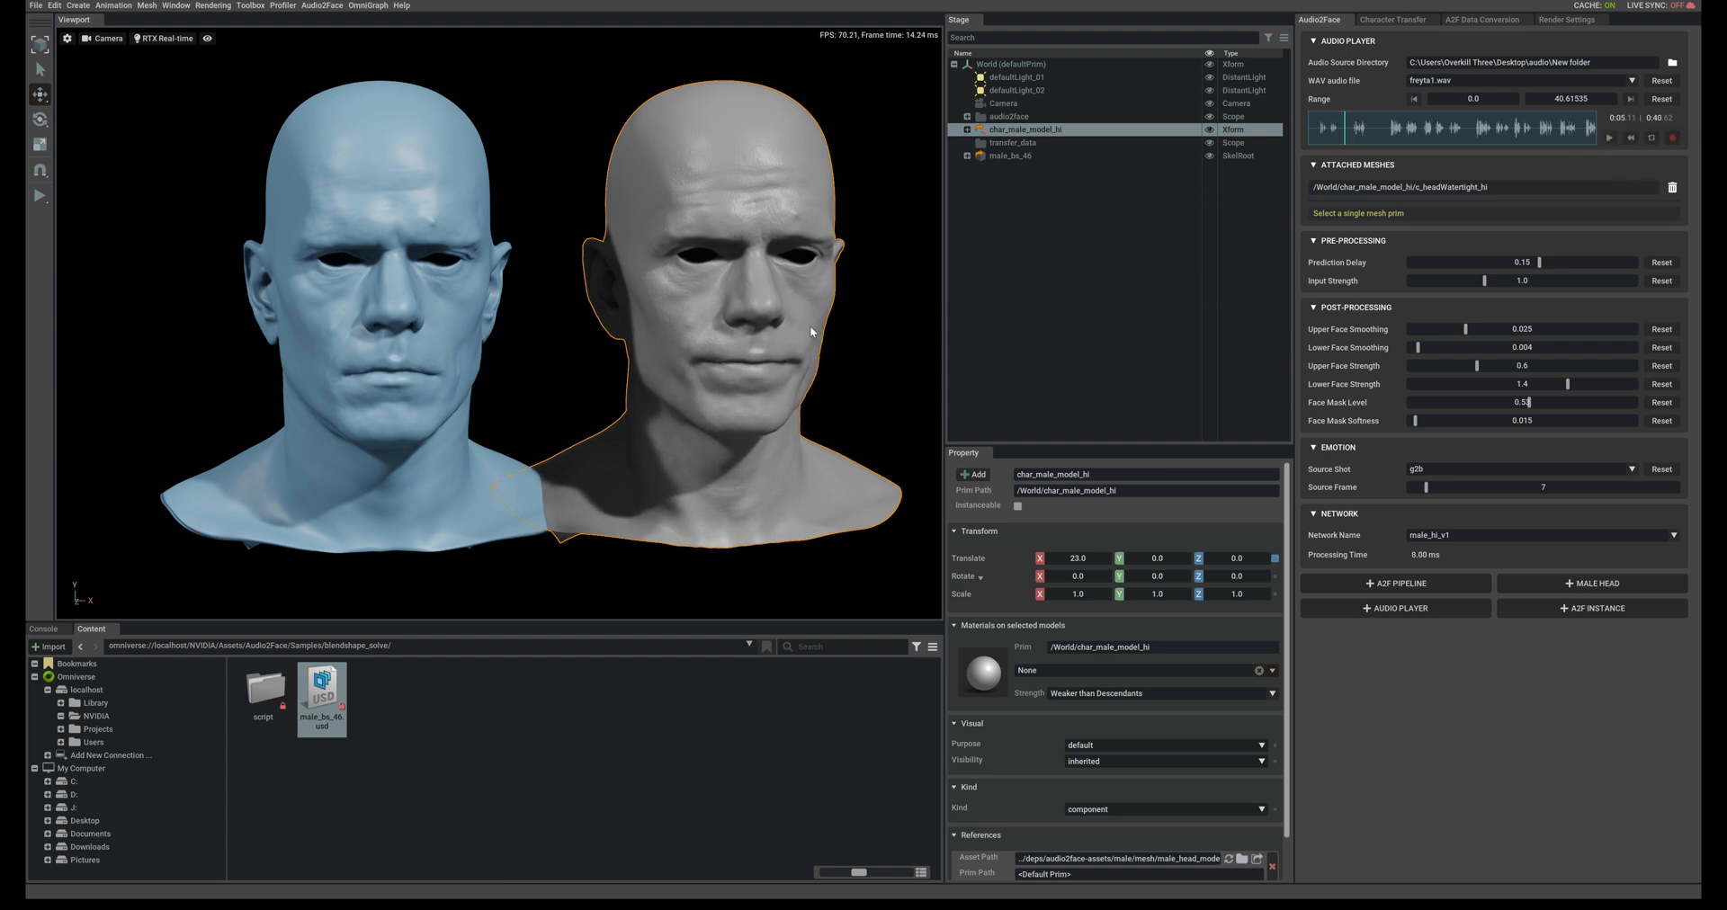
pyautogui.moveTo(1468, 363)
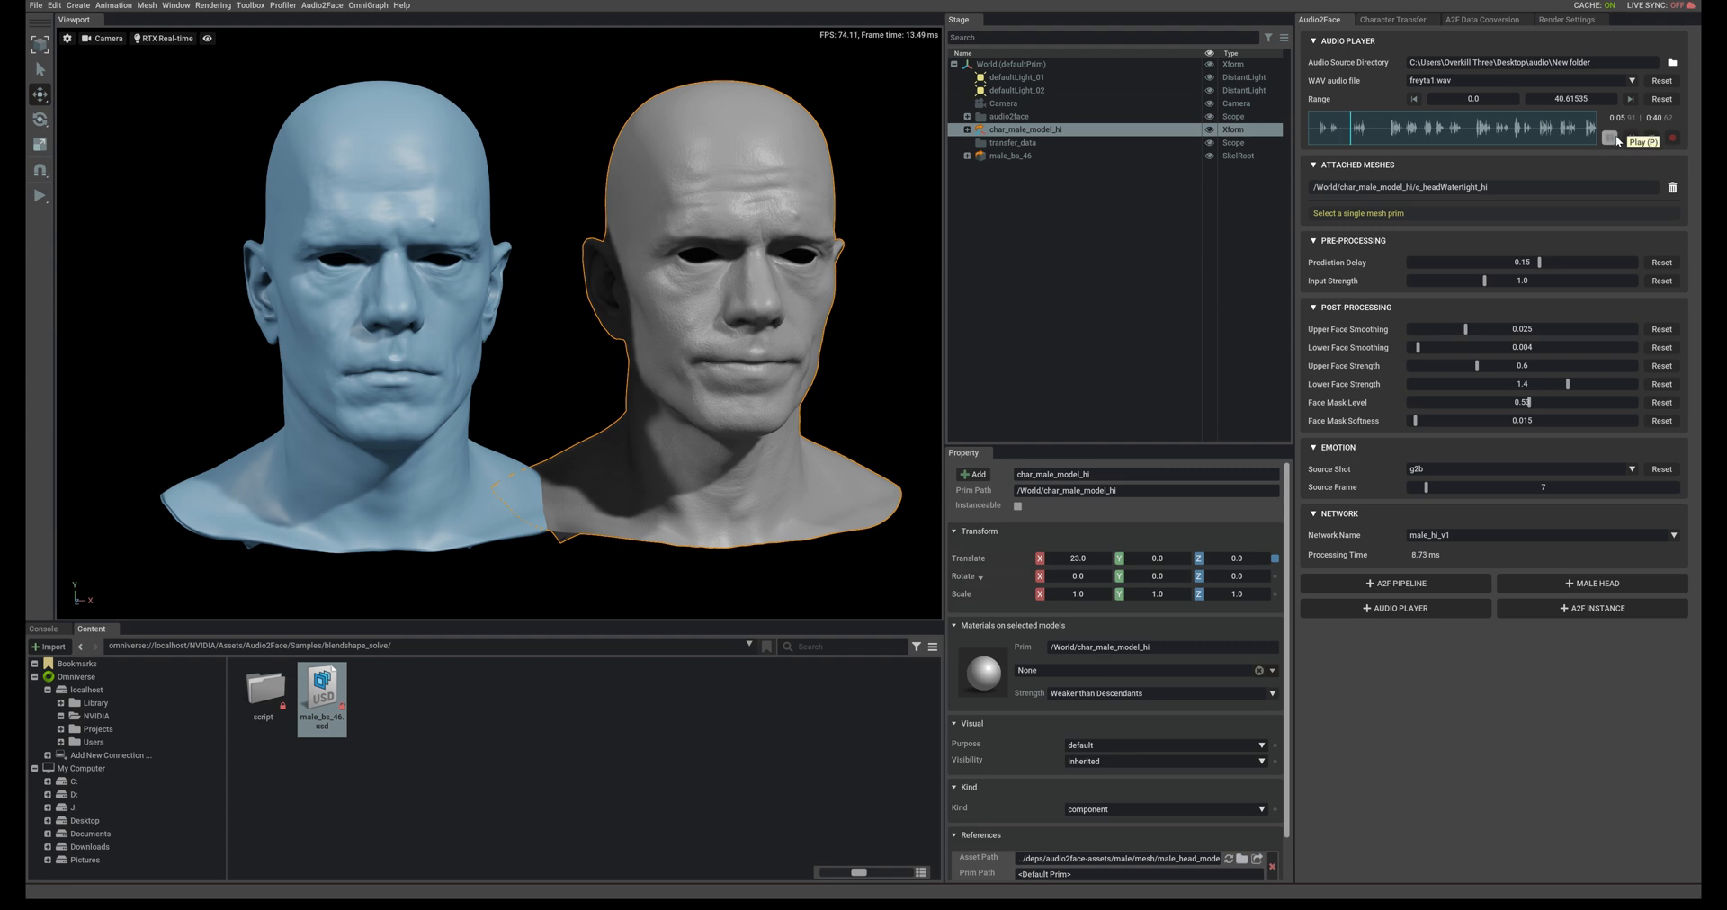
pyautogui.click(1610, 141)
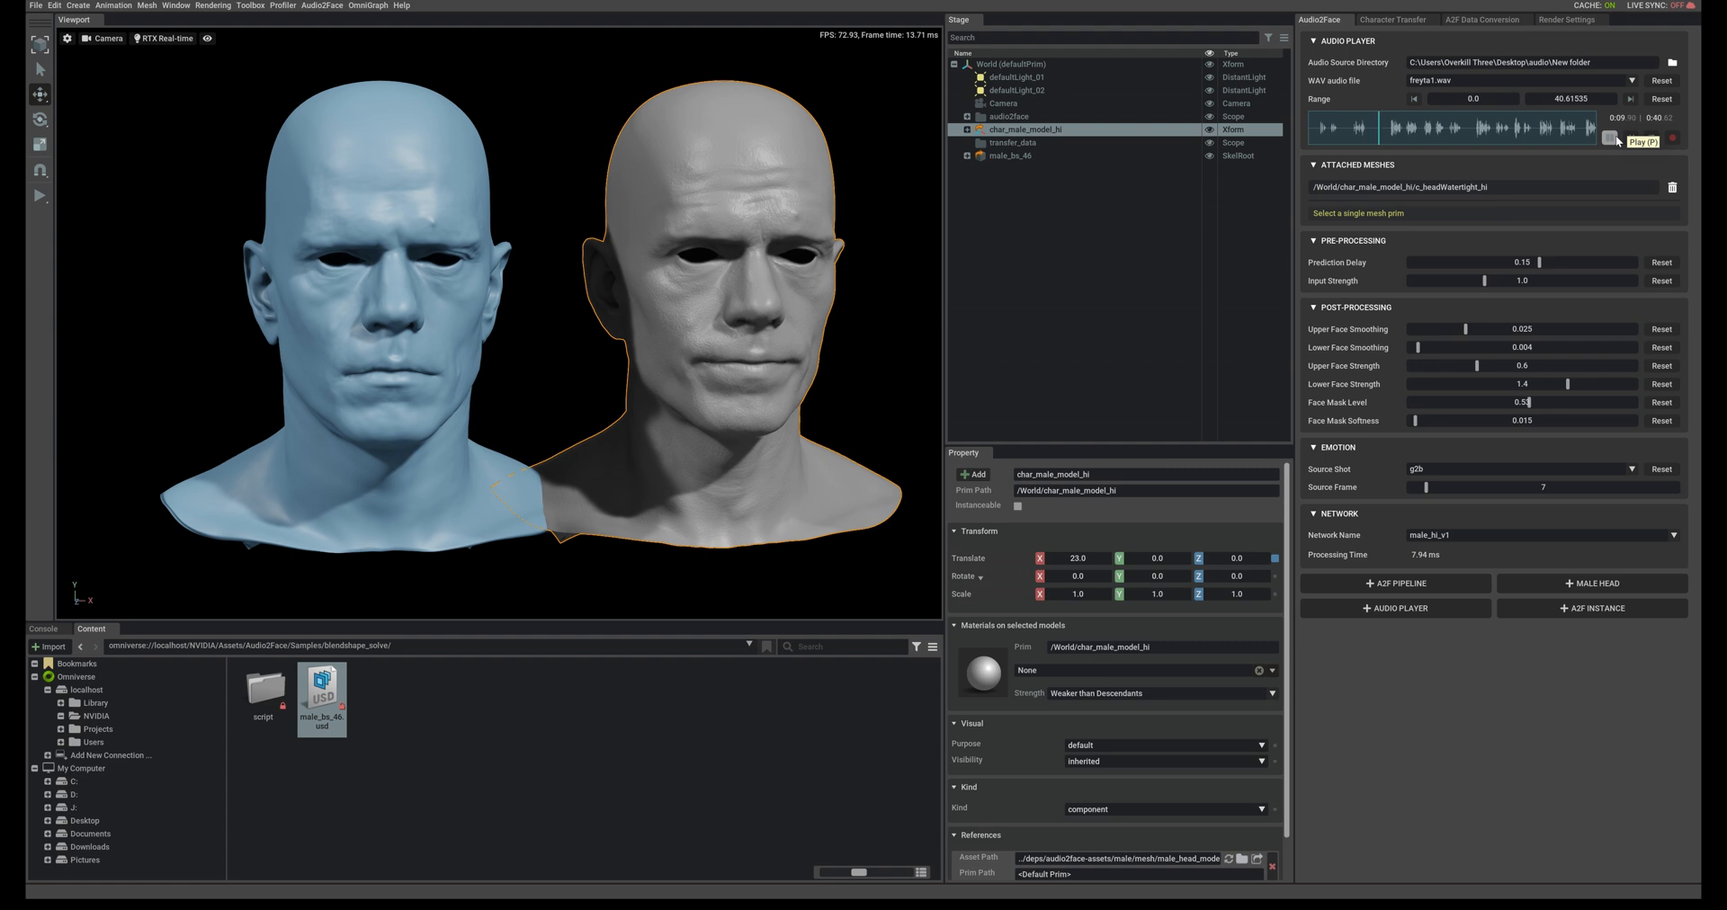
pyautogui.click(1612, 137)
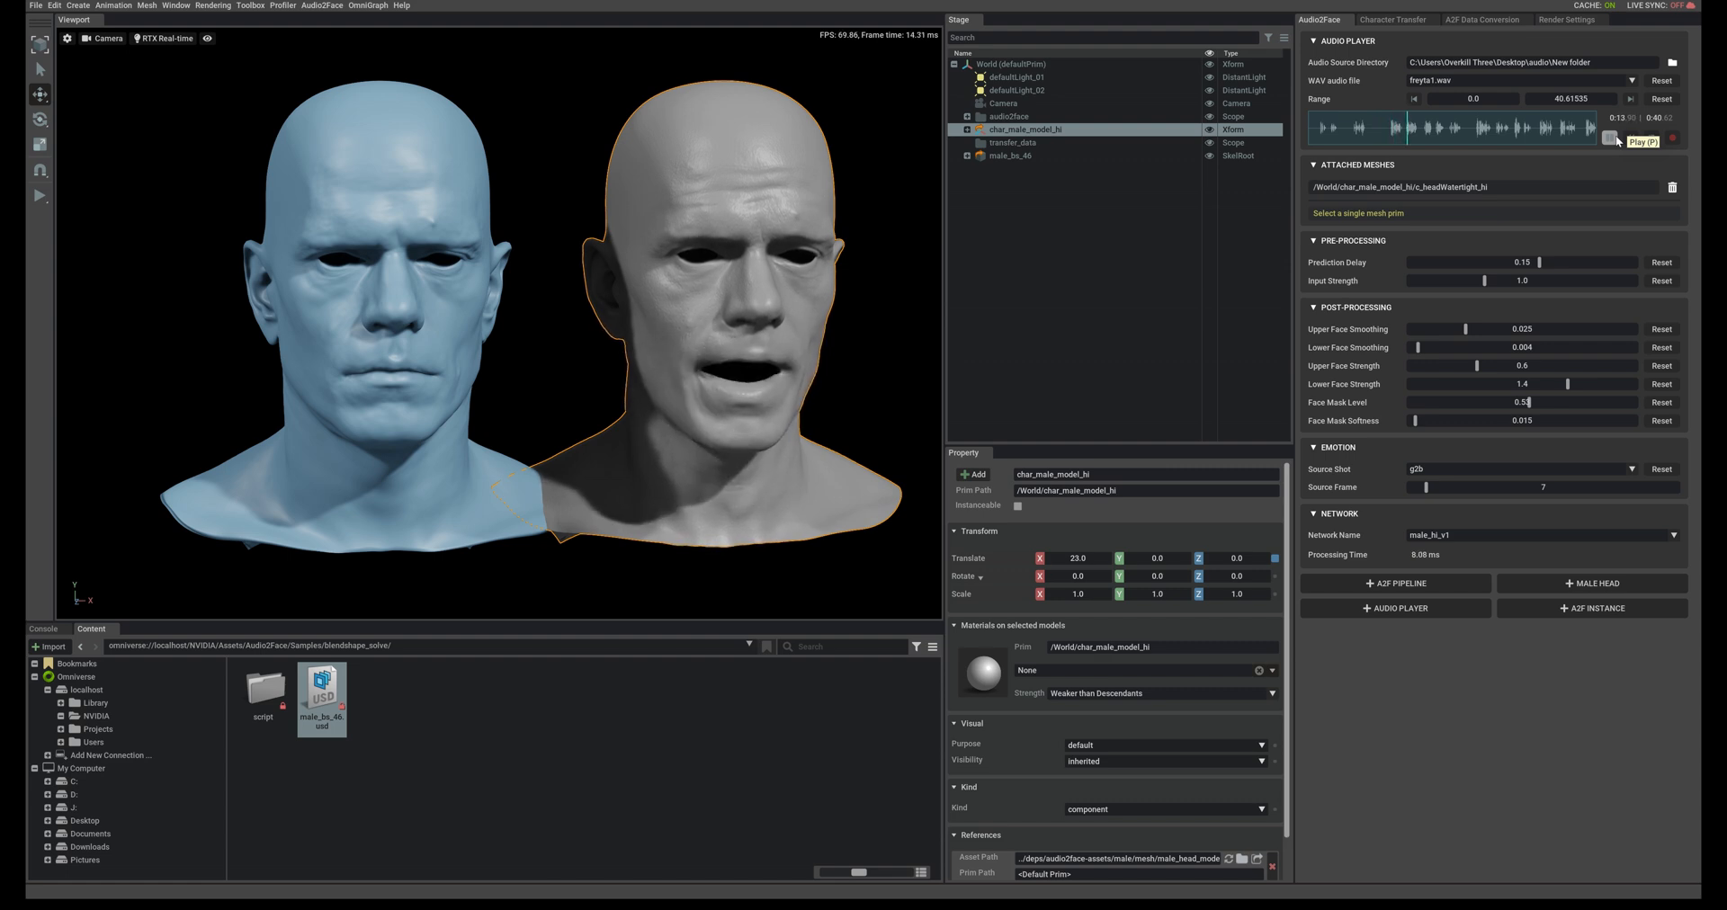
pyautogui.click(1608, 136)
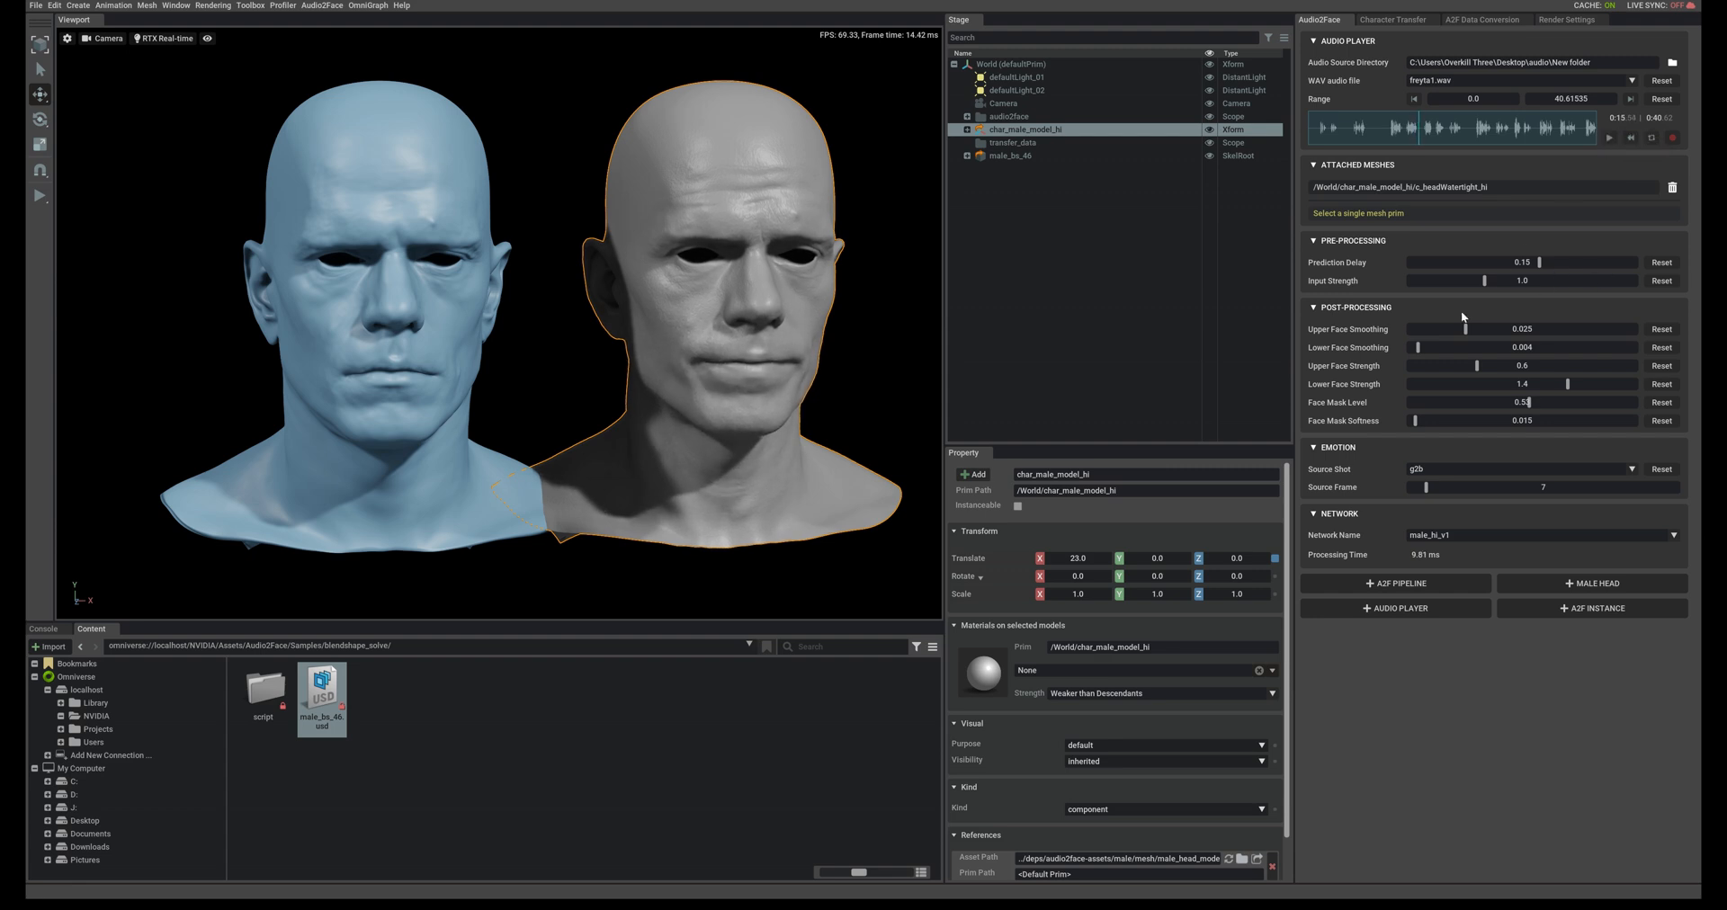
pyautogui.moveTo(1098, 419)
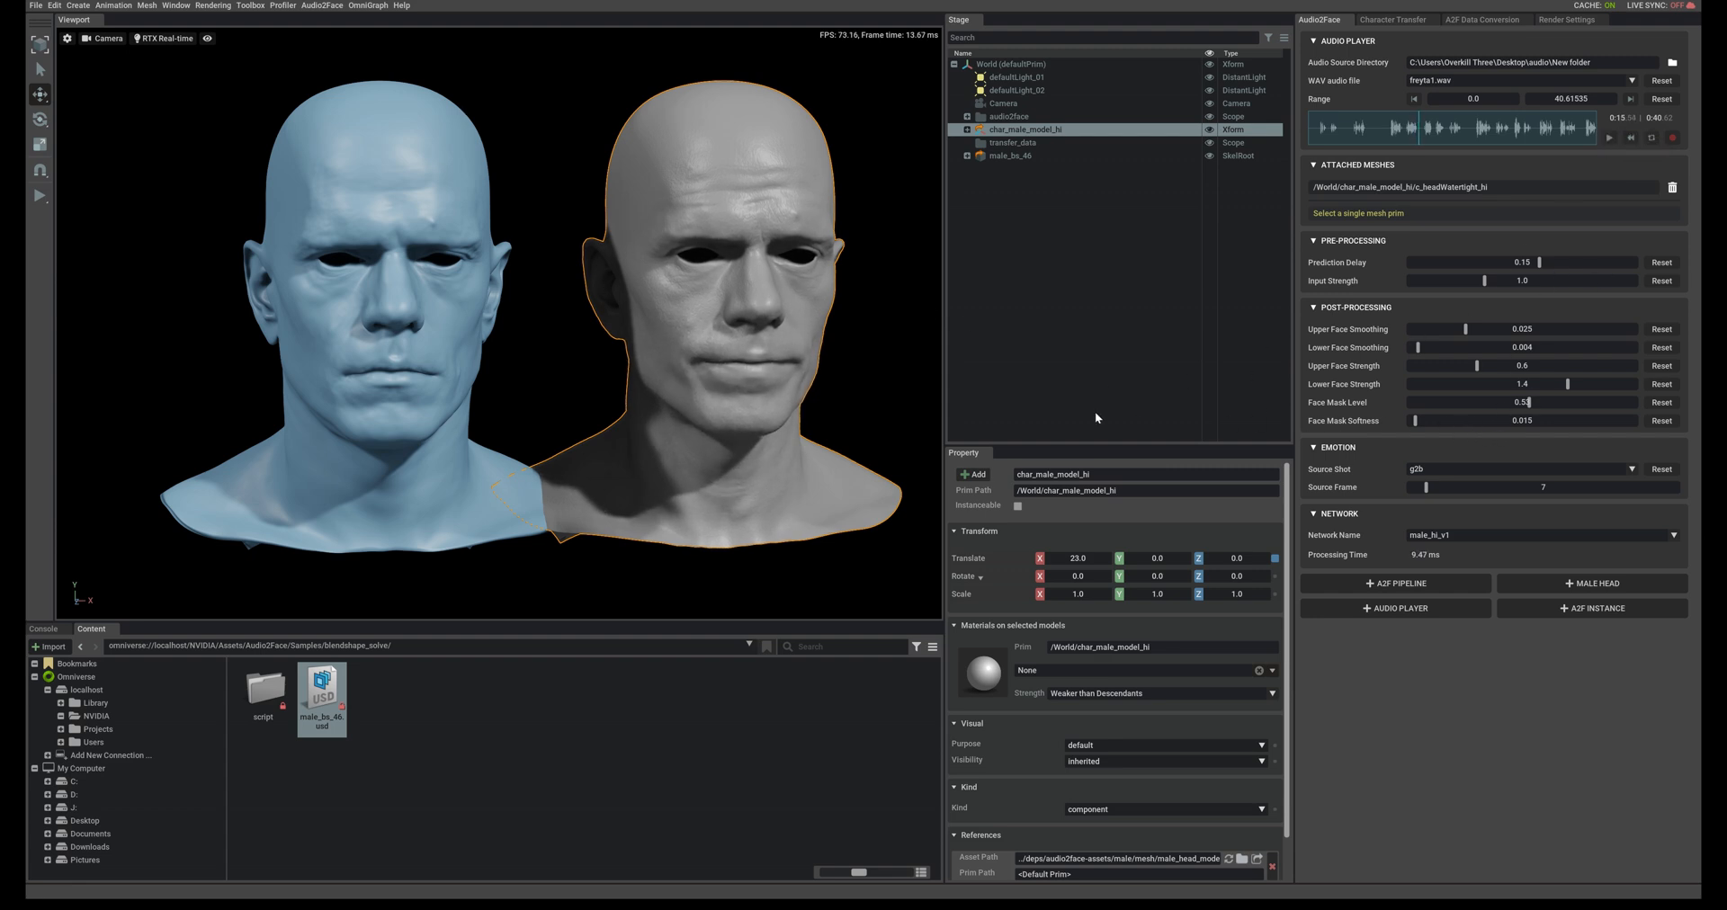
pyautogui.moveTo(727, 317)
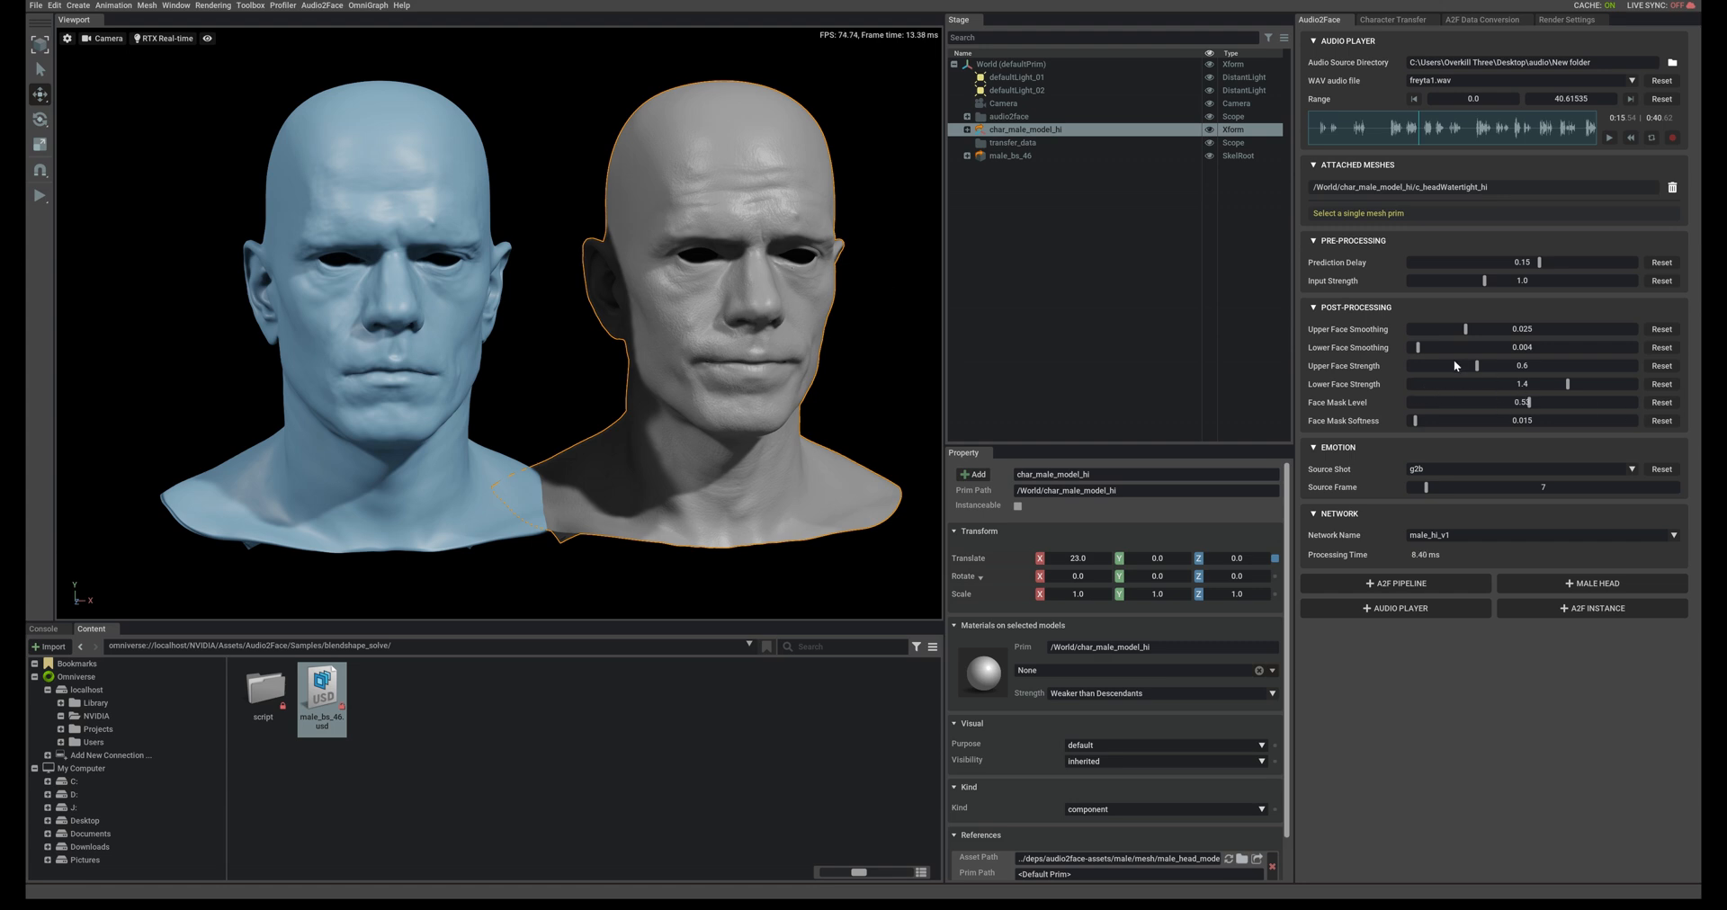
# Raise Upper Face Strength from 0.6, trying values up to 1.65, settling at about 1.17
pyautogui.moveTo(1475, 365); pyautogui.dragTo(1487, 366)
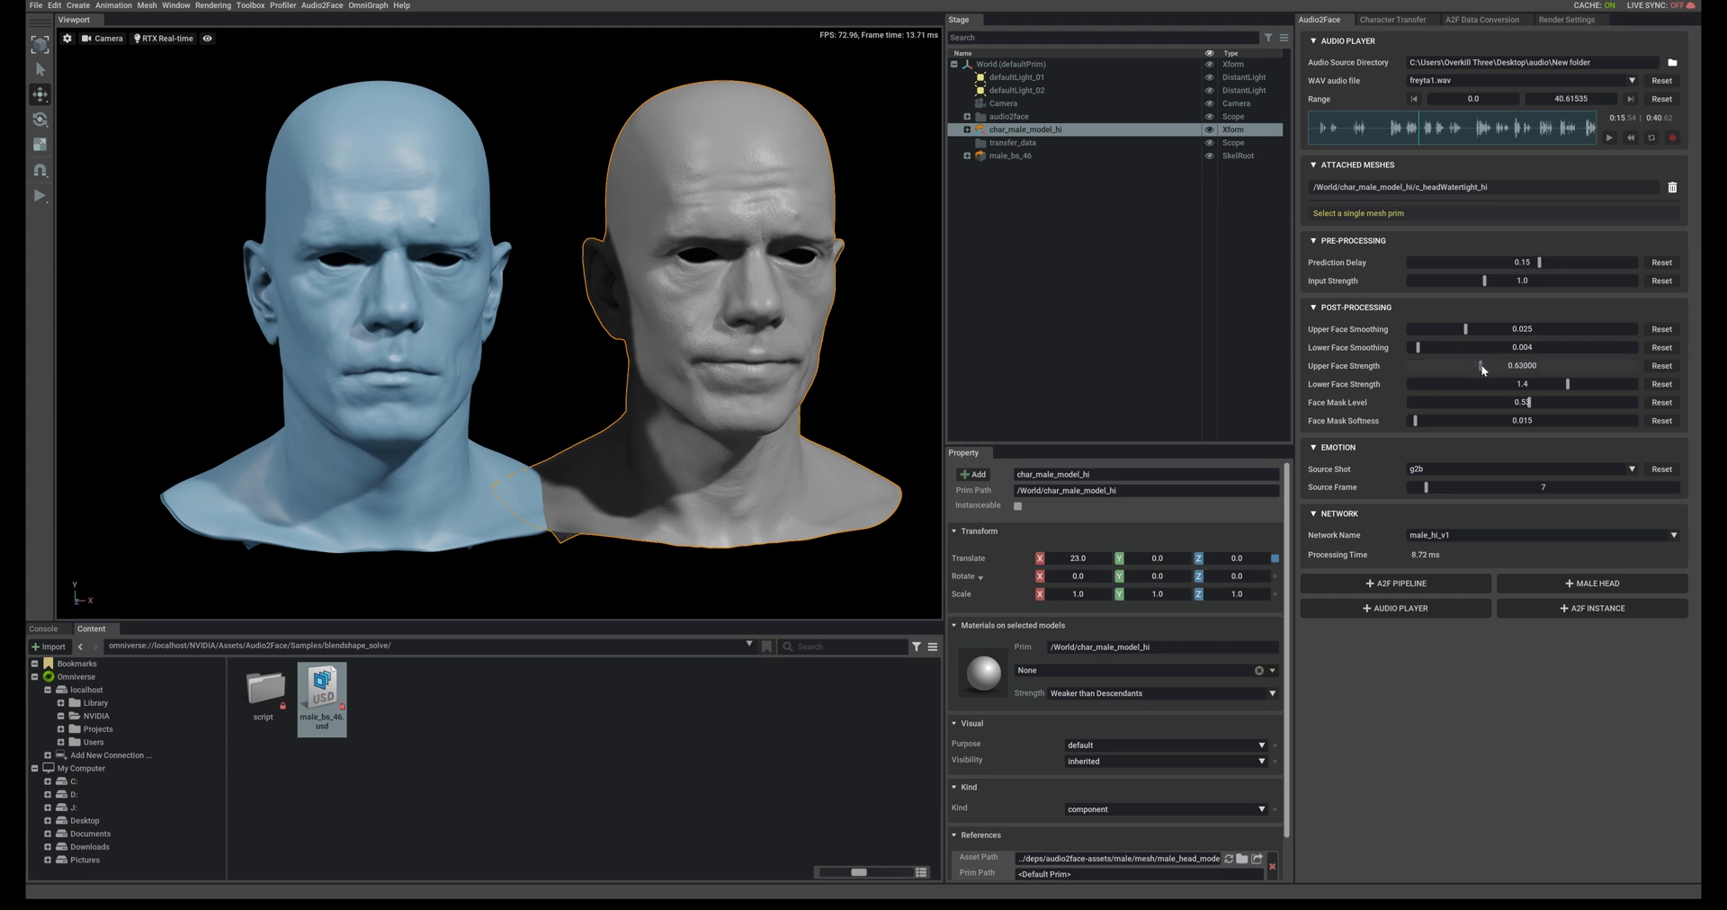
pyautogui.moveTo(1484, 366); pyautogui.dragTo(1629, 365)
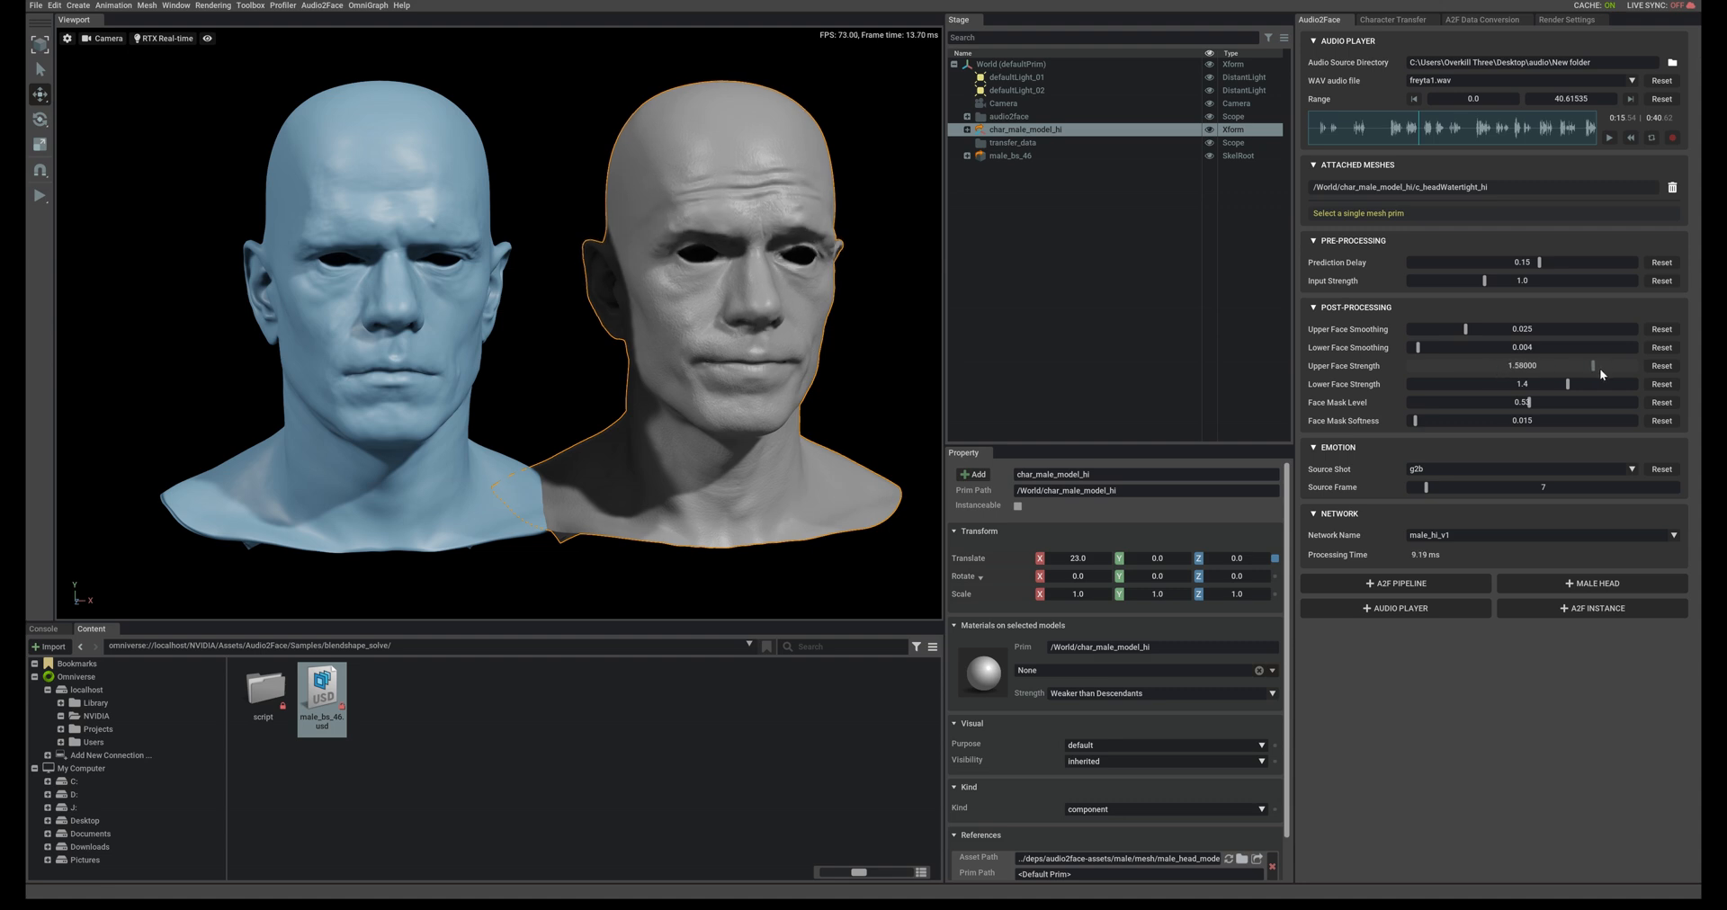
pyautogui.moveTo(1576, 365); pyautogui.dragTo(1592, 365)
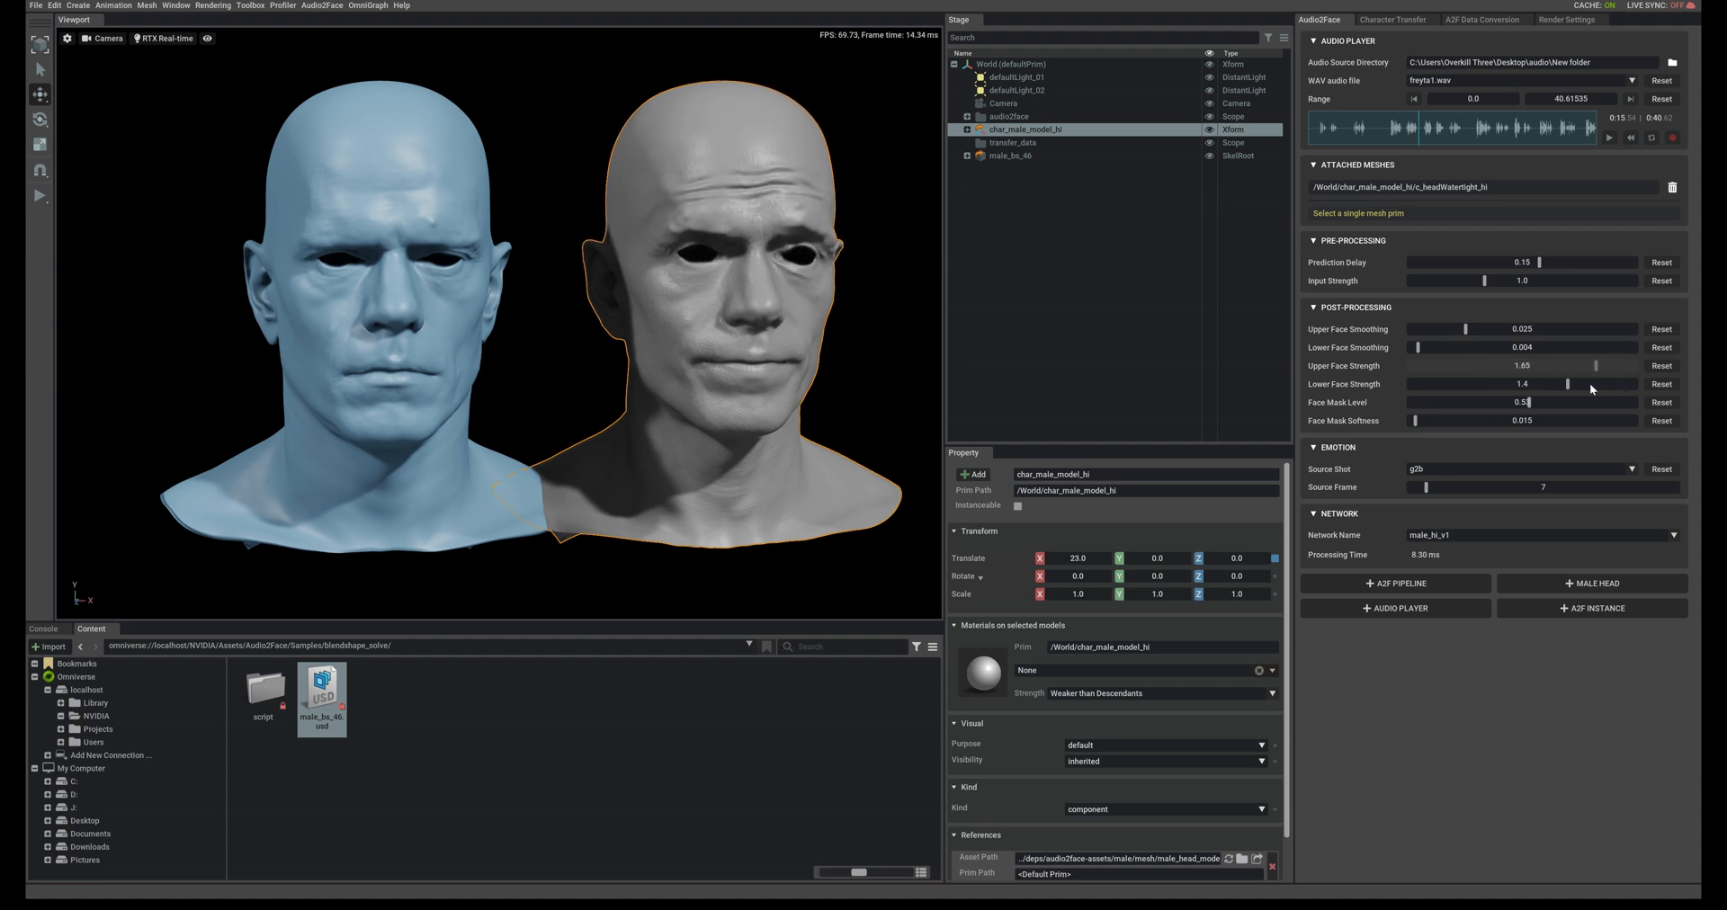
pyautogui.moveTo(1595, 365); pyautogui.dragTo(1581, 365)
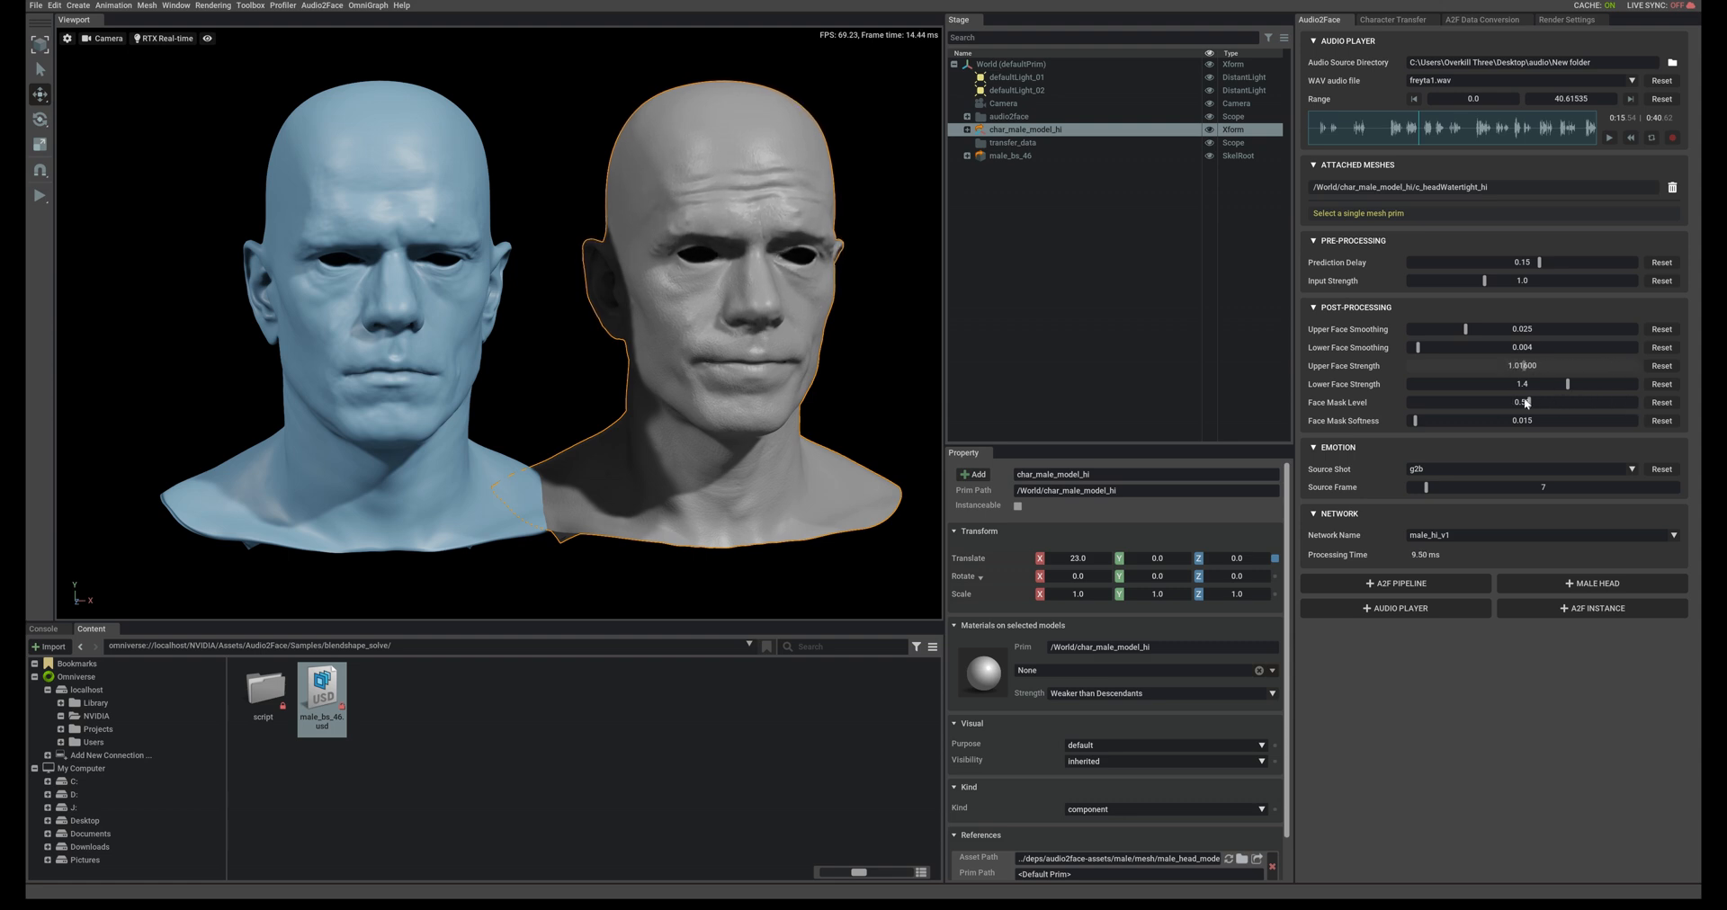
pyautogui.moveTo(1542, 365); pyautogui.dragTo(1525, 365)
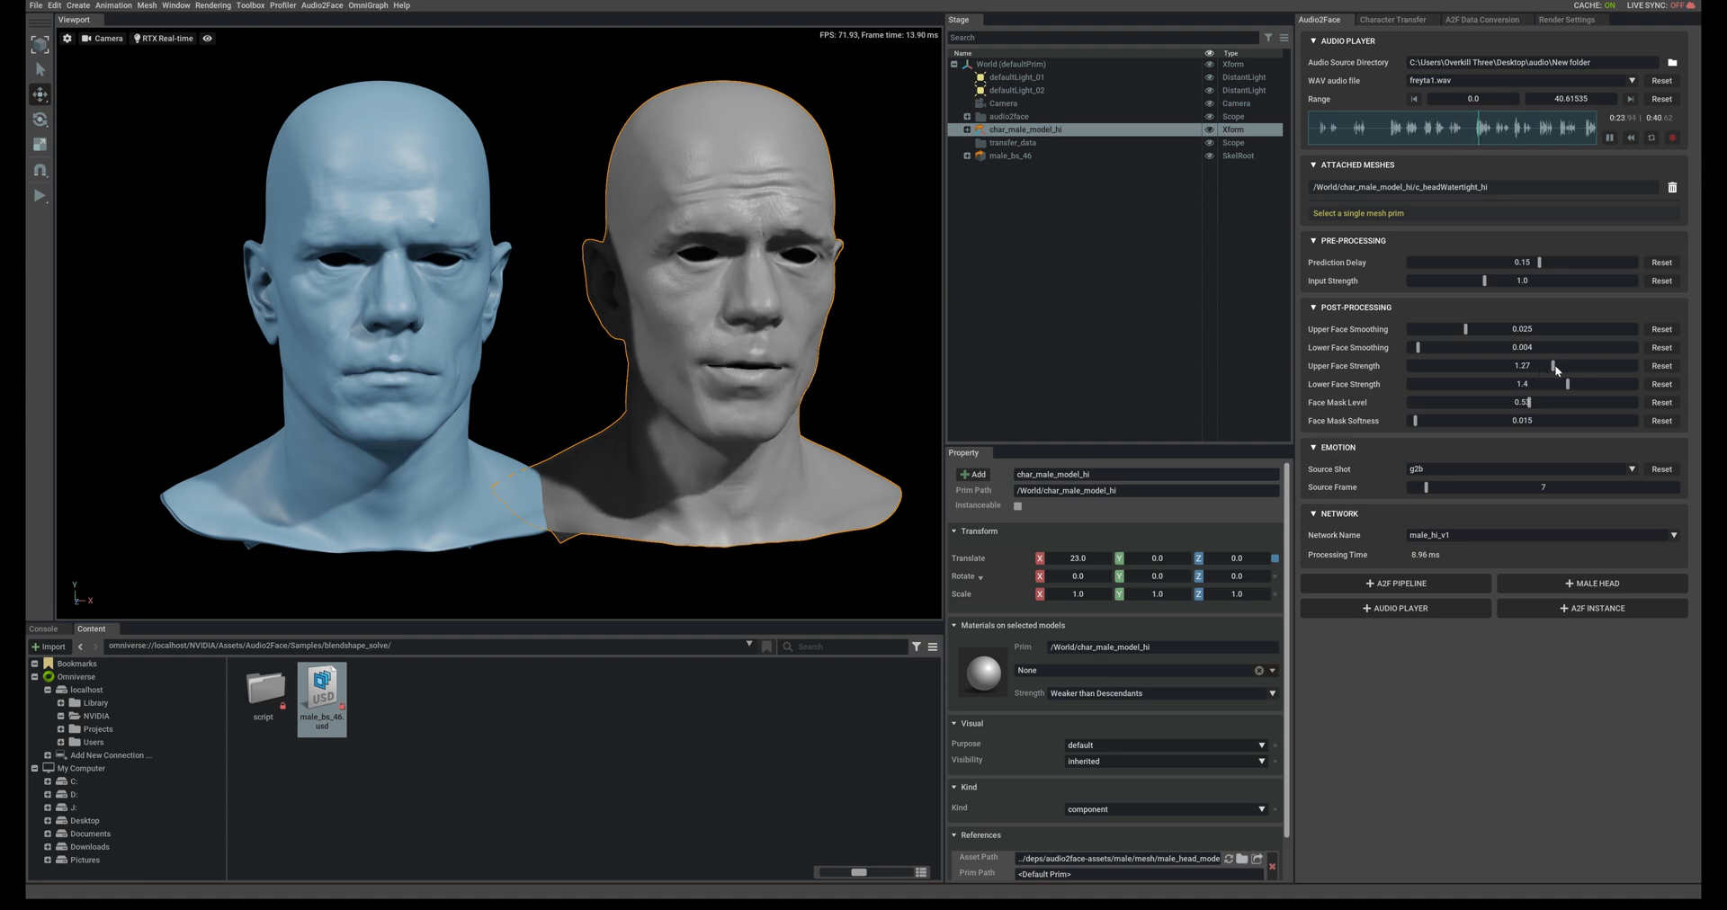
pyautogui.moveTo(1554, 366); pyautogui.dragTo(1548, 365)
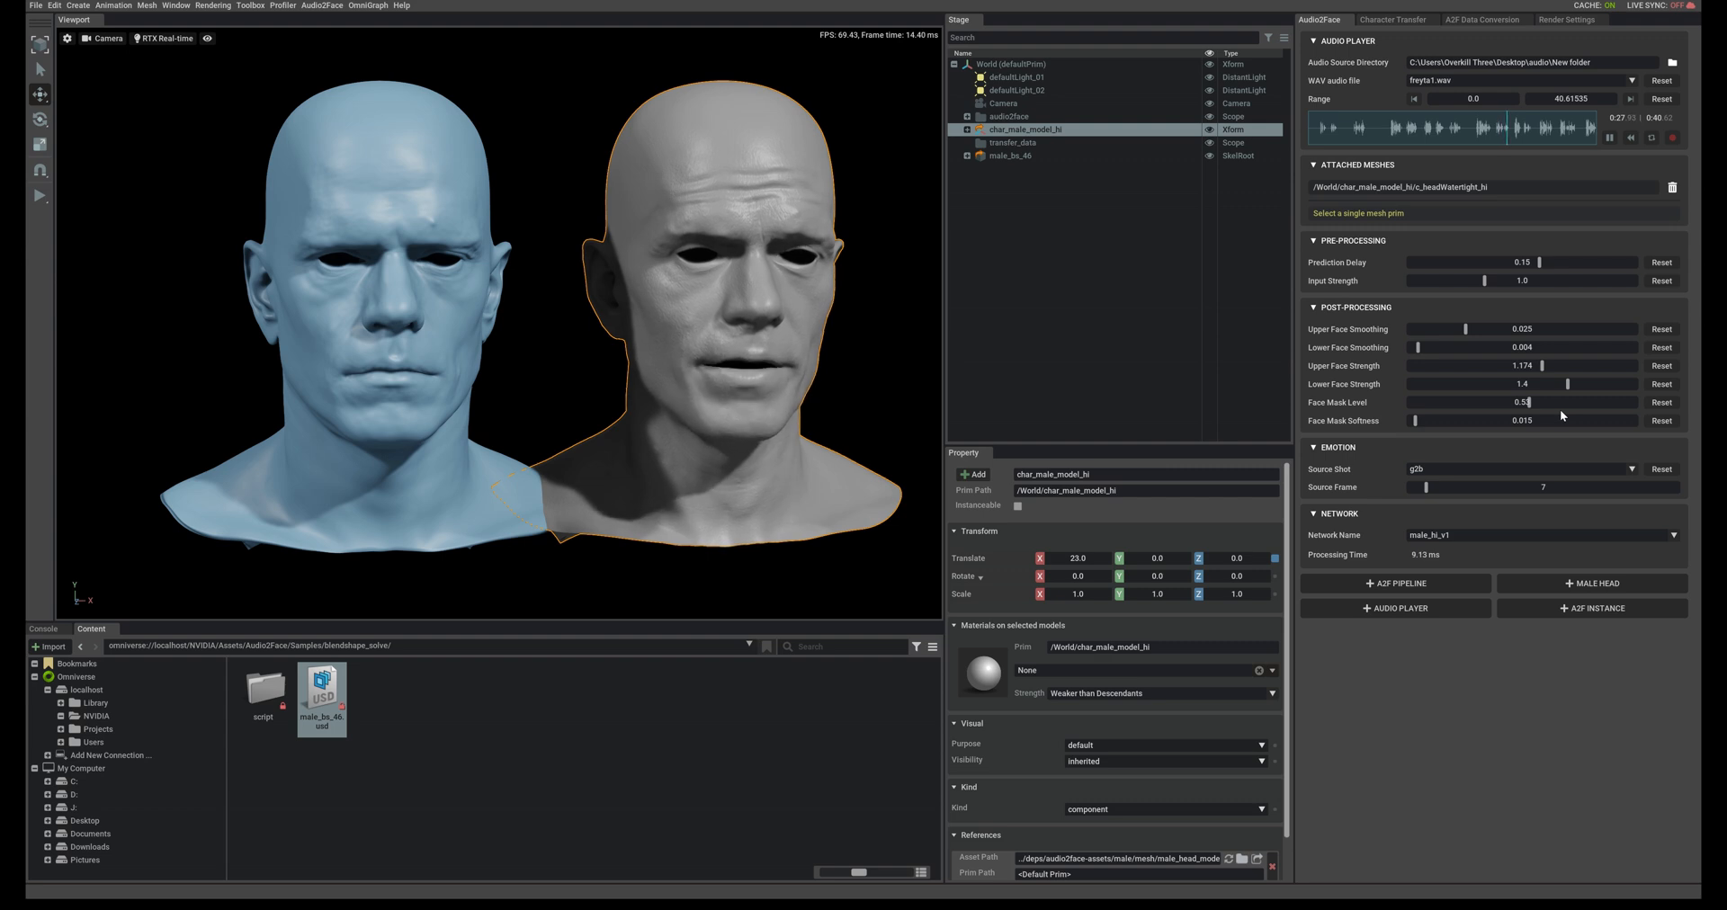
# Replay the voice clip to review the stronger brow and eye expression
pyautogui.click(1609, 160)
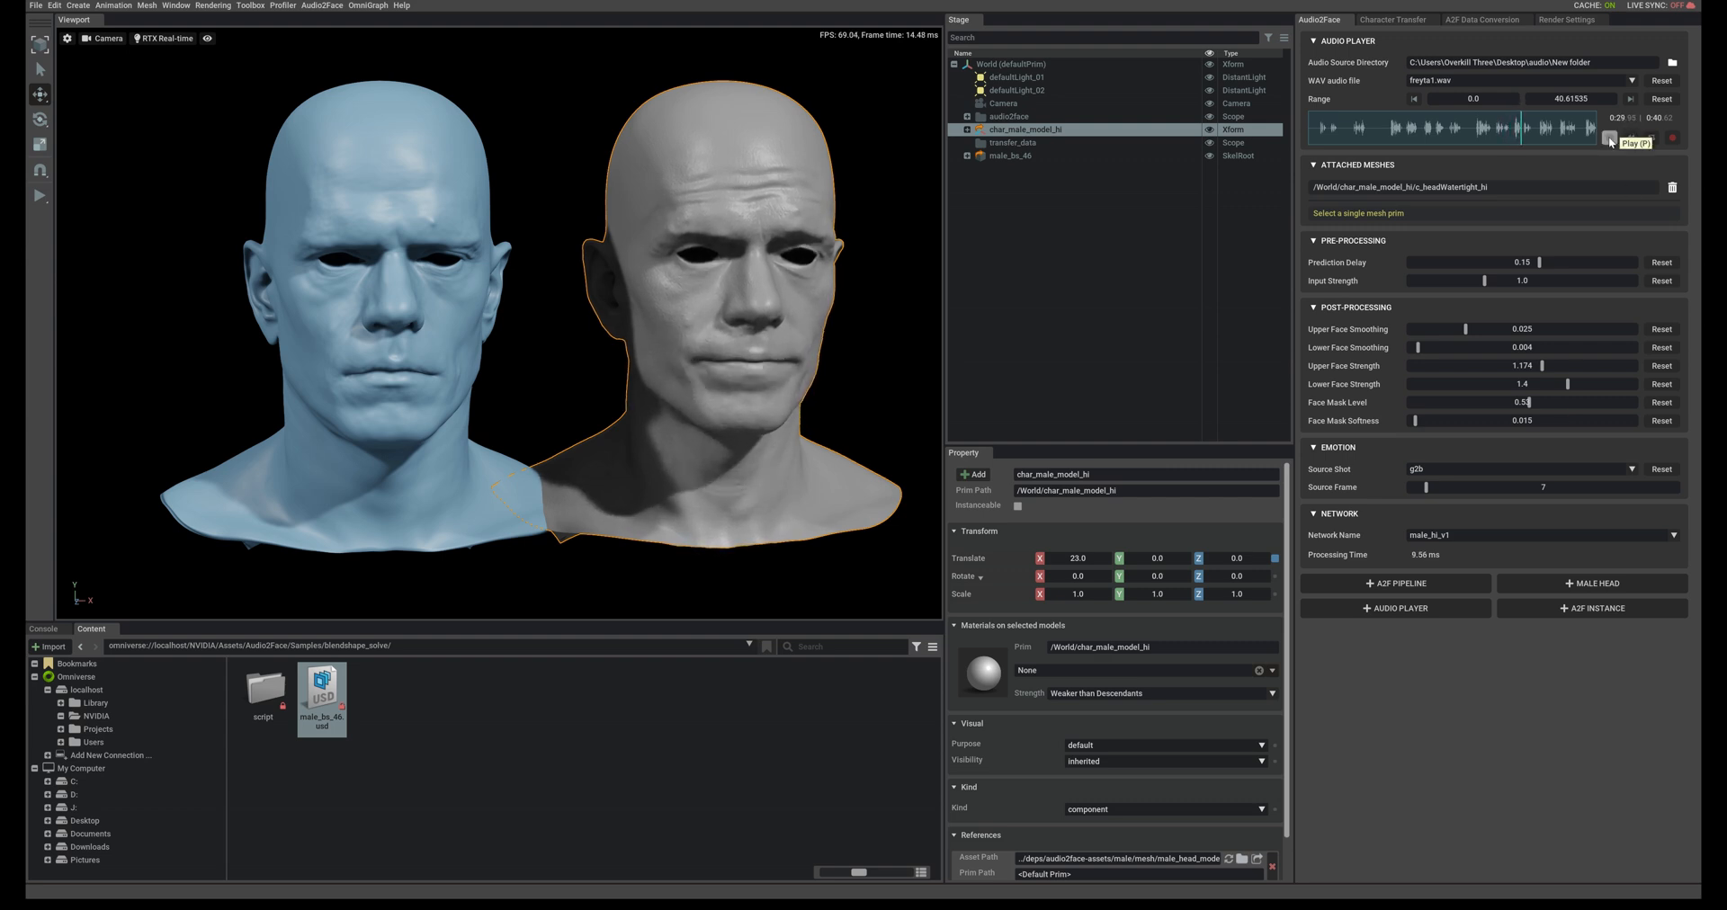
pyautogui.click(1632, 139)
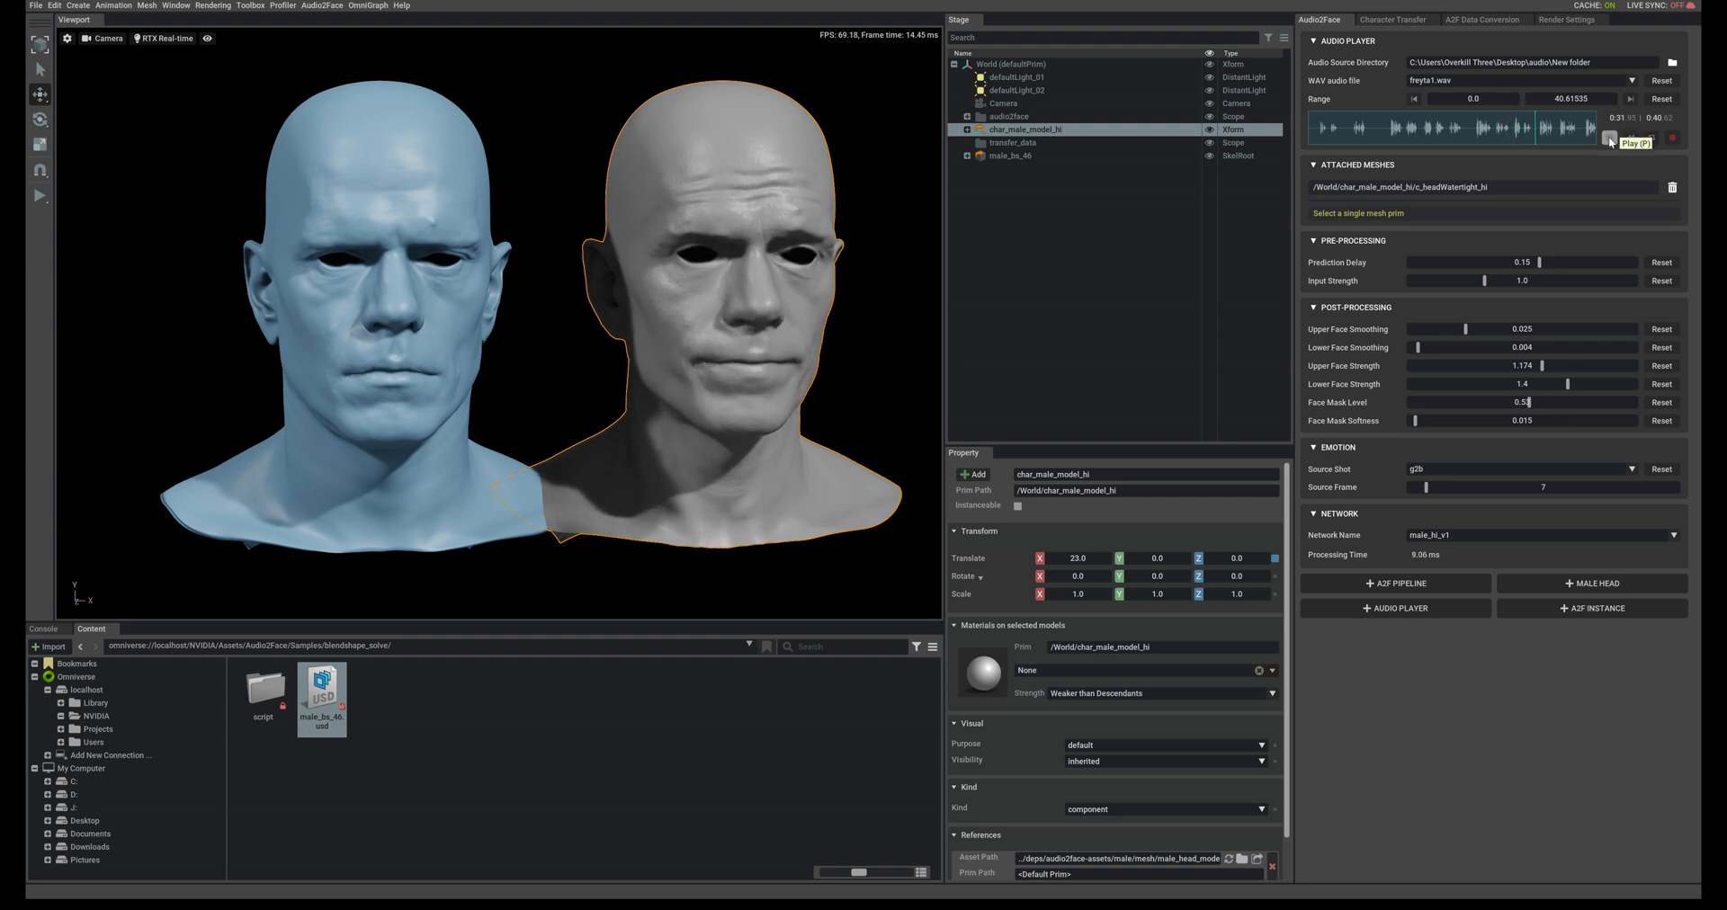
pyautogui.click(1616, 162)
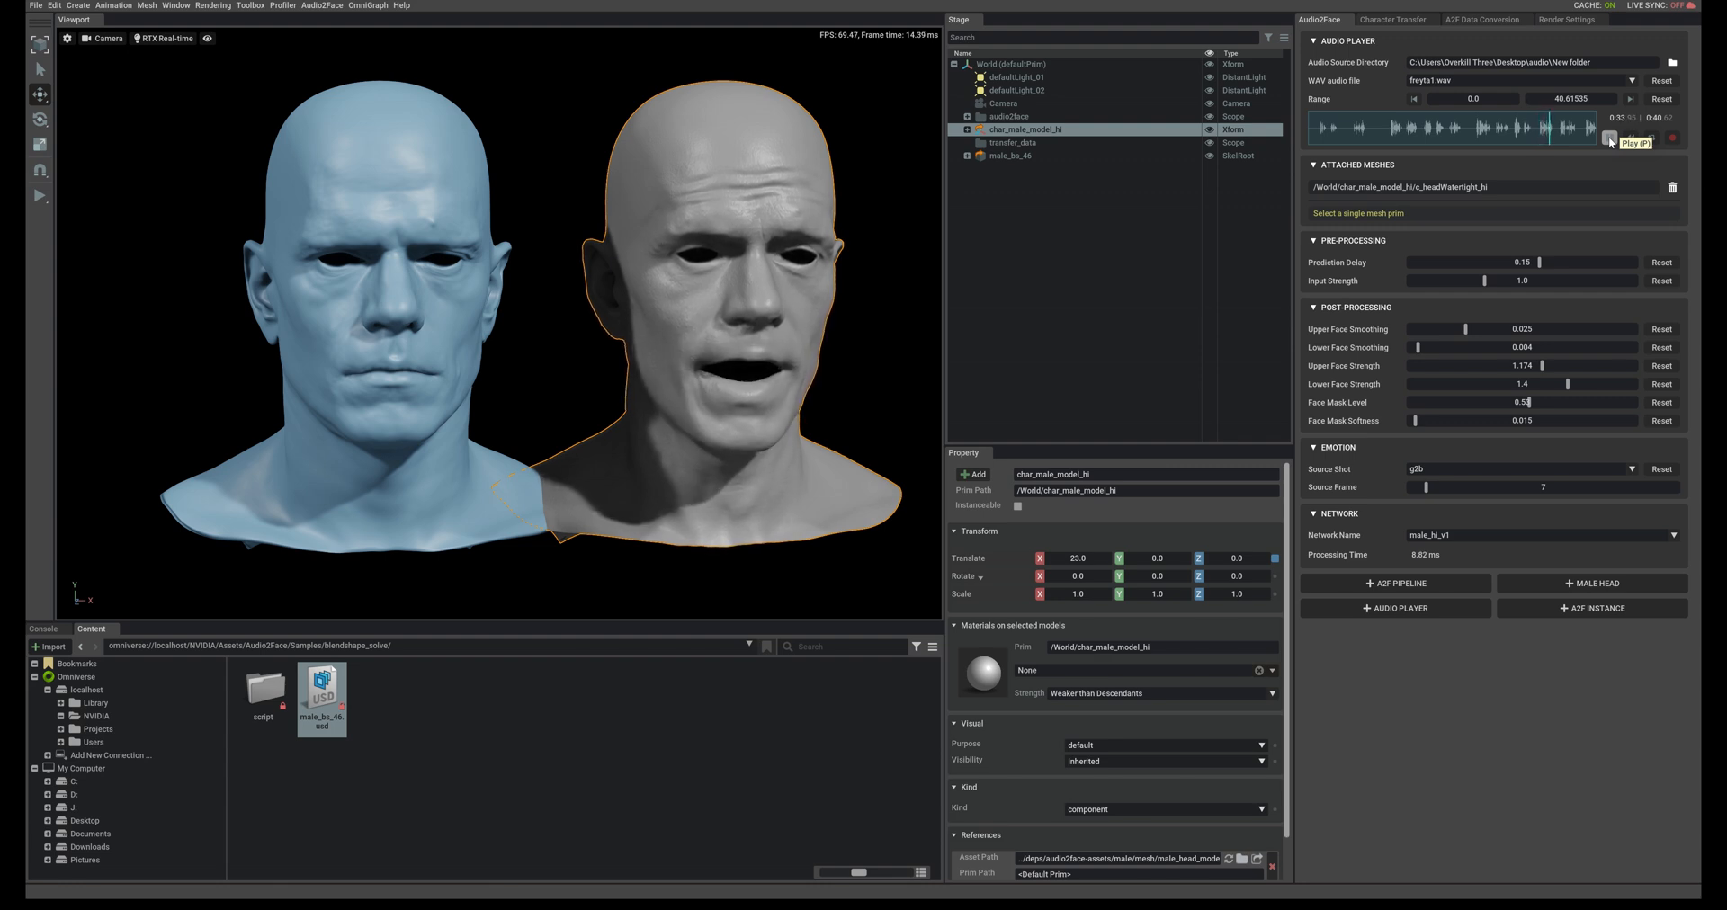
pyautogui.click(1612, 137)
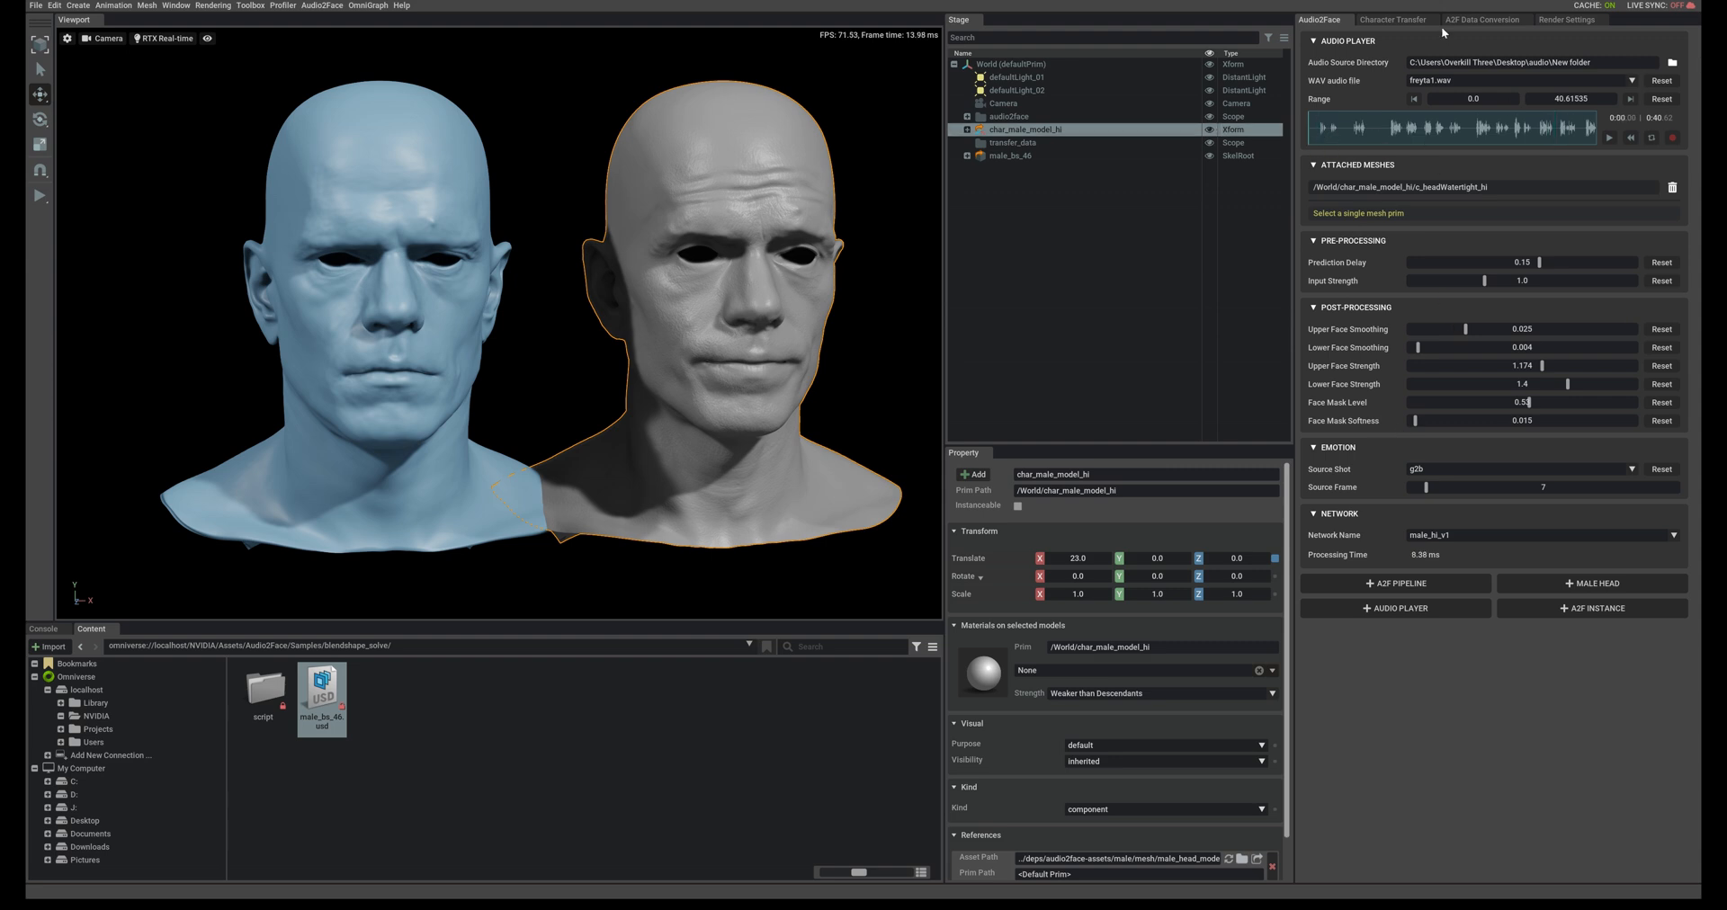
# In A2F Data Conversion, set up the blendshape solve with Temporal Smoothing about 2.5
pyautogui.click(1482, 20)
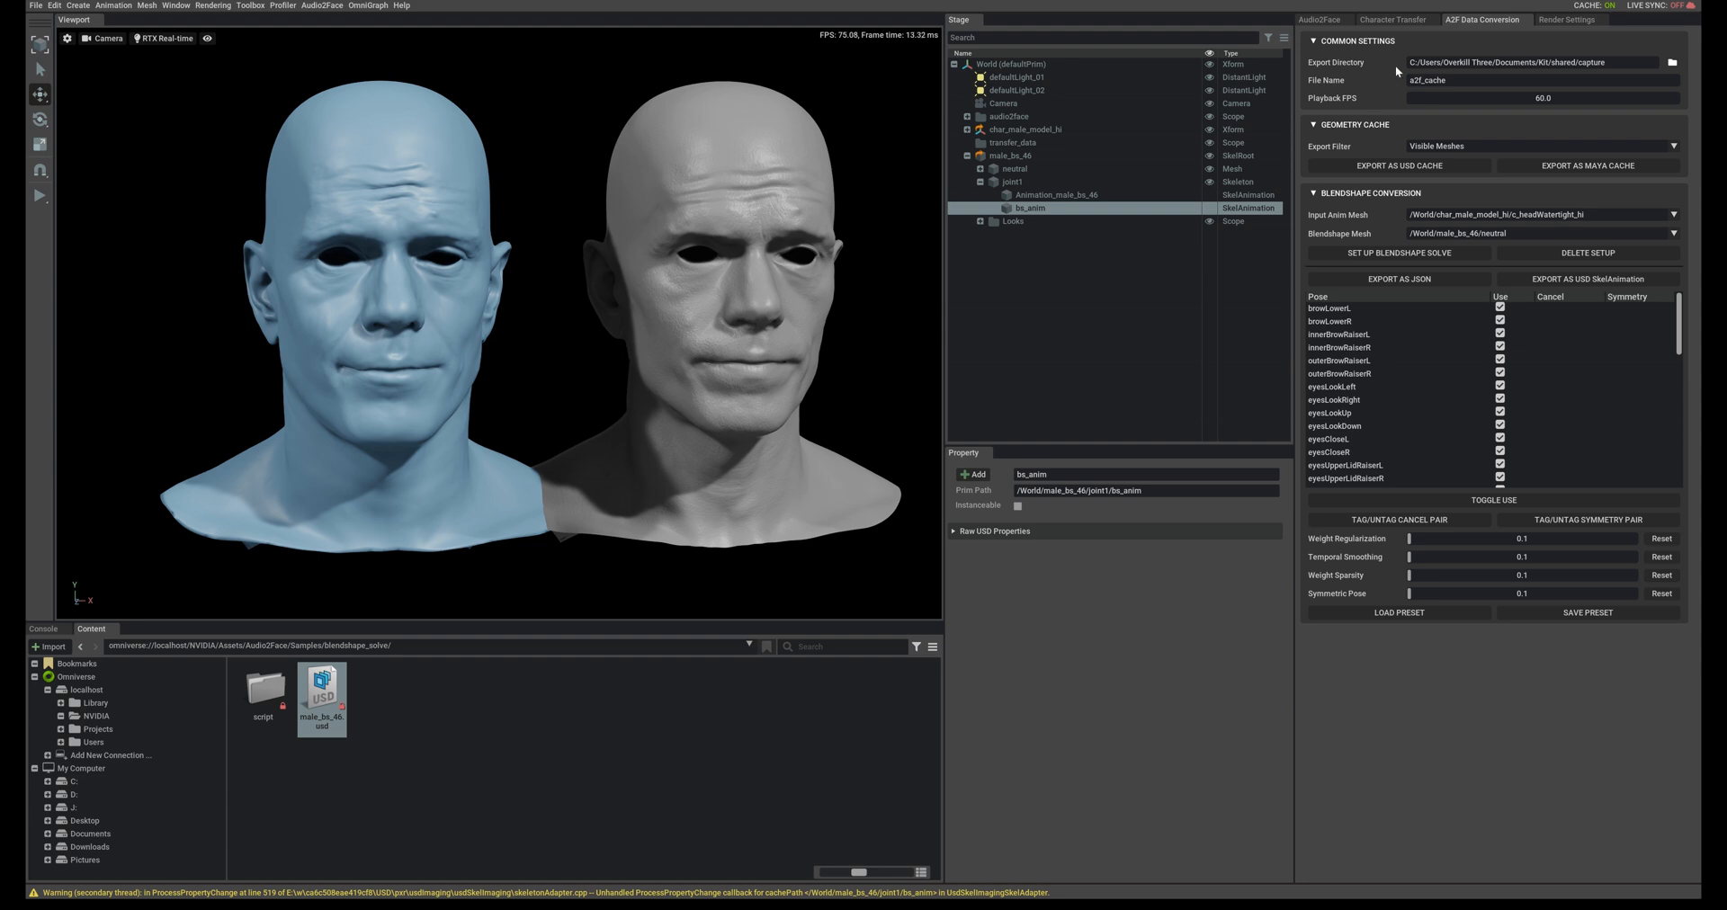
pyautogui.moveTo(1424, 549)
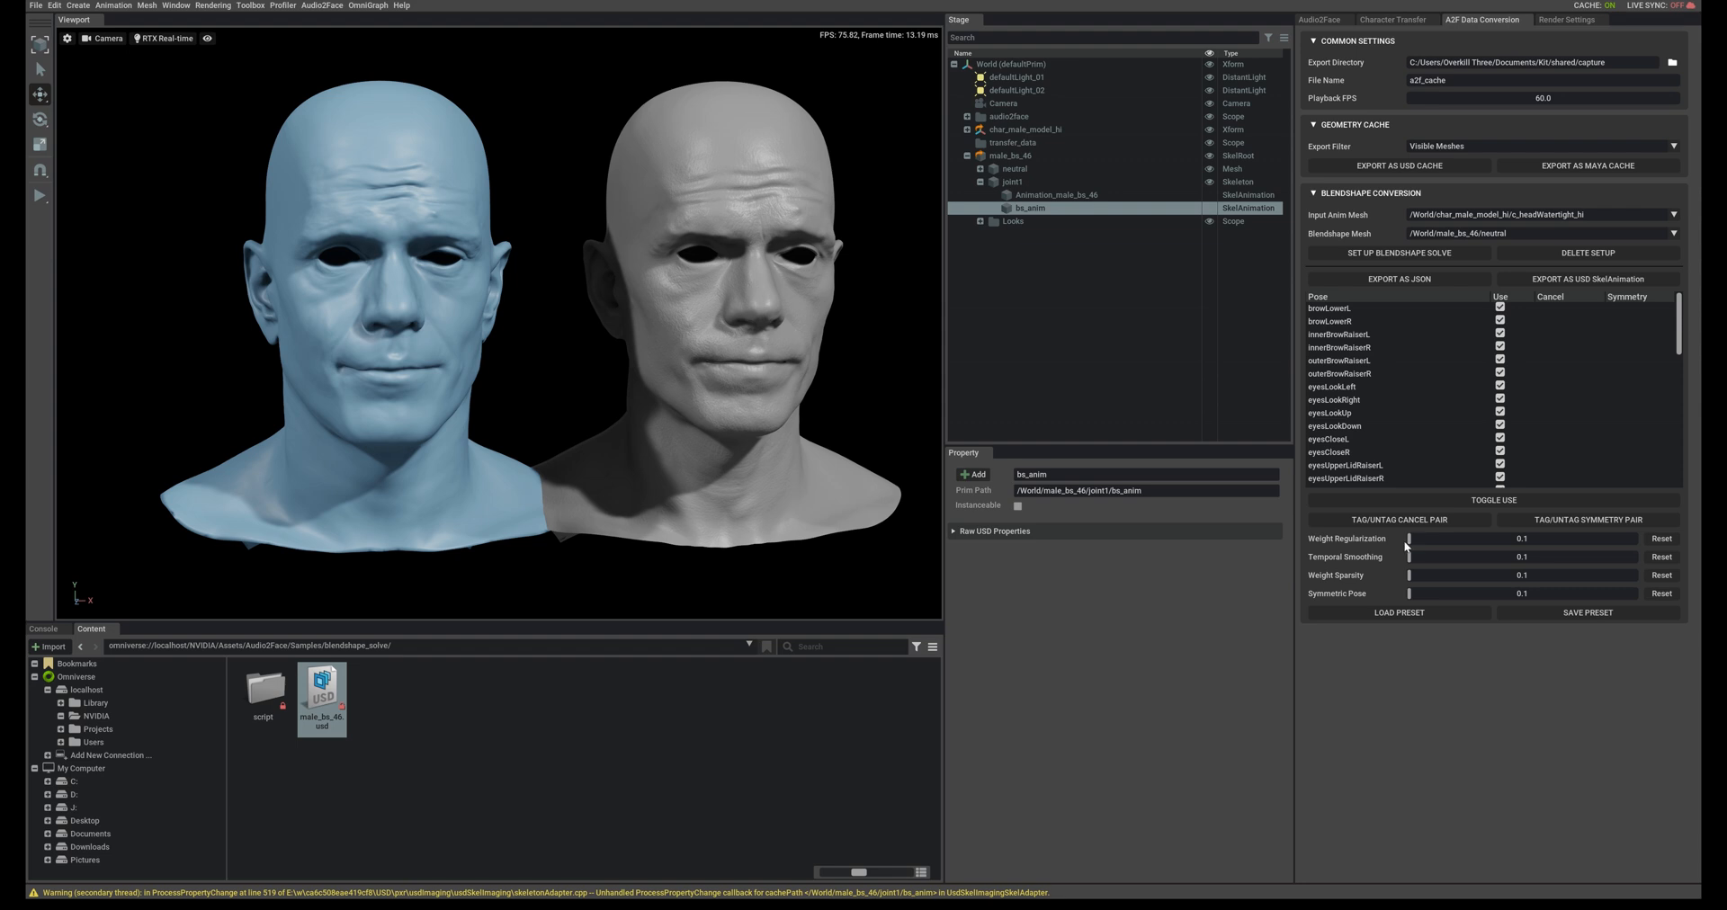
pyautogui.moveTo(1411, 558)
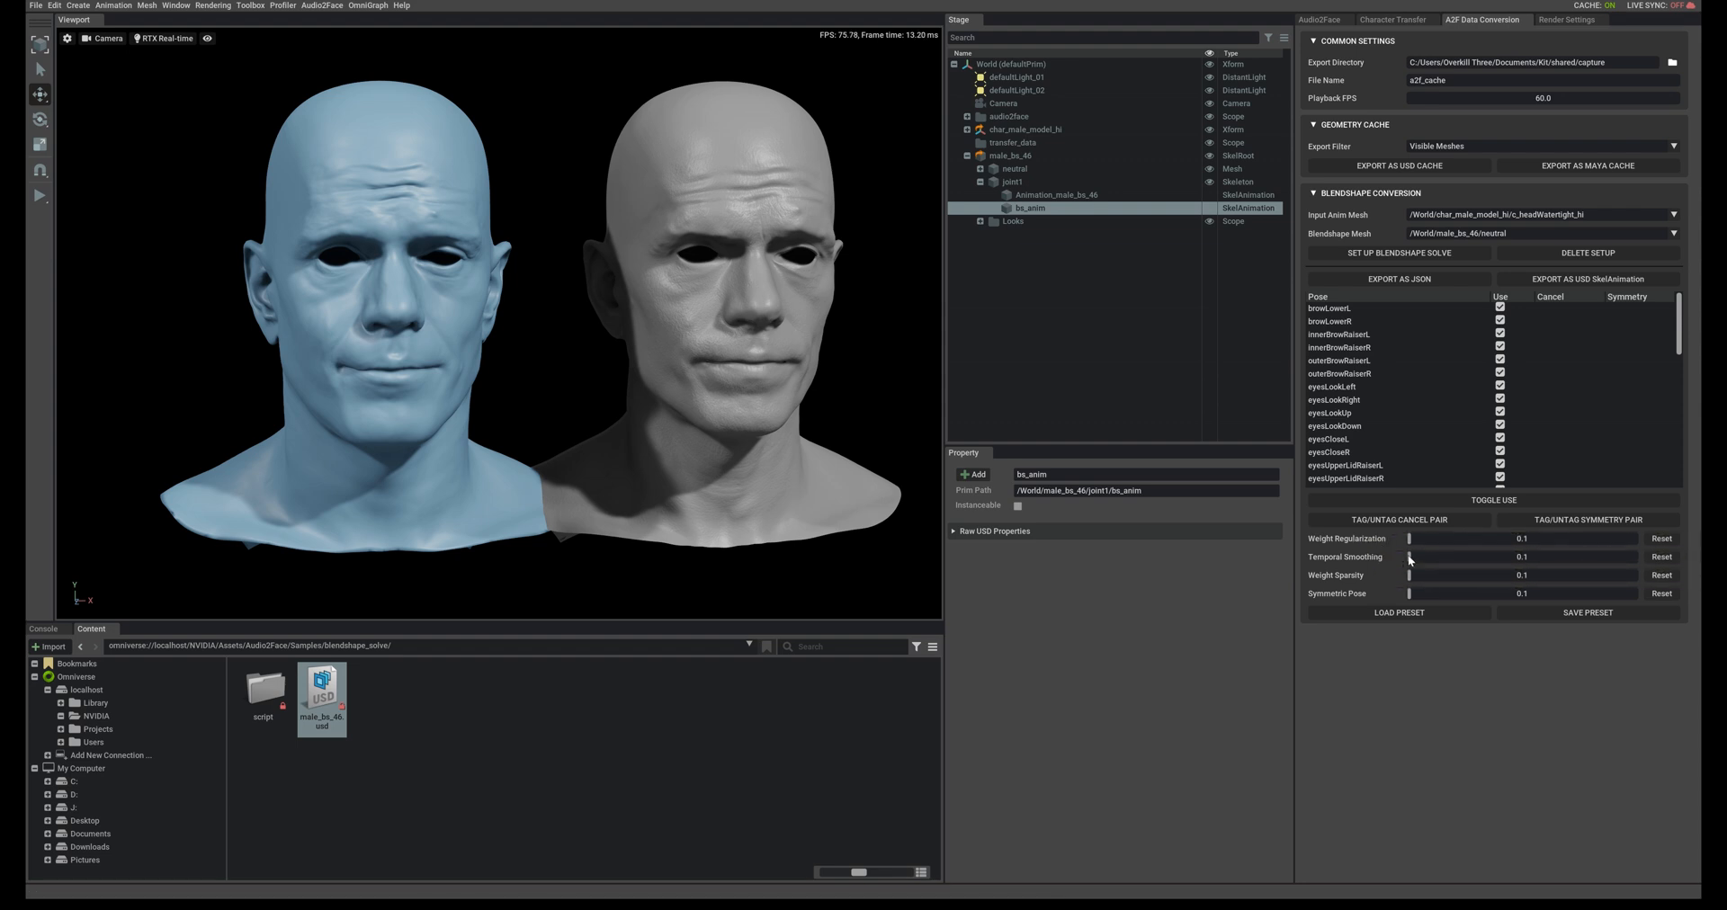
pyautogui.moveTo(1409, 556); pyautogui.dragTo(1520, 556)
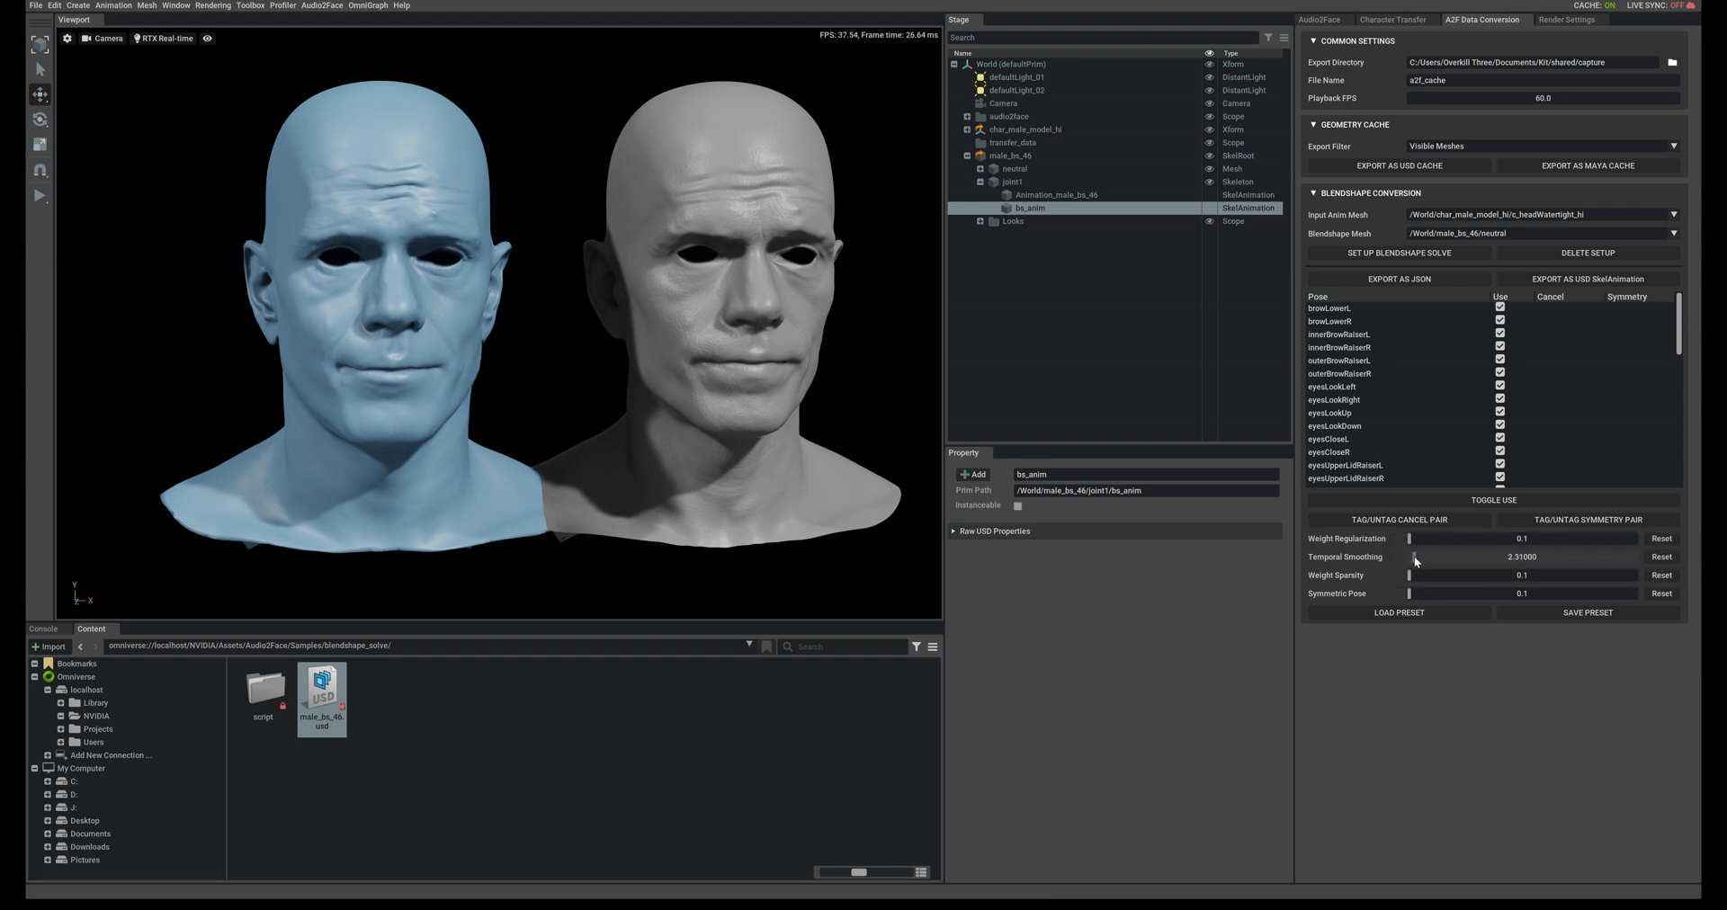
pyautogui.click(1322, 20)
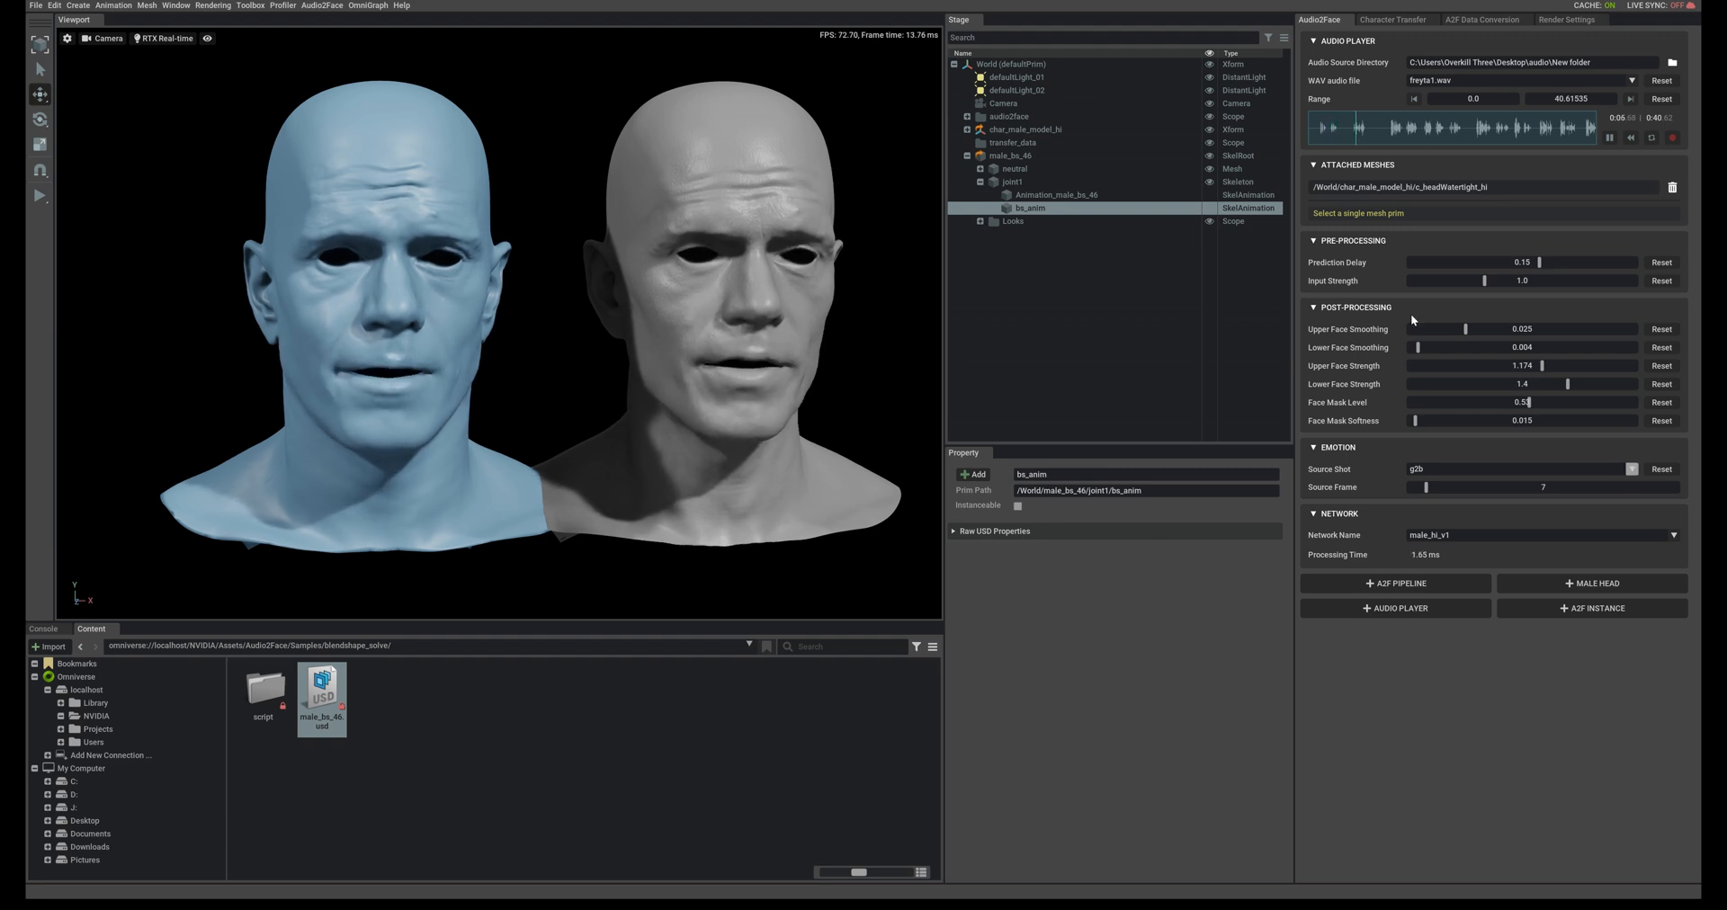
# Adjust the blendshape solve to weight regularization near 7.12 and temporal smoothing near 2.12
pyautogui.click(1475, 20)
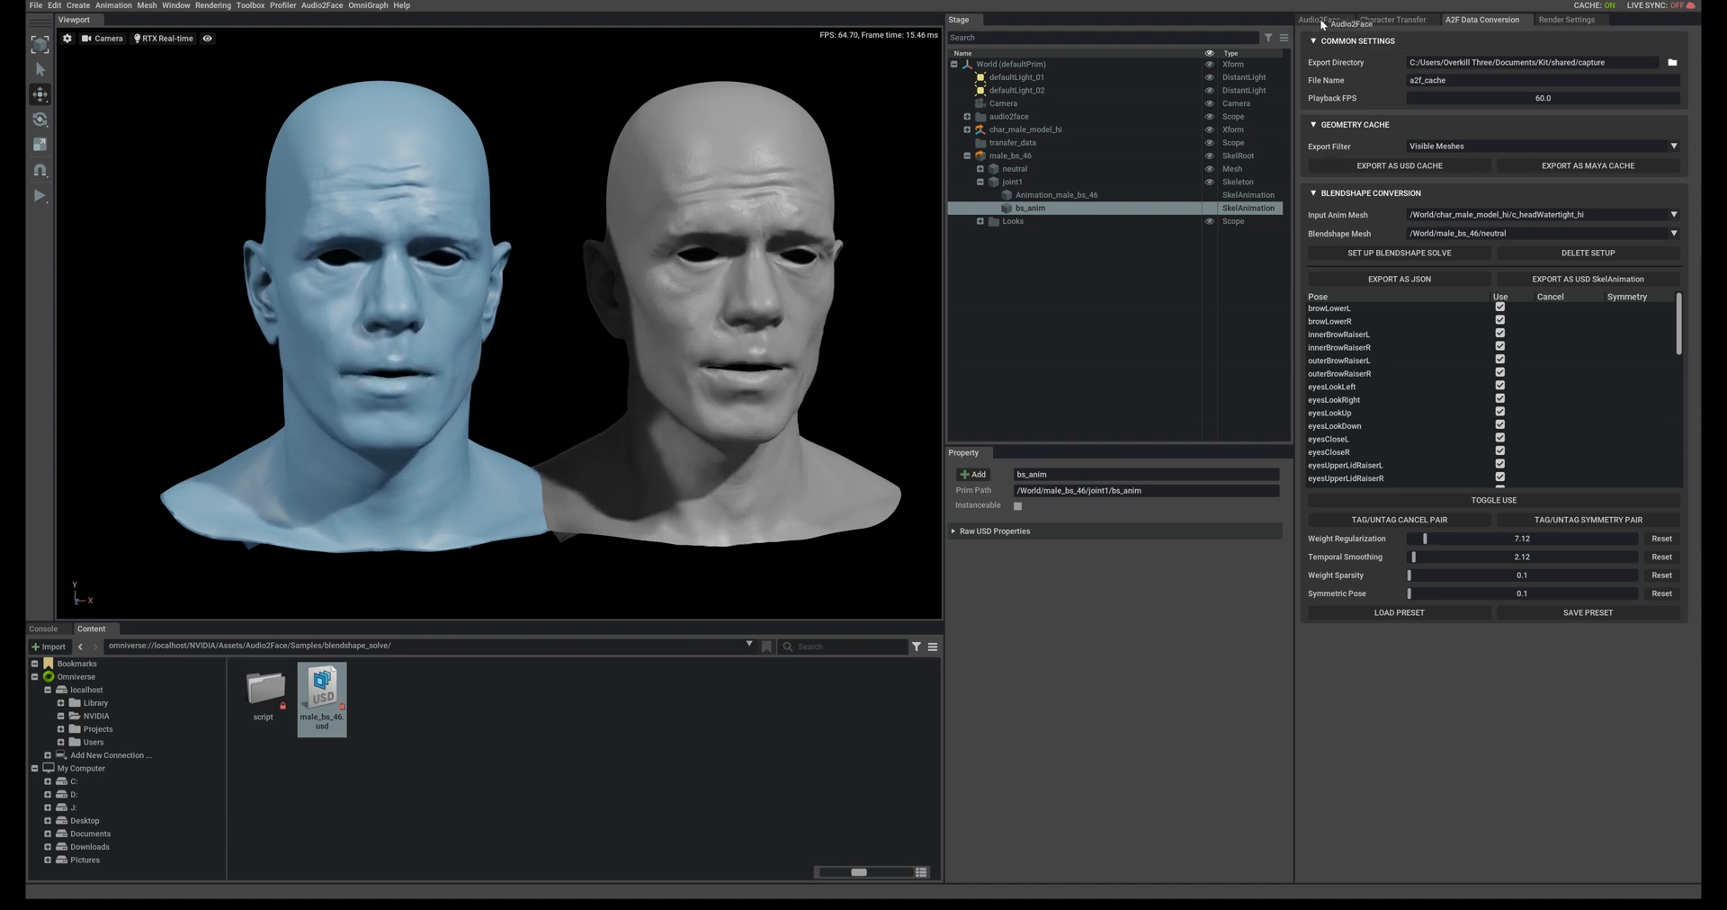
pyautogui.click(1316, 19)
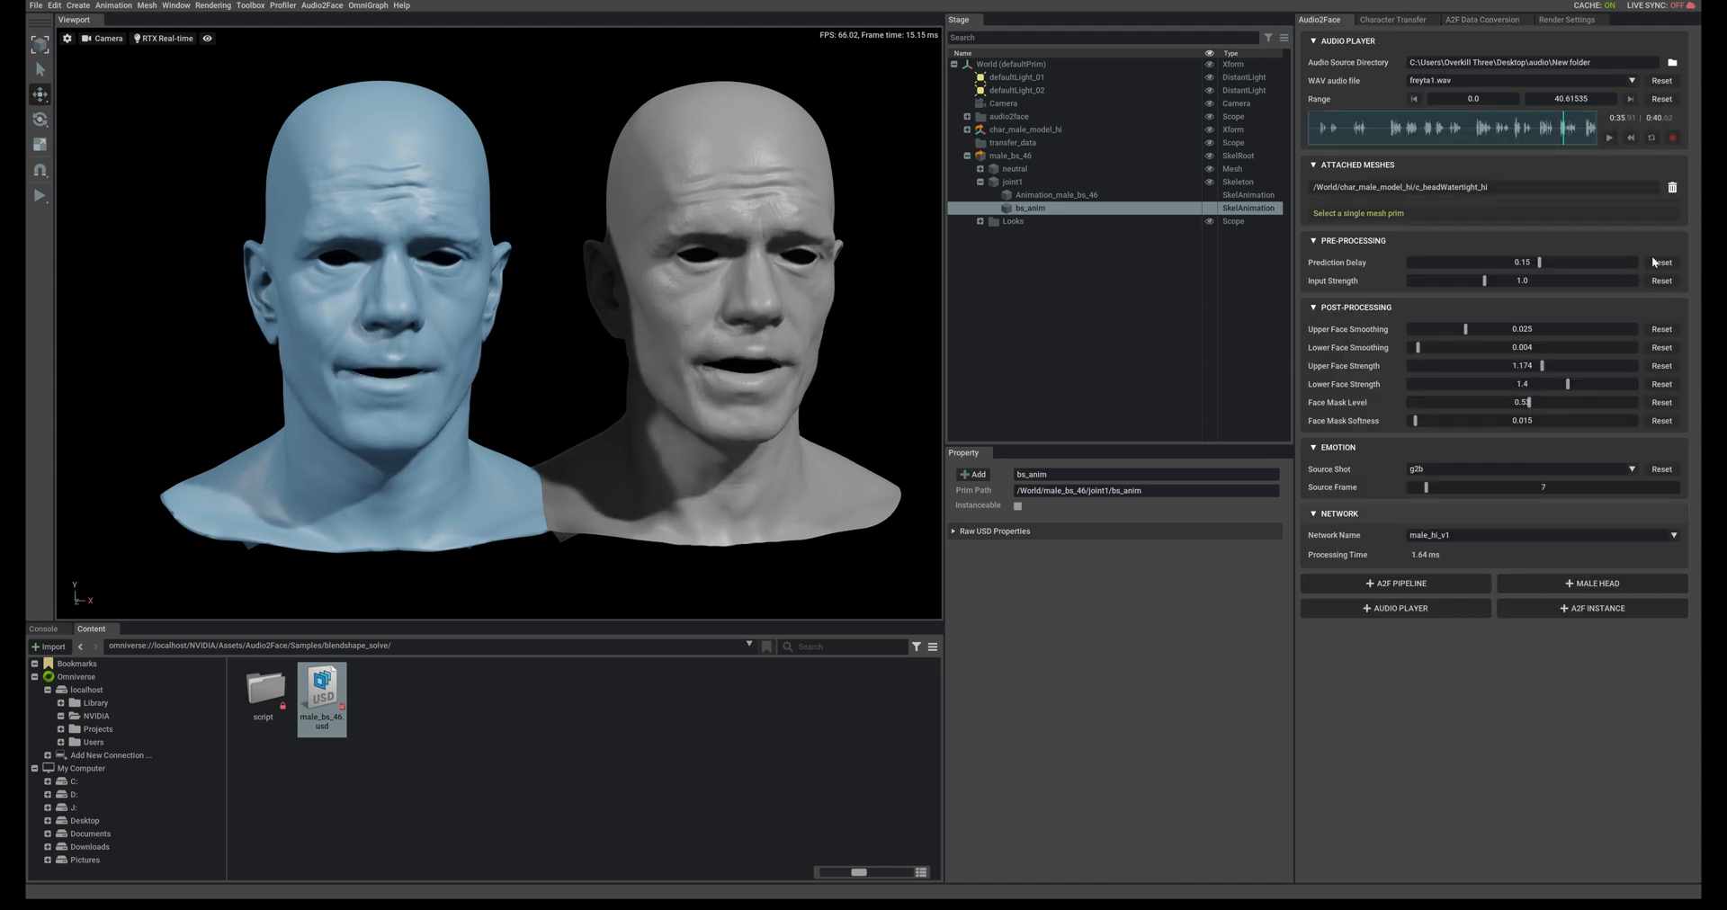
# Export the blendshape weights as USD SkelAnimation 'version1', declining to overwrite the old file
pyautogui.click(1479, 19)
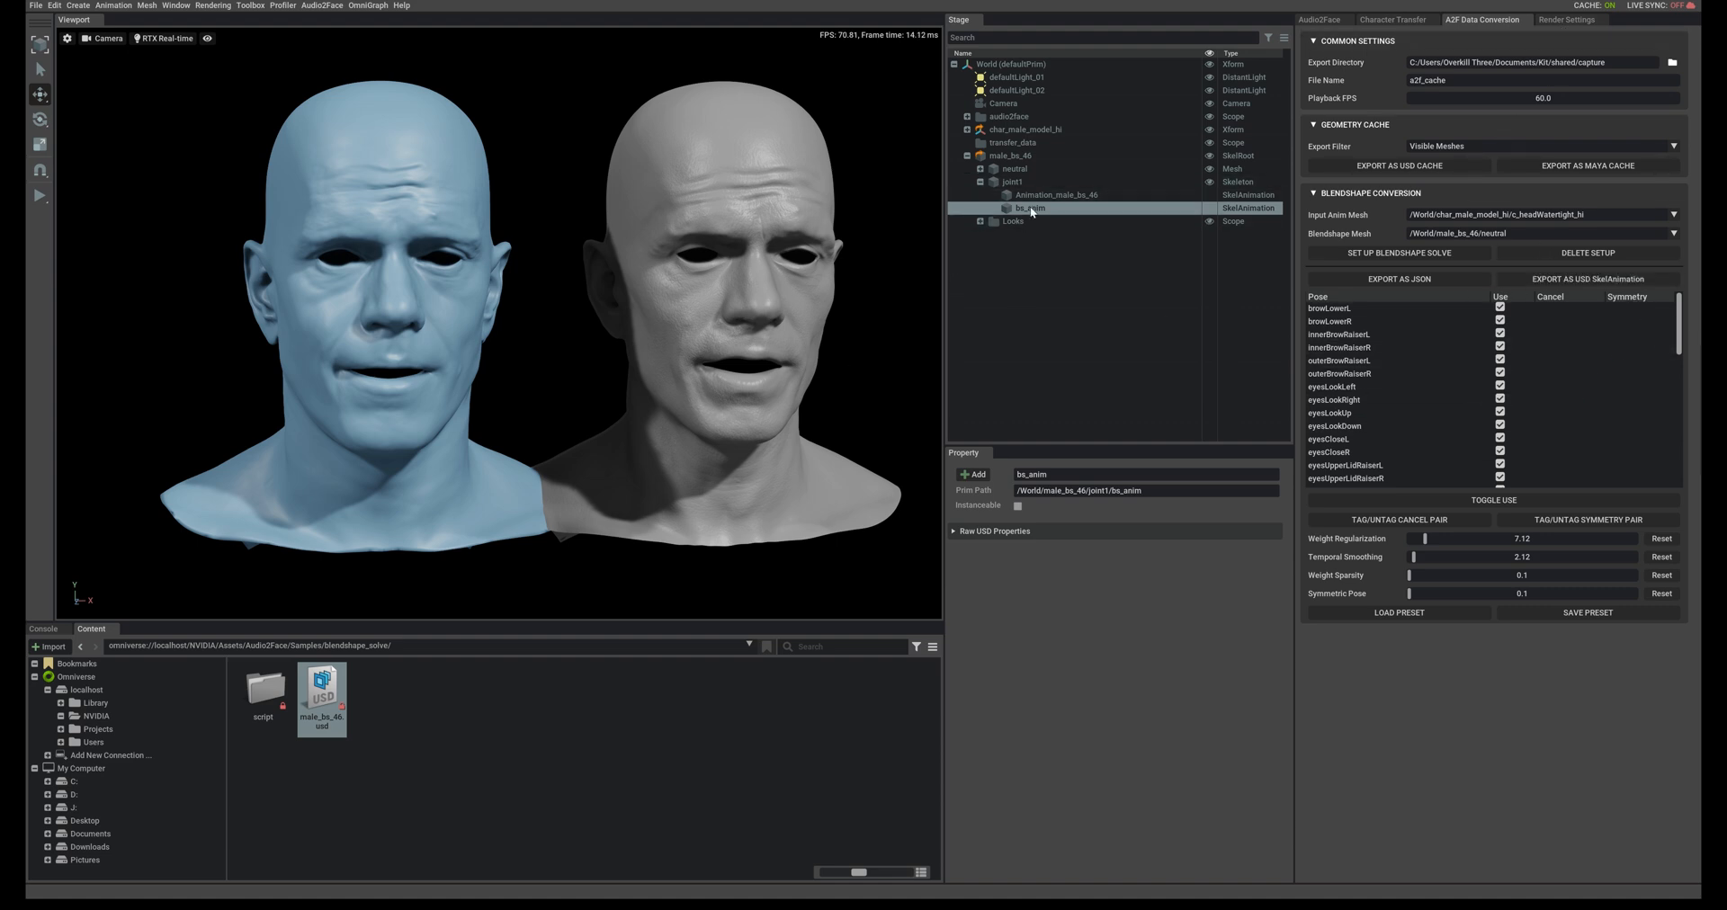
pyautogui.moveTo(1588, 278)
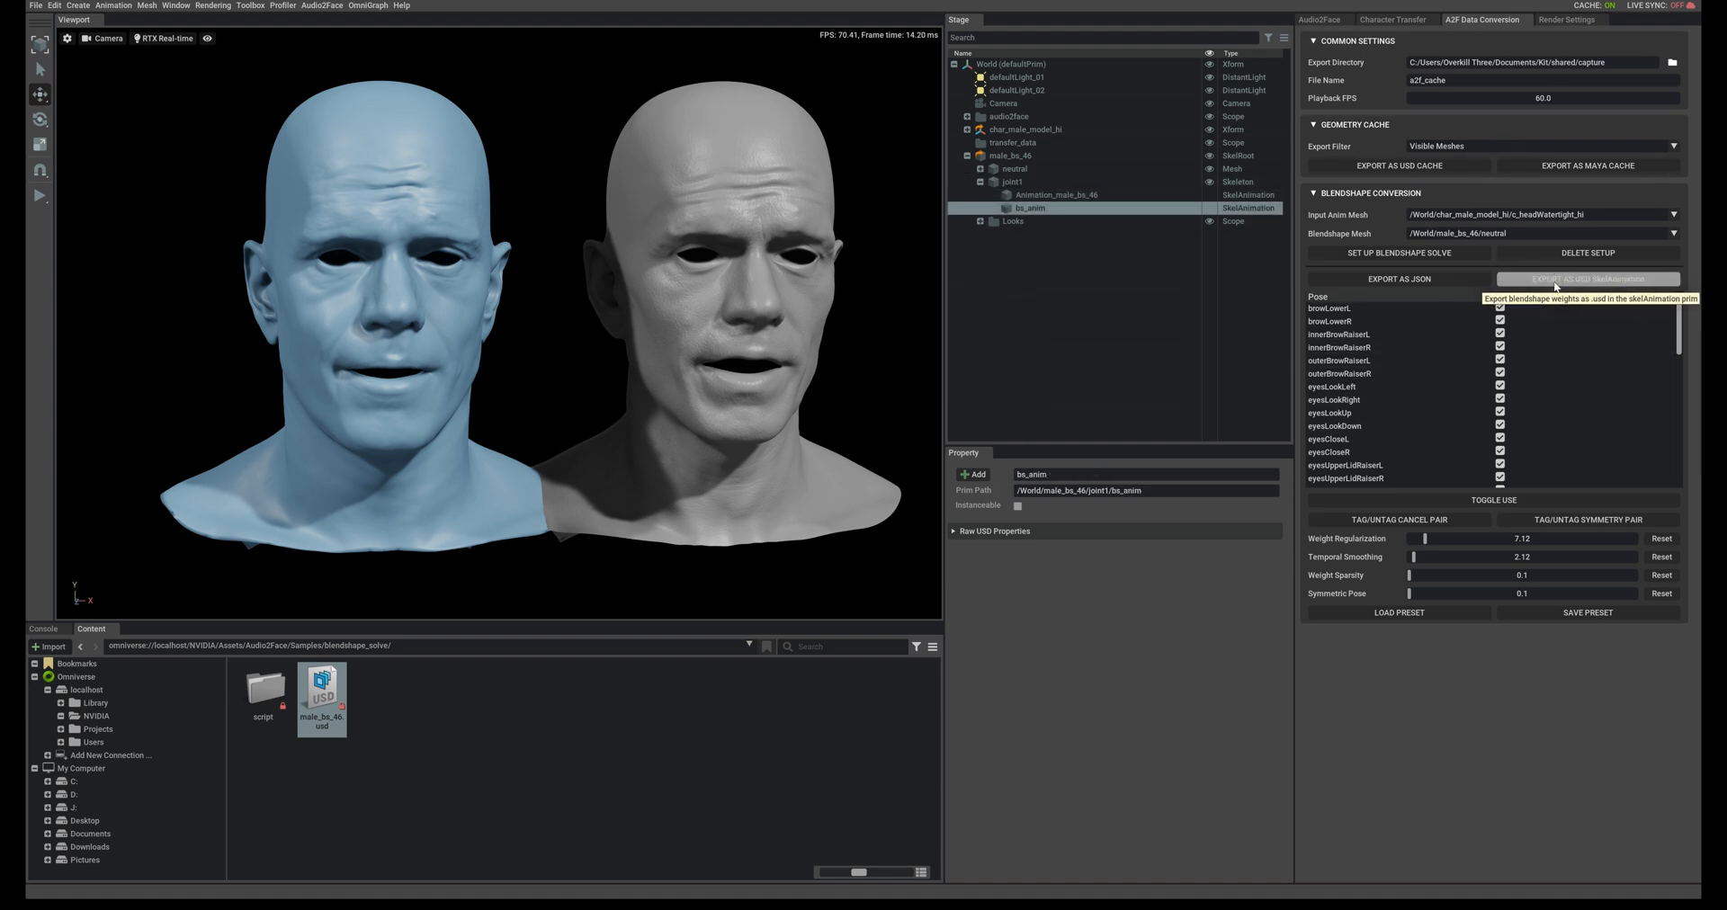
pyautogui.click(1586, 279)
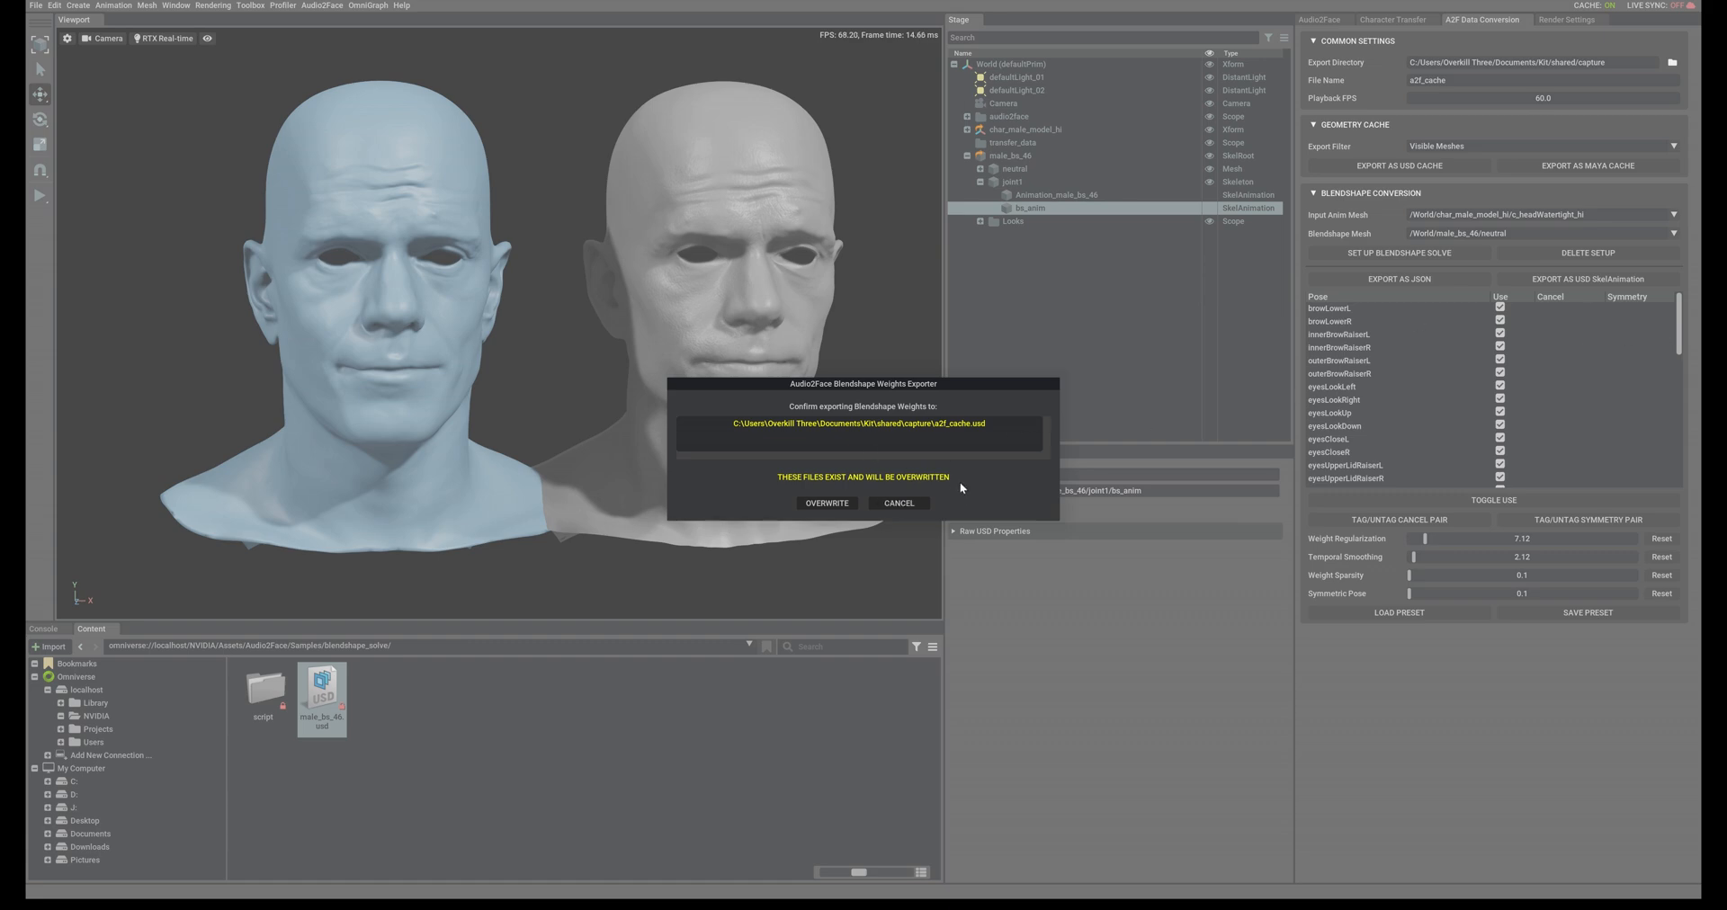
pyautogui.click(825, 503)
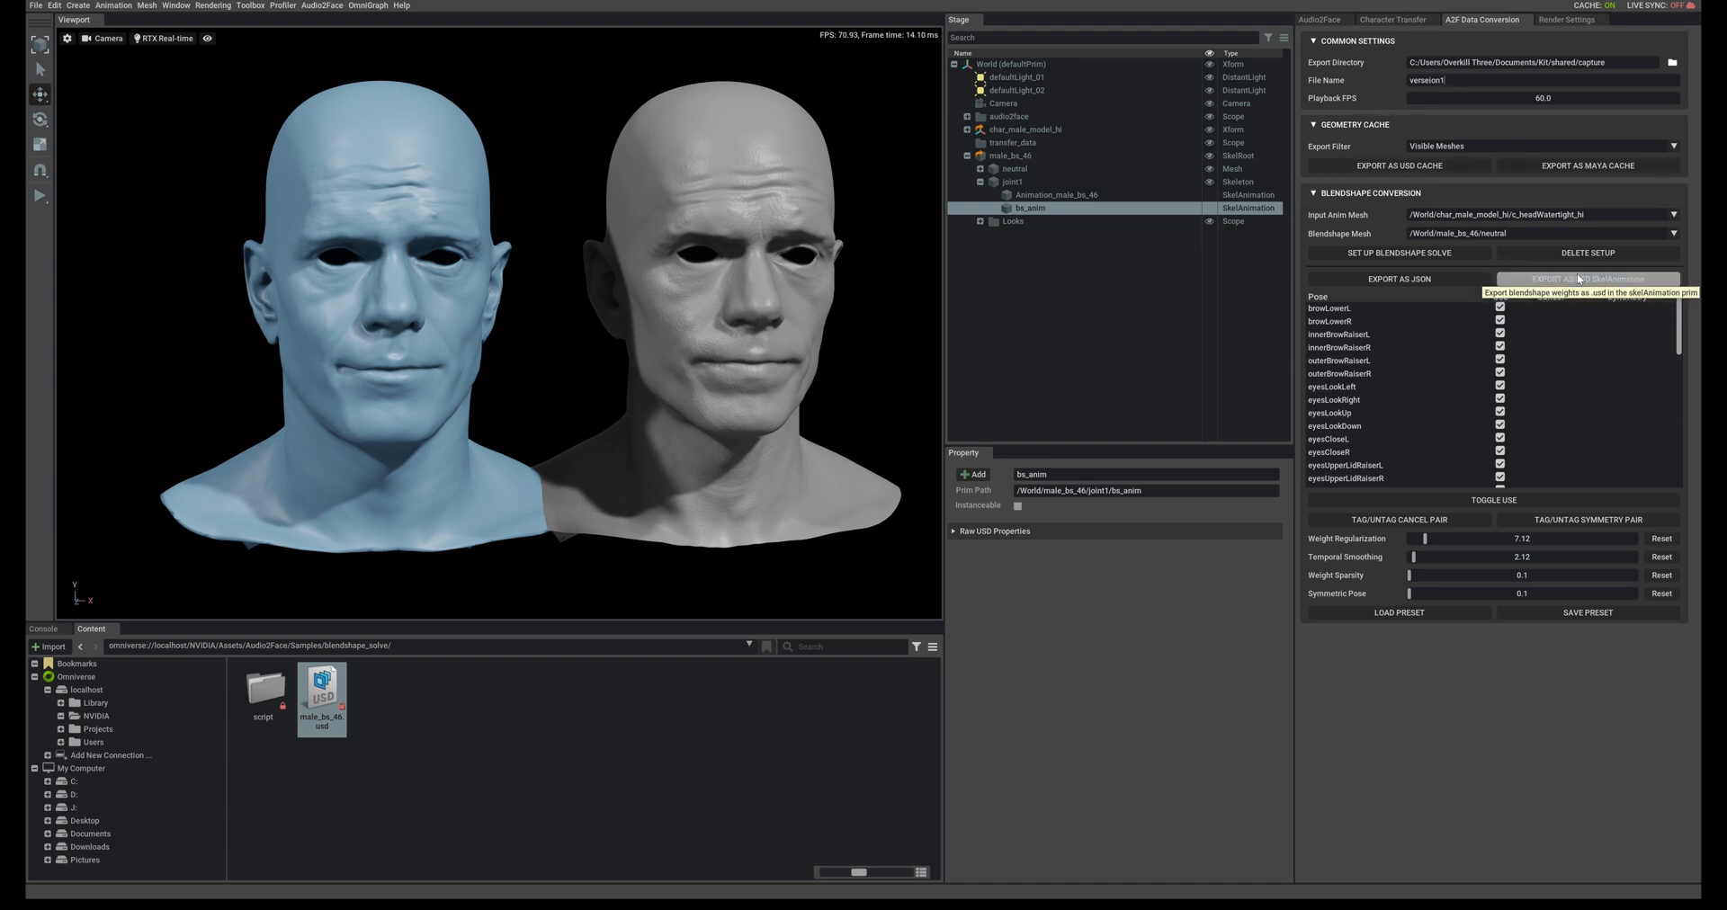
pyautogui.click(1590, 279)
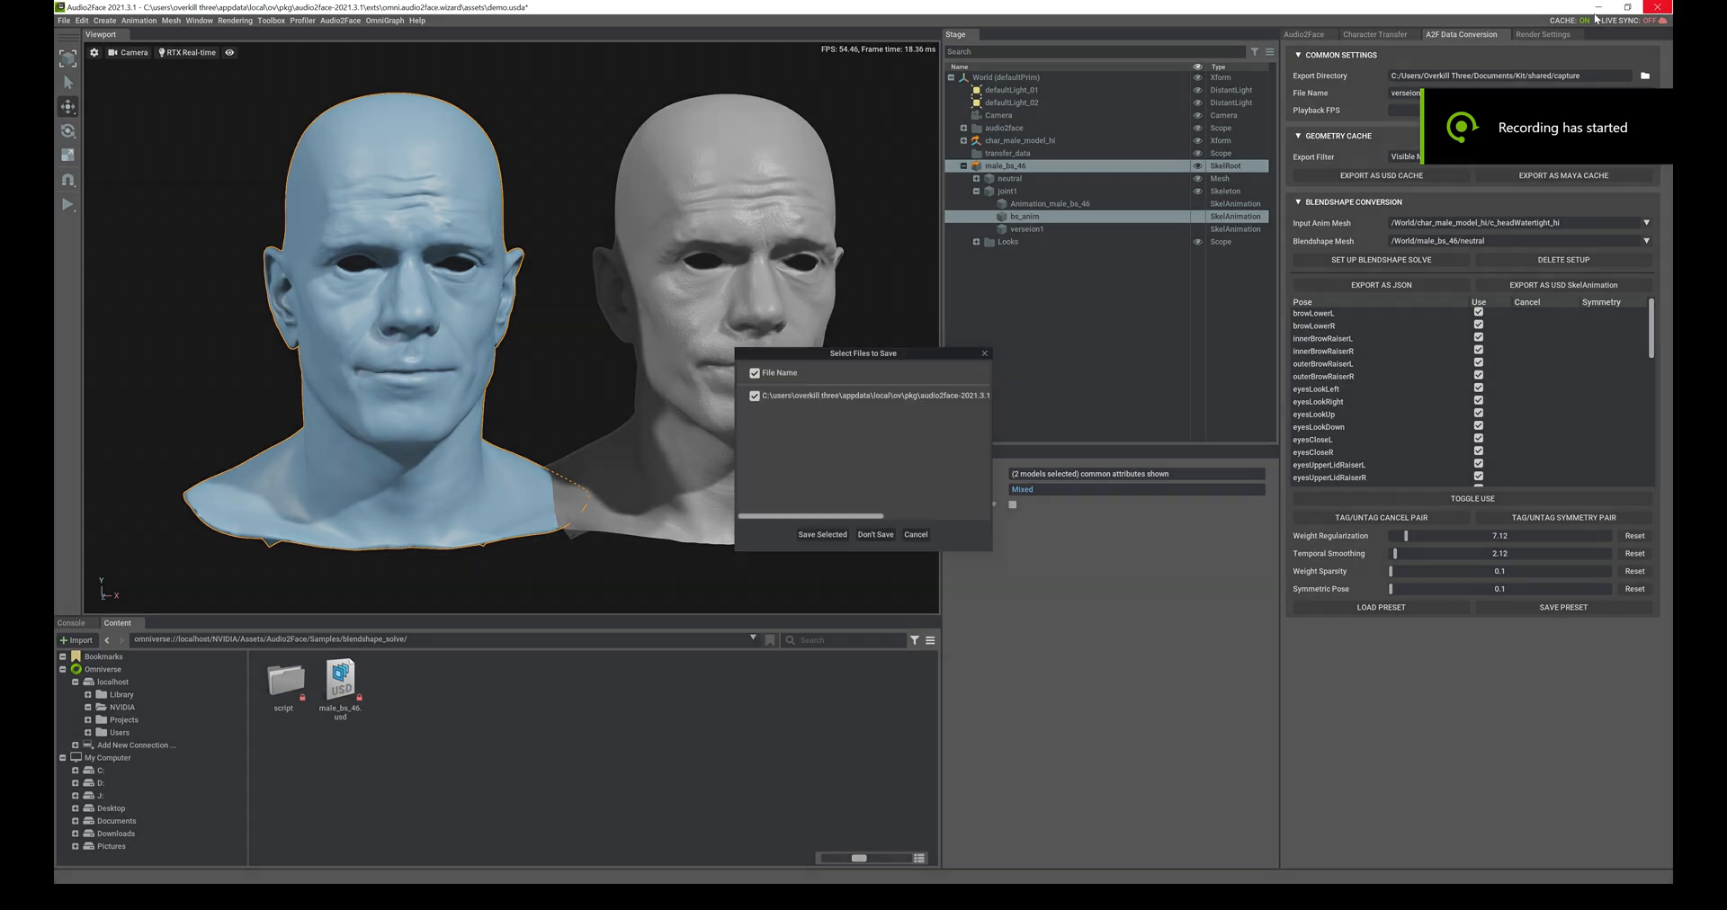
# Show the Content Browser folders and enter the Omega content folder toward Maps
pyautogui.click(876, 535)
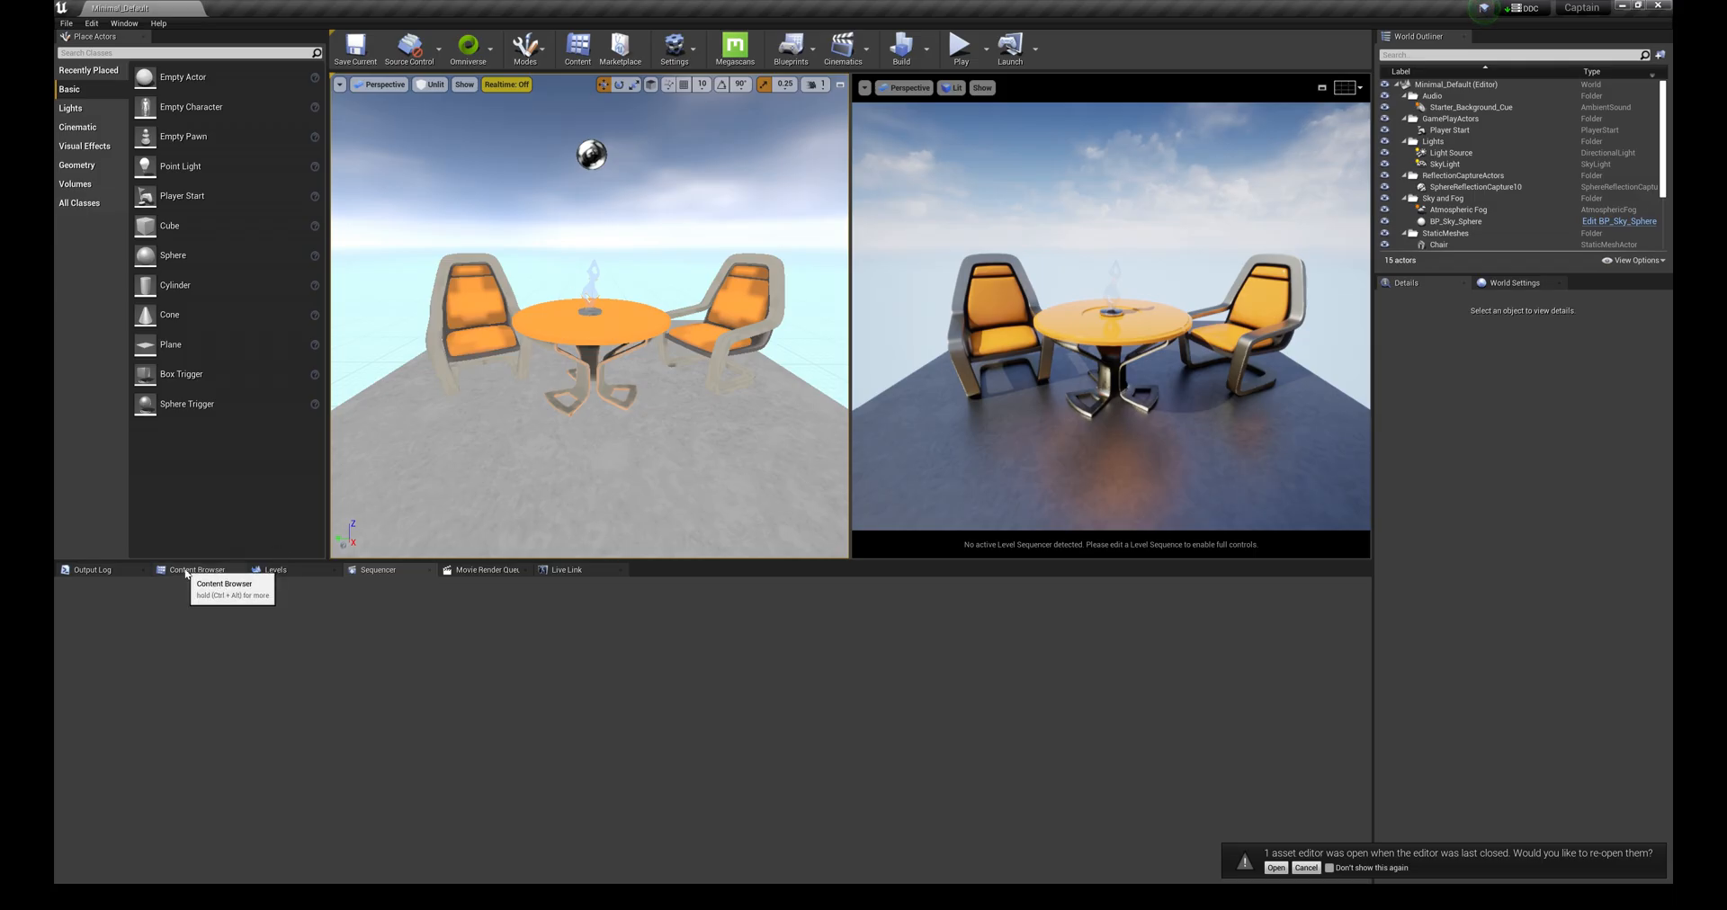
pyautogui.click(196, 571)
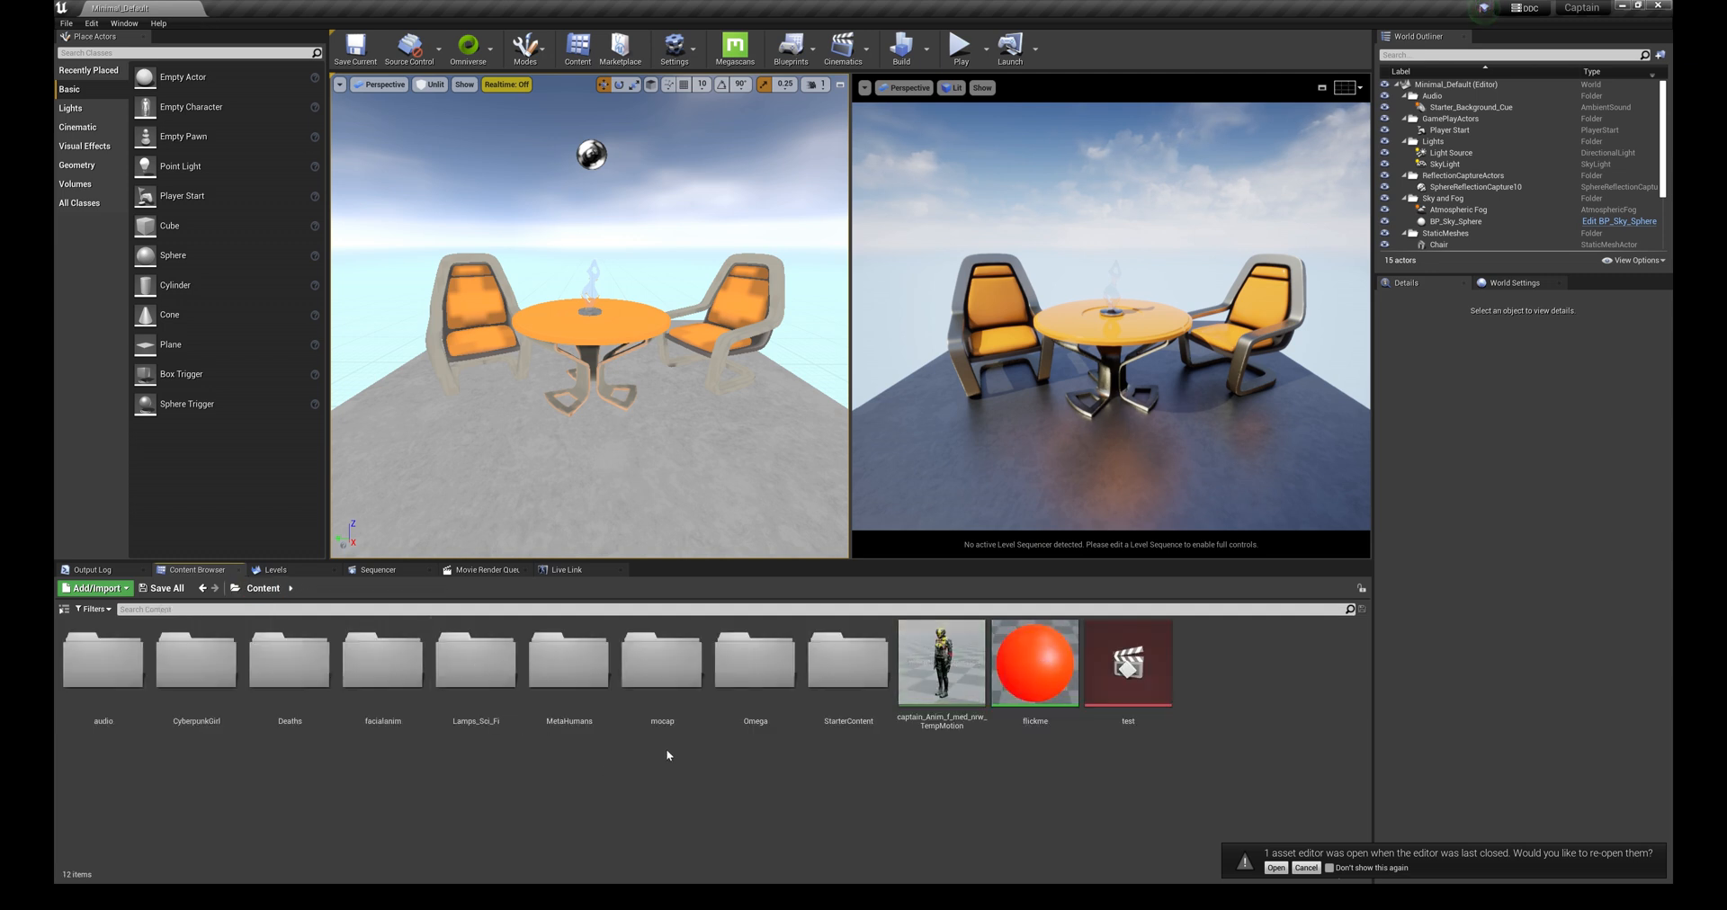
pyautogui.doubleClick(755, 660)
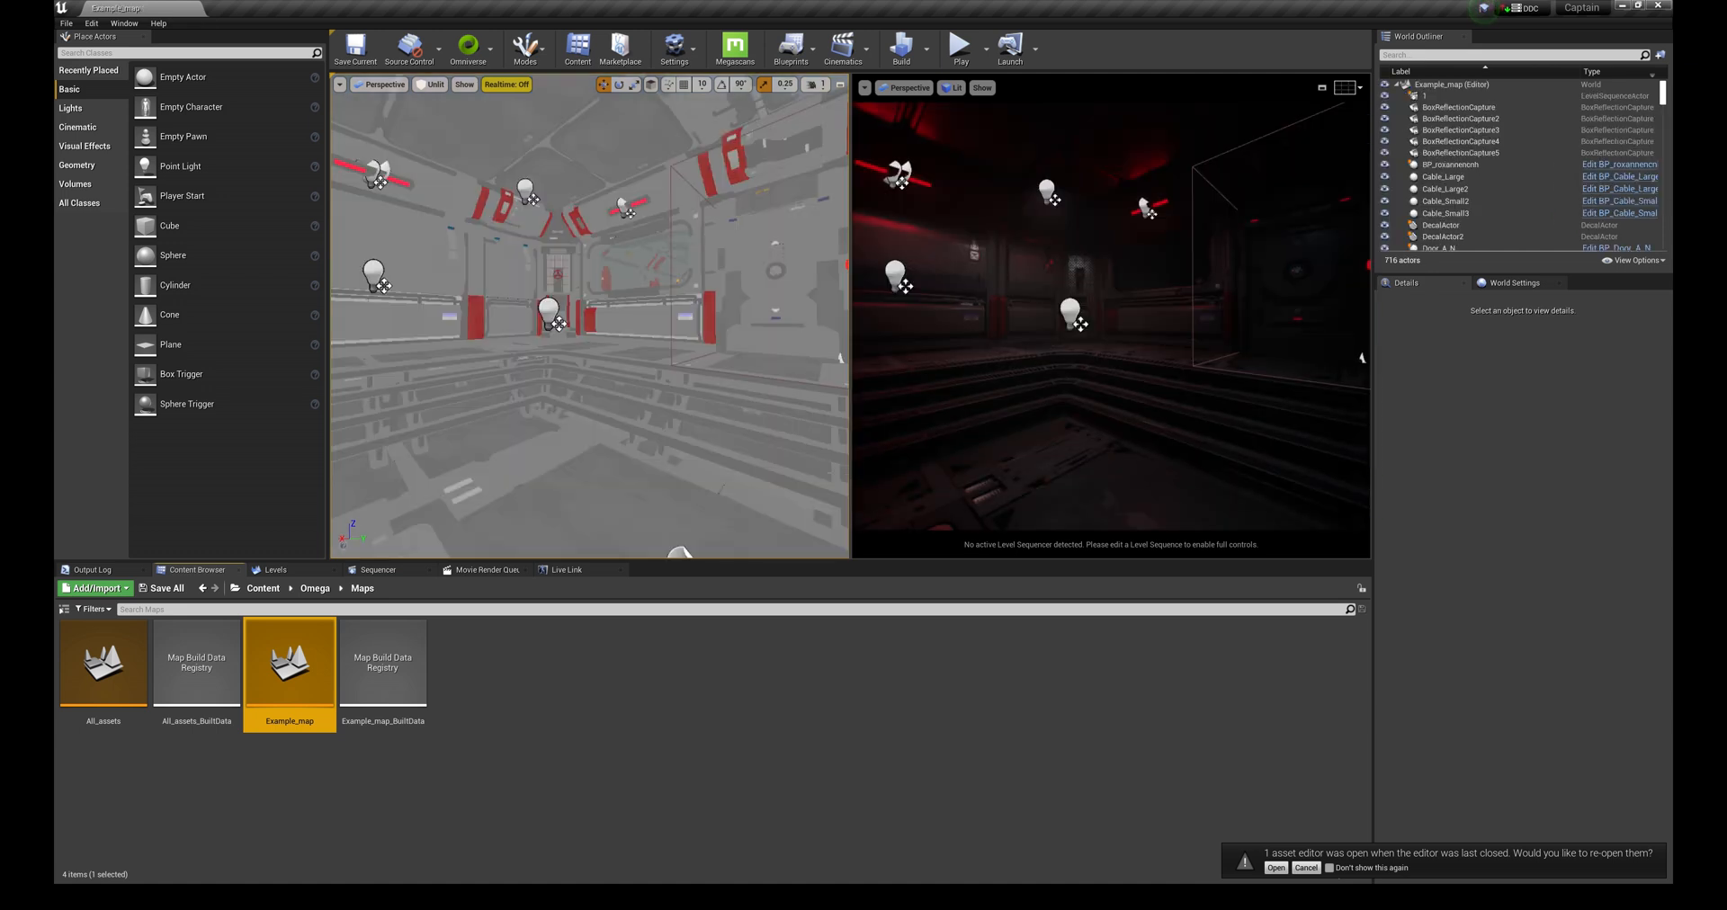
pyautogui.moveTo(1148, 373)
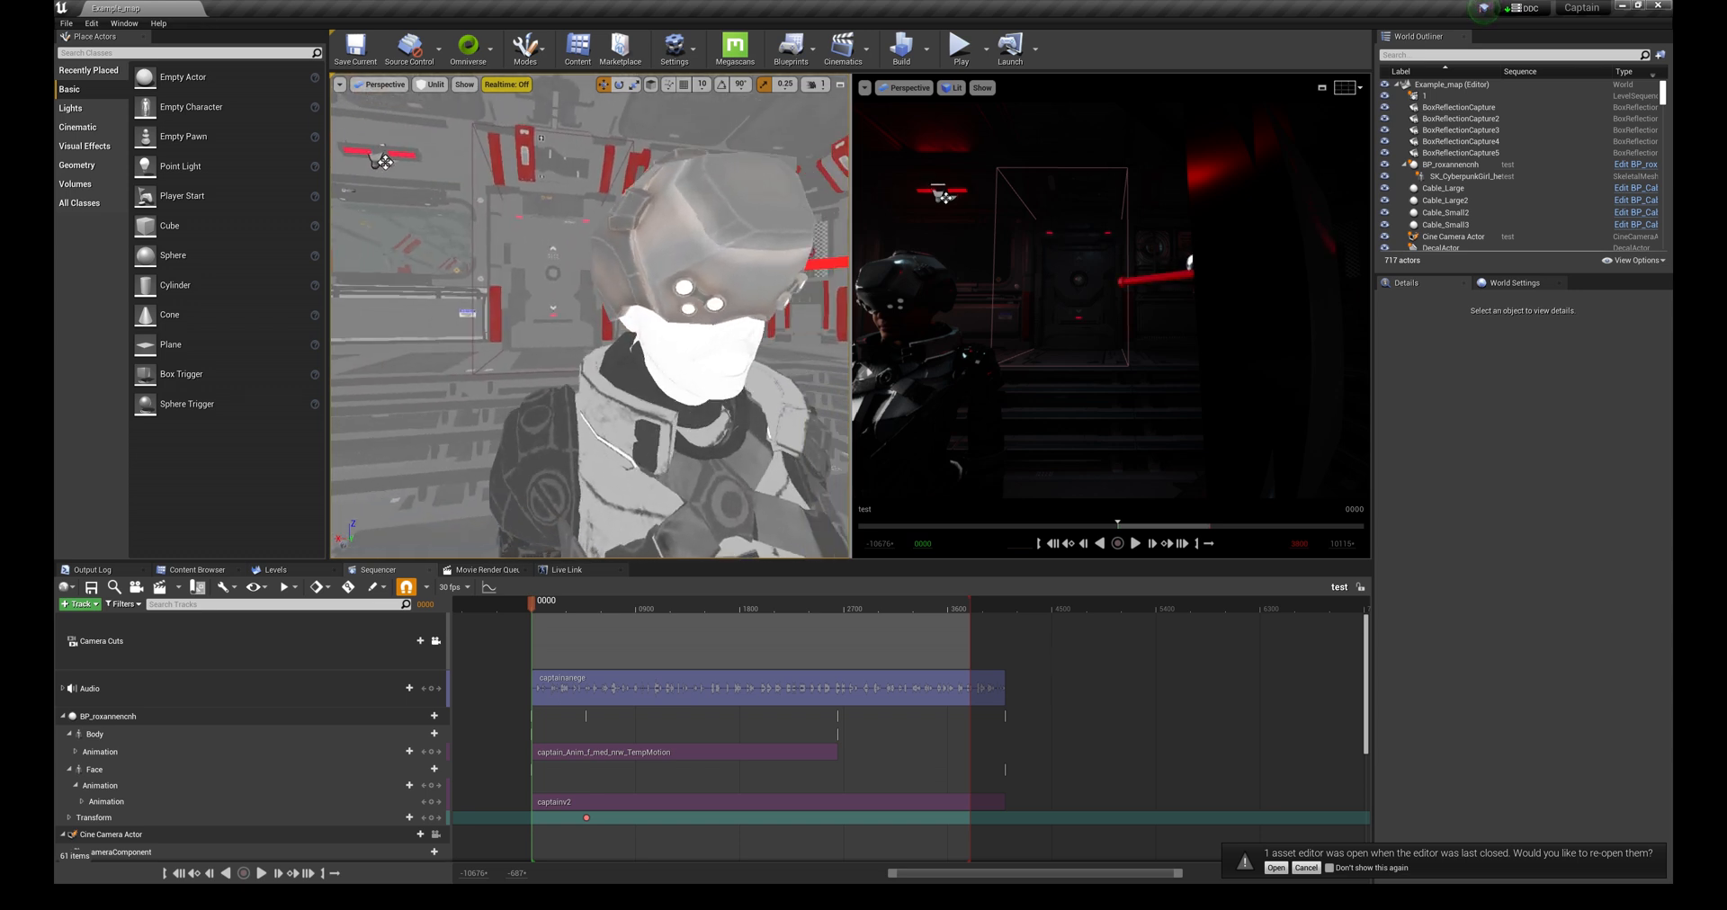
# Import the exported USD facial animation into facialanim for Face_Archetype_Skeleton
pyautogui.click(907, 88)
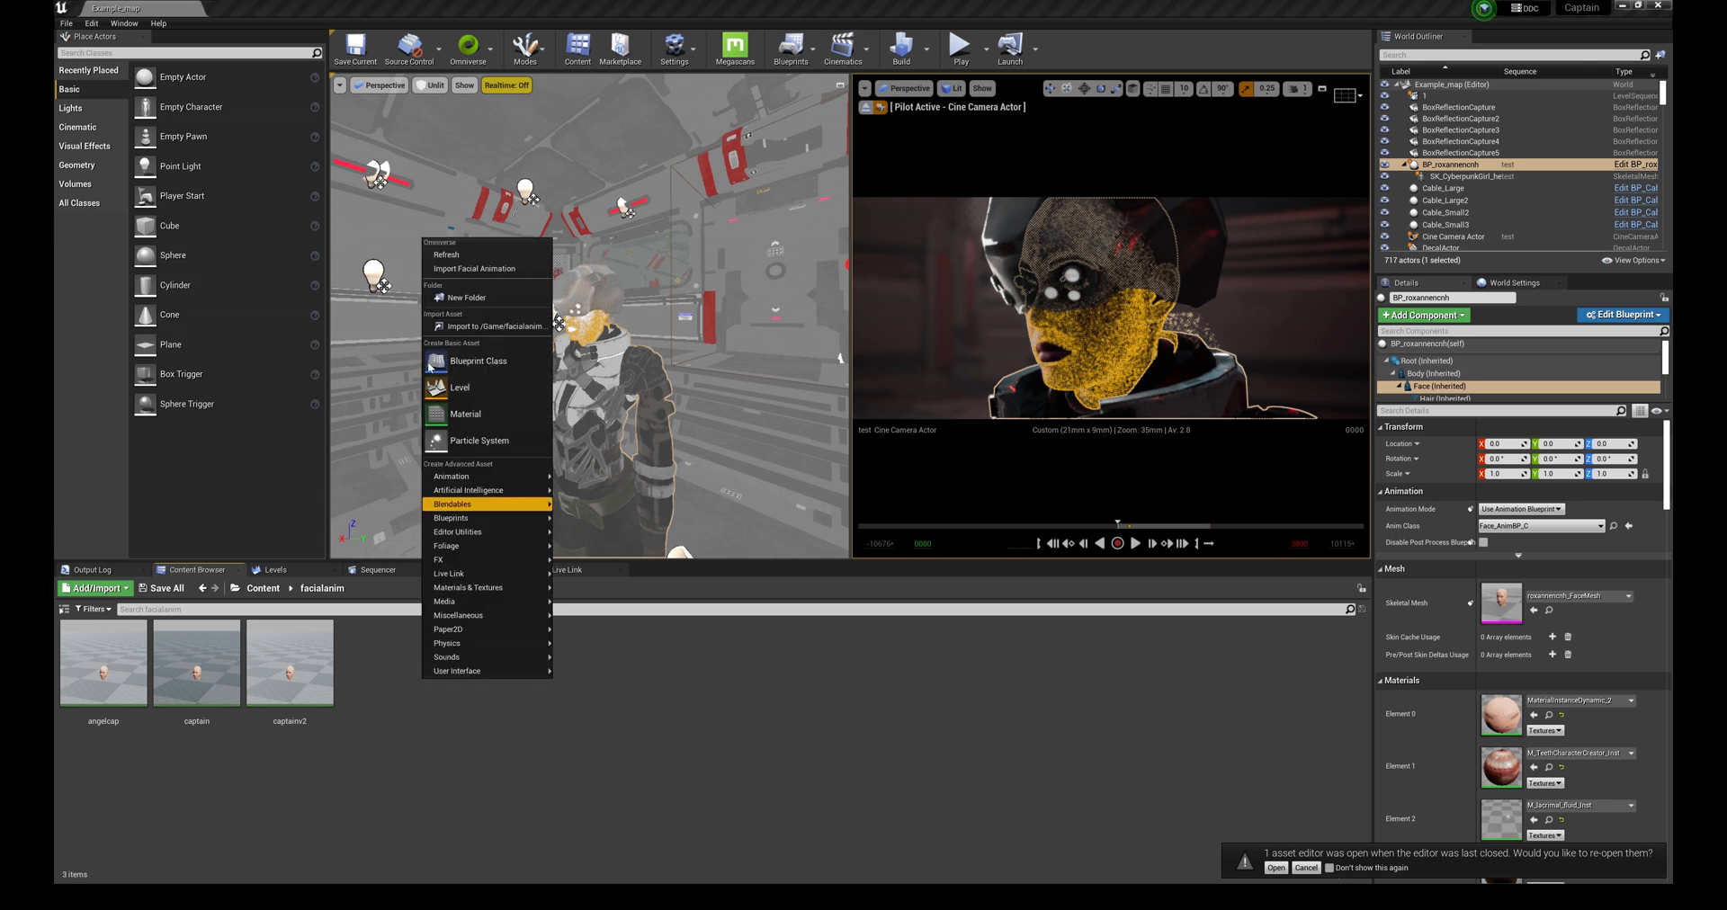
pyautogui.moveTo(464, 255)
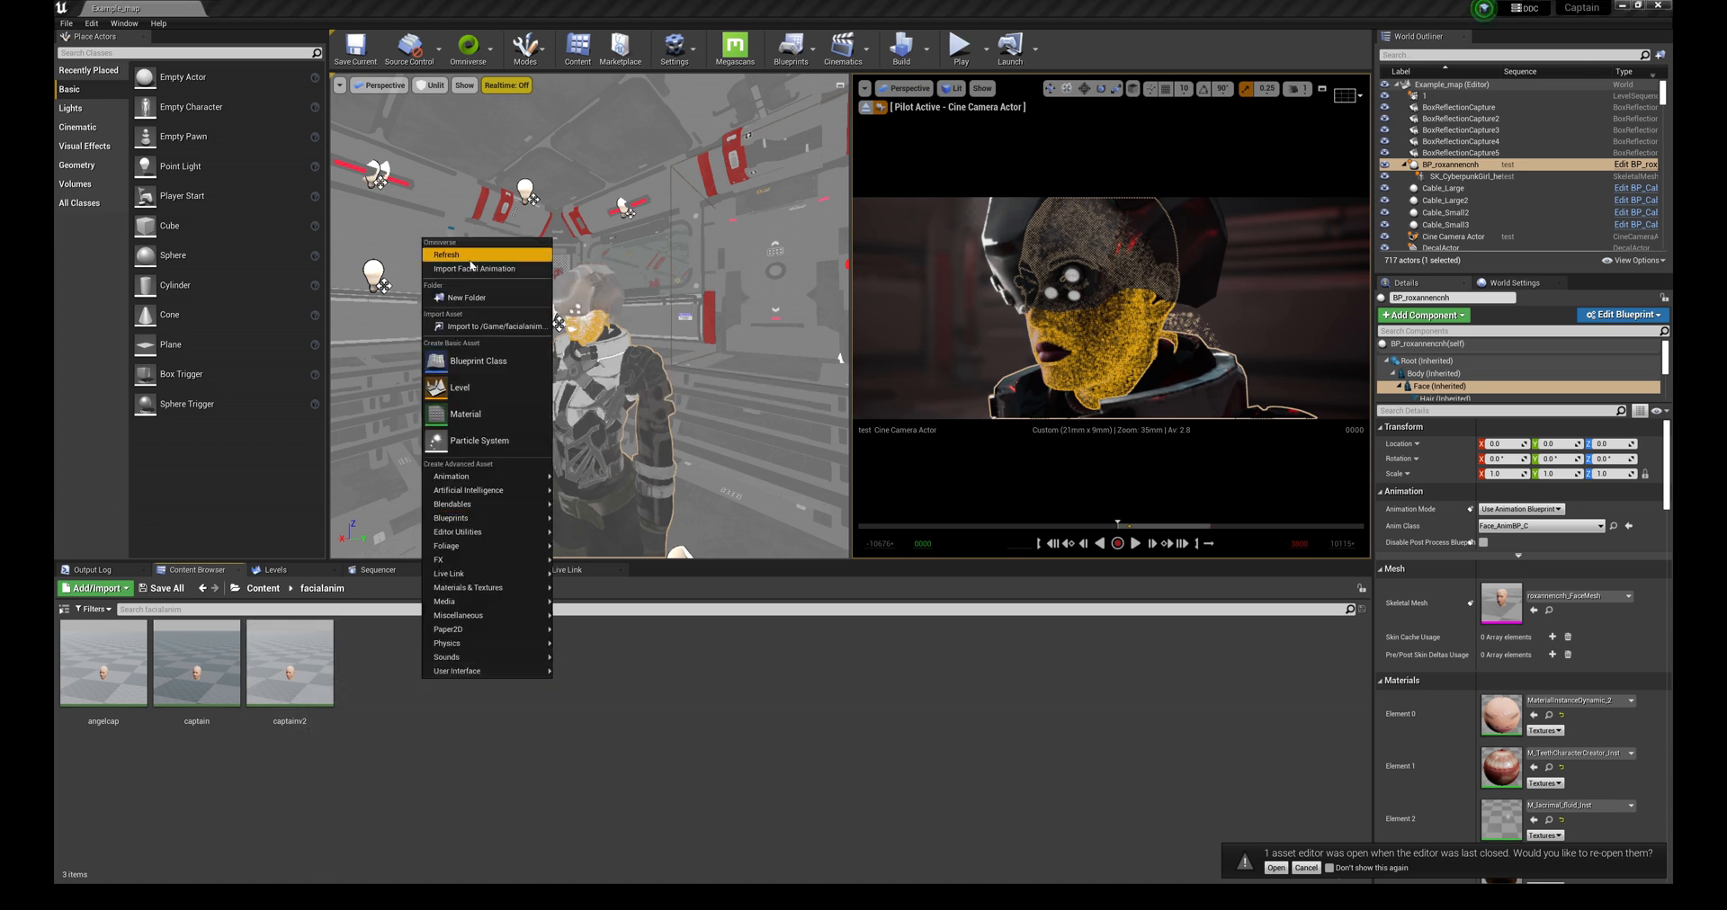
pyautogui.click(473, 268)
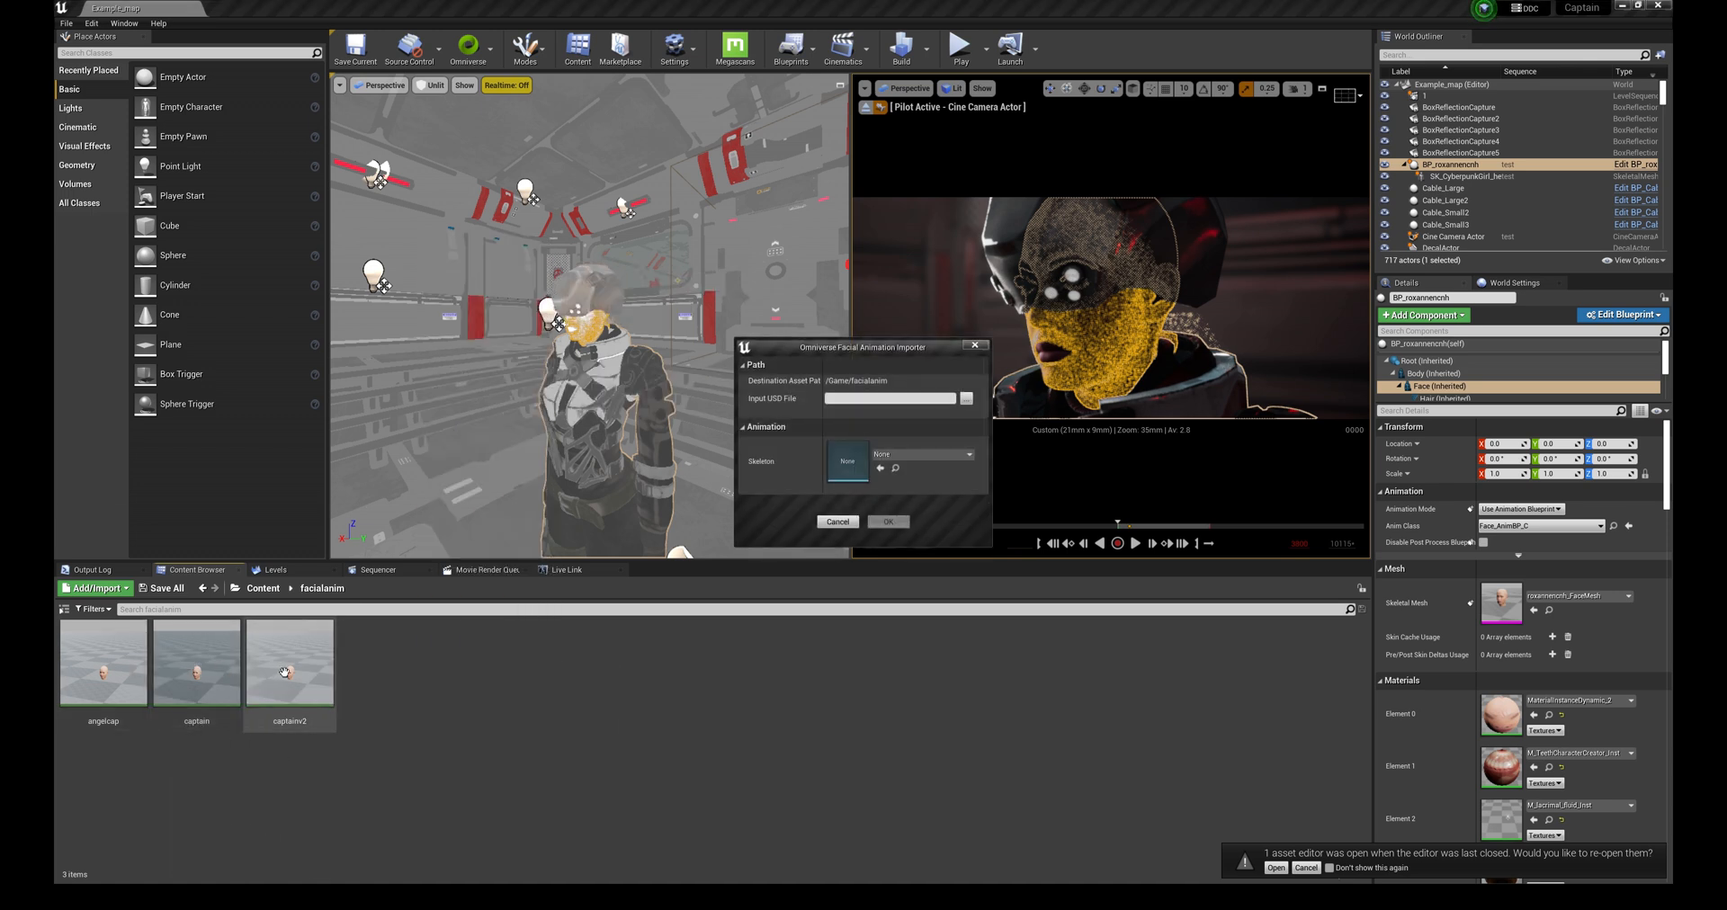
pyautogui.click(964, 400)
pyautogui.write('fac')
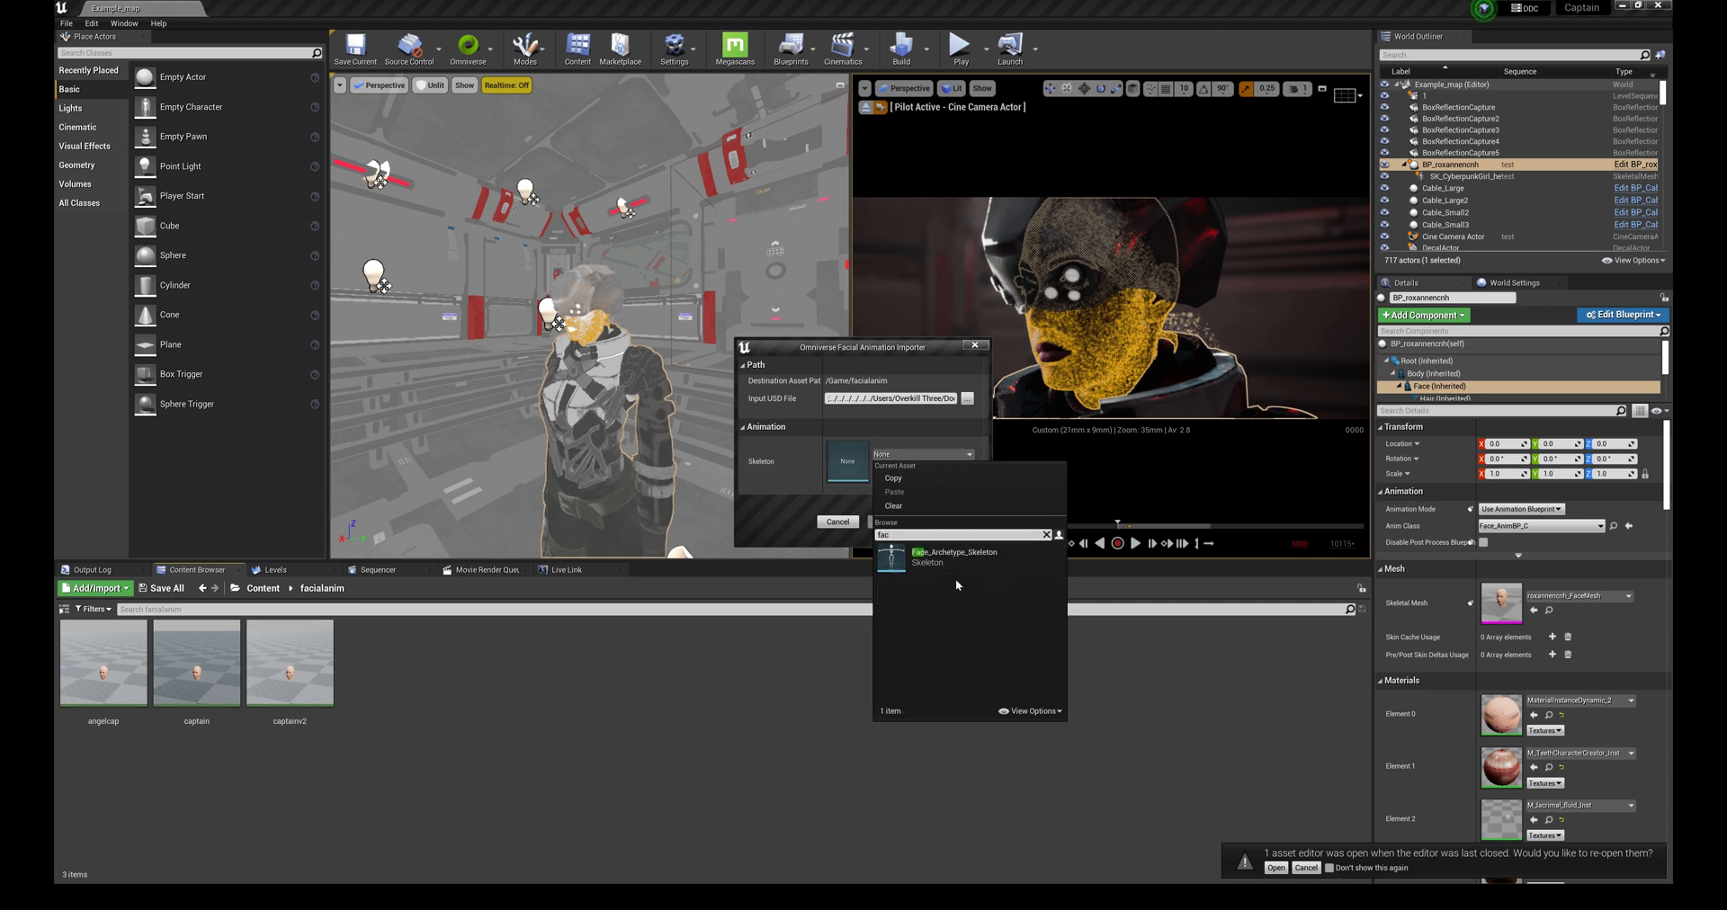
pyautogui.click(838, 522)
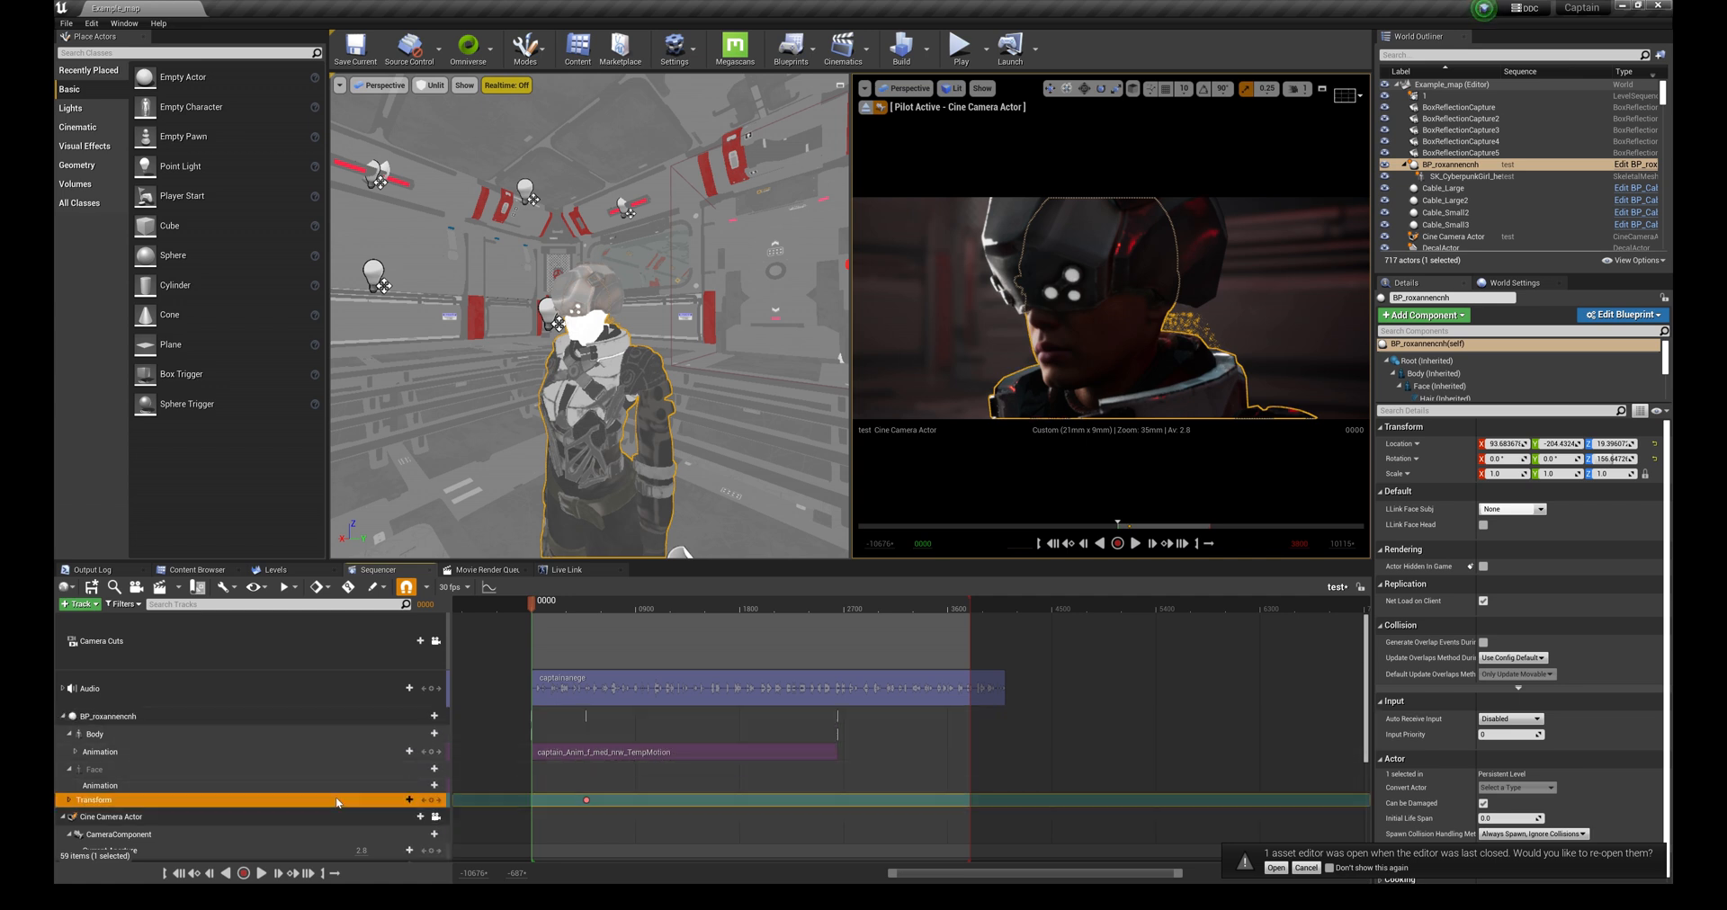
# Add version1 to the Face Animation track and bring freya1 into the audio track
pyautogui.click(406, 786)
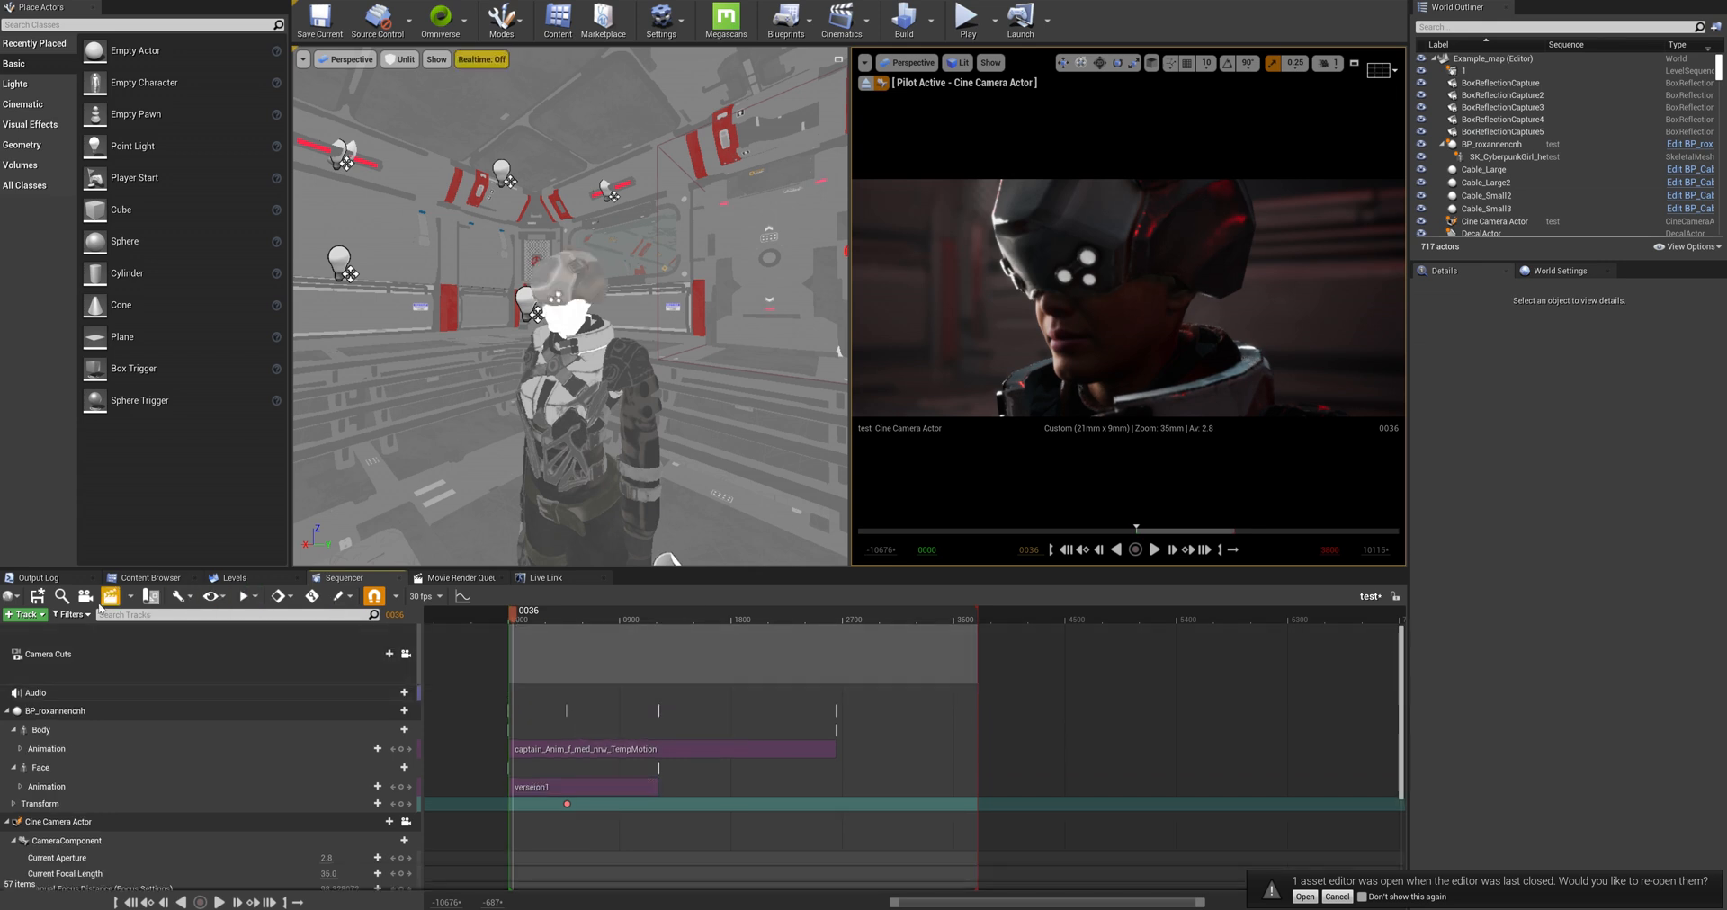
pyautogui.click(151, 577)
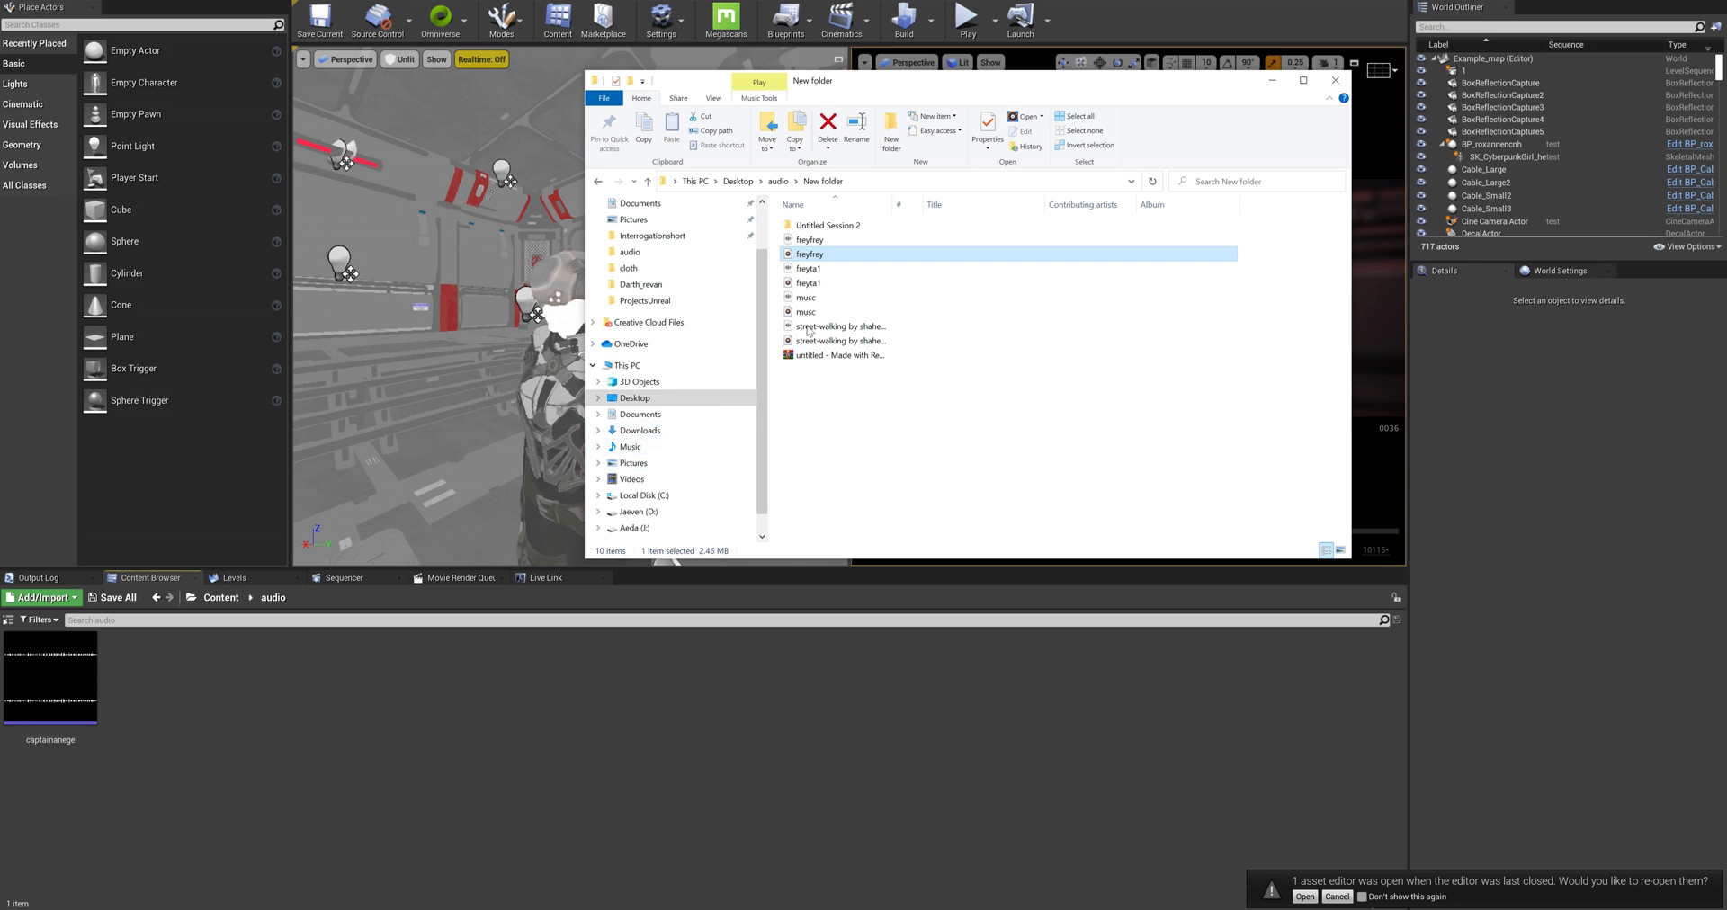
pyautogui.click(810, 283)
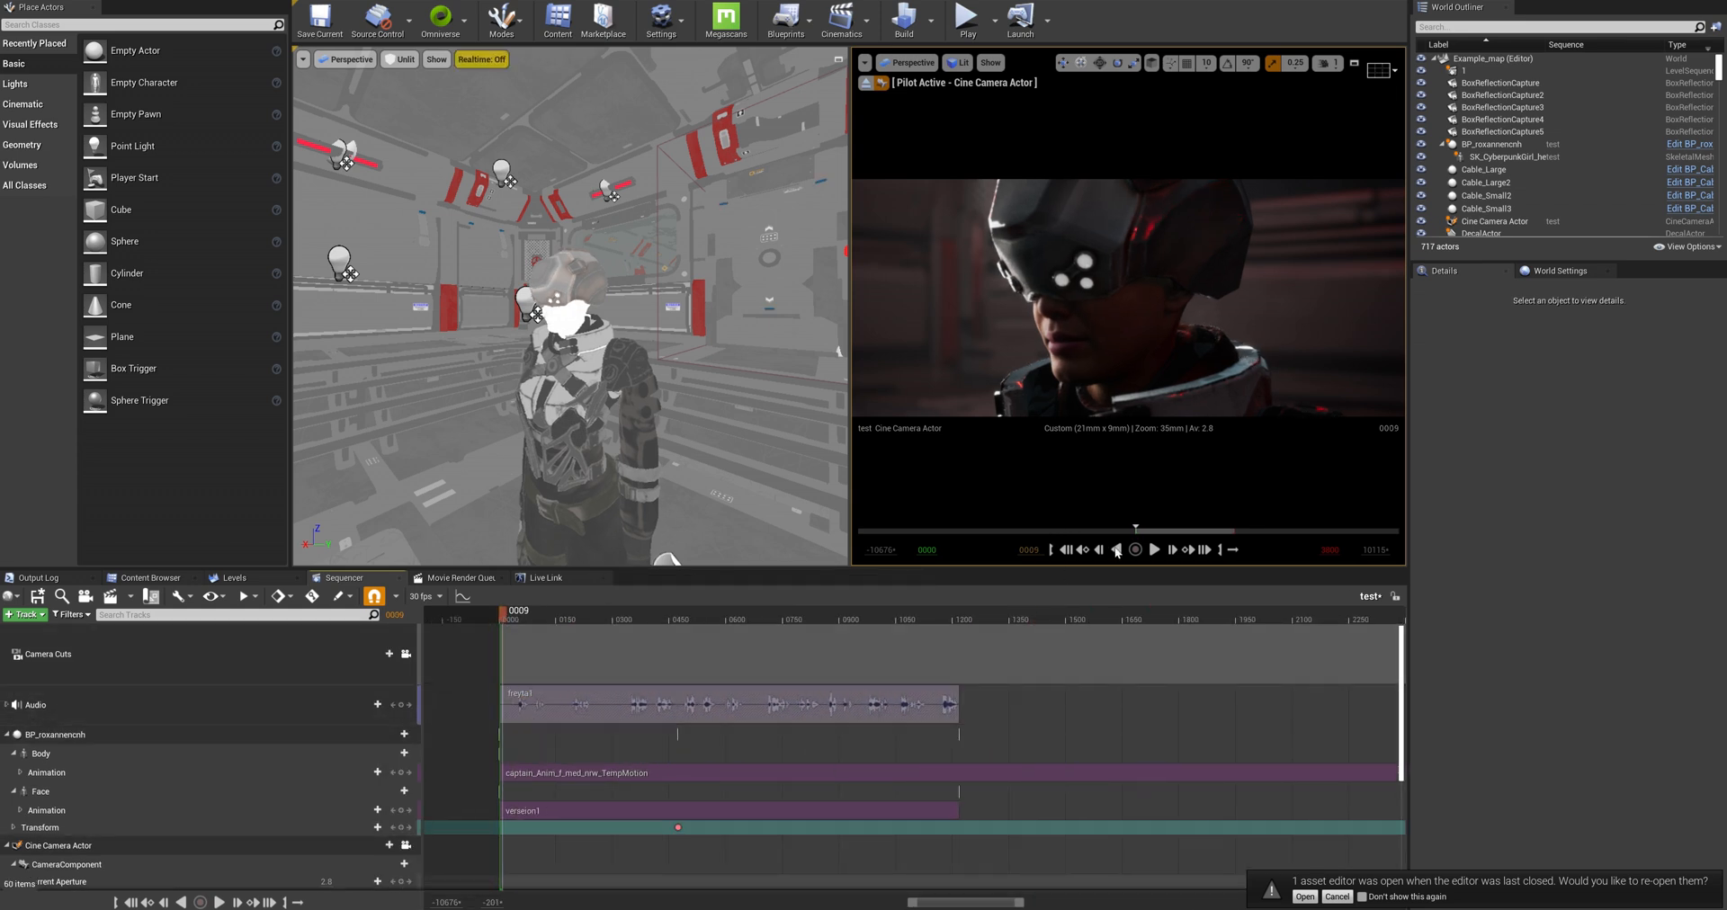
pyautogui.click(1155, 550)
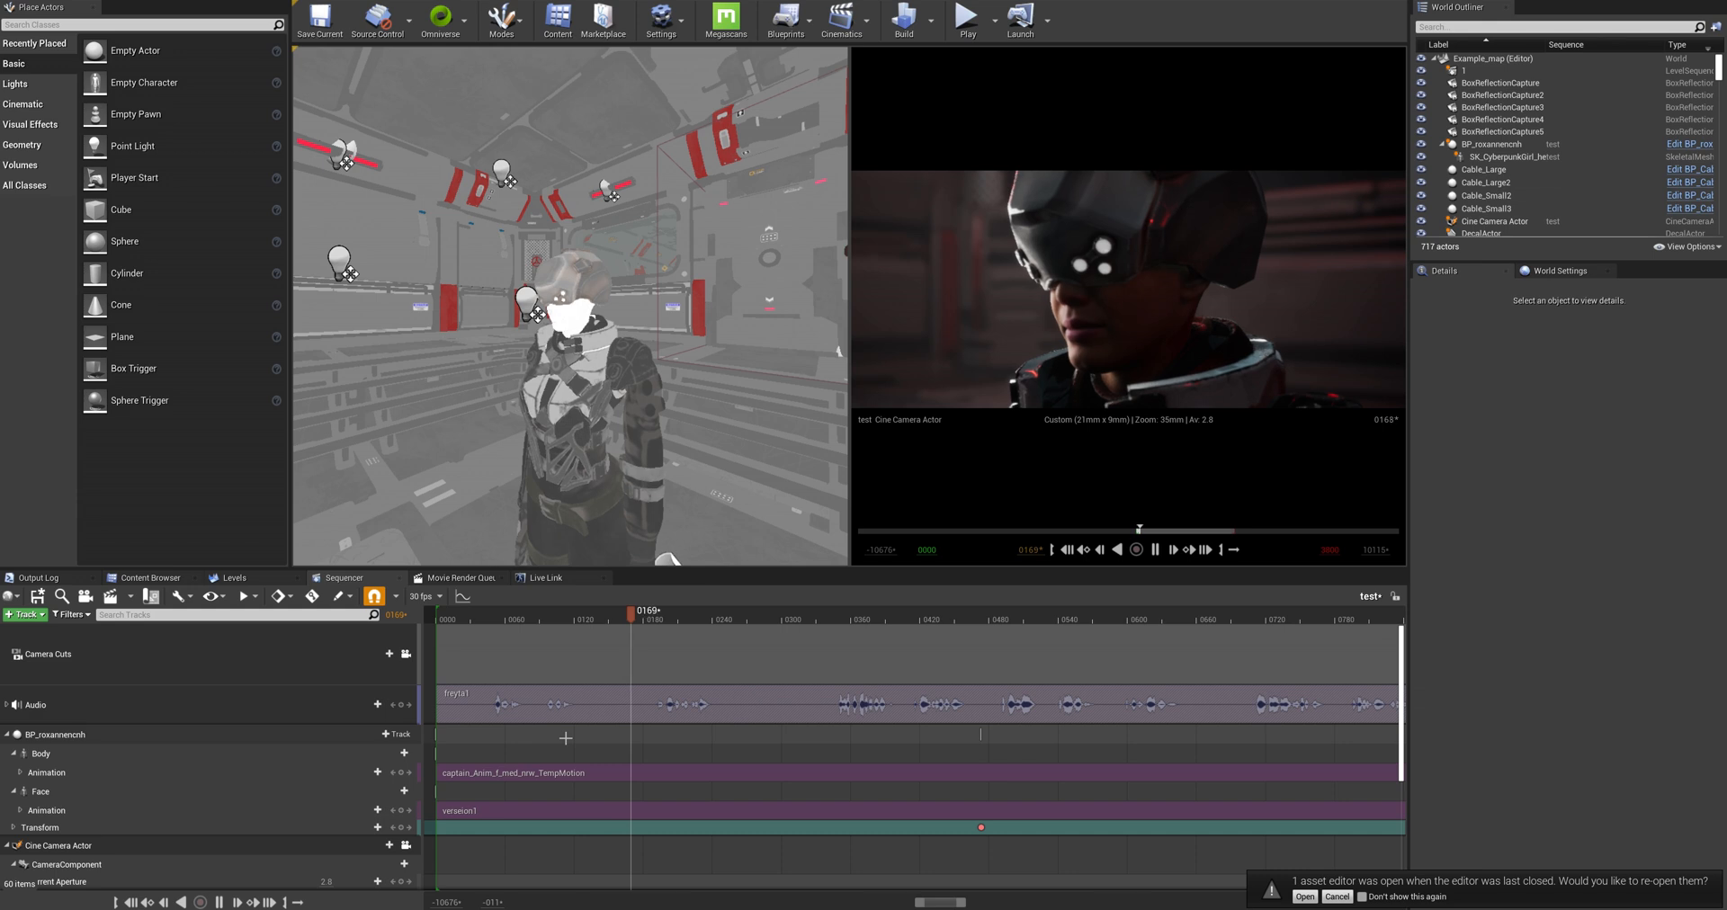
pyautogui.click(1137, 550)
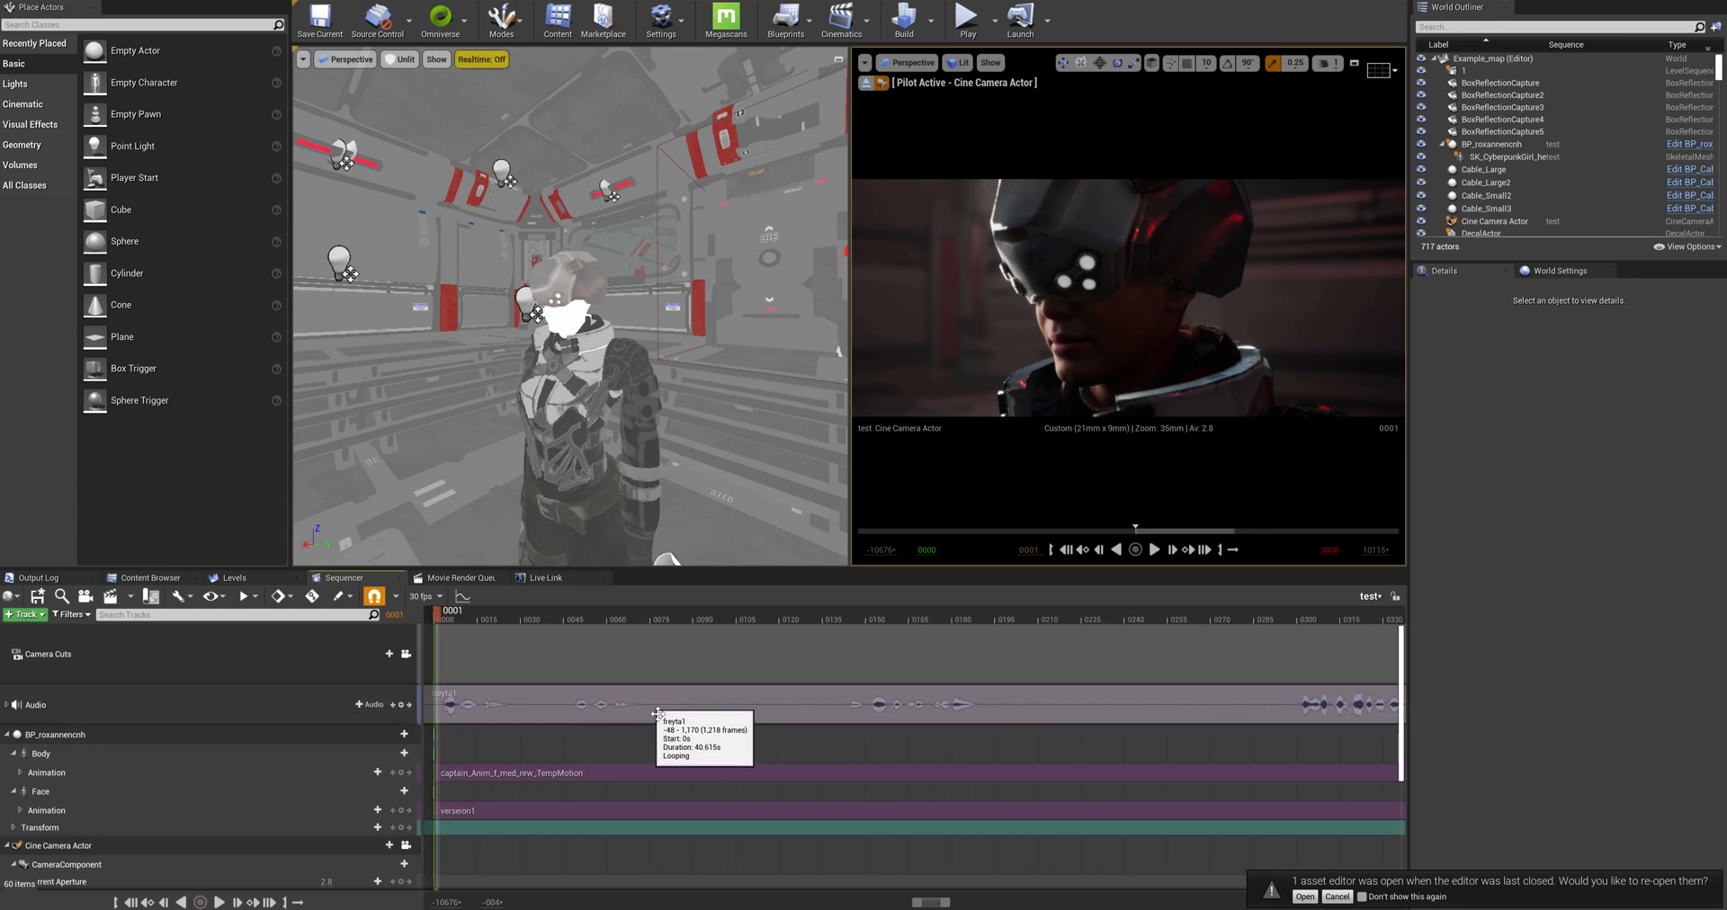
pyautogui.click(1155, 550)
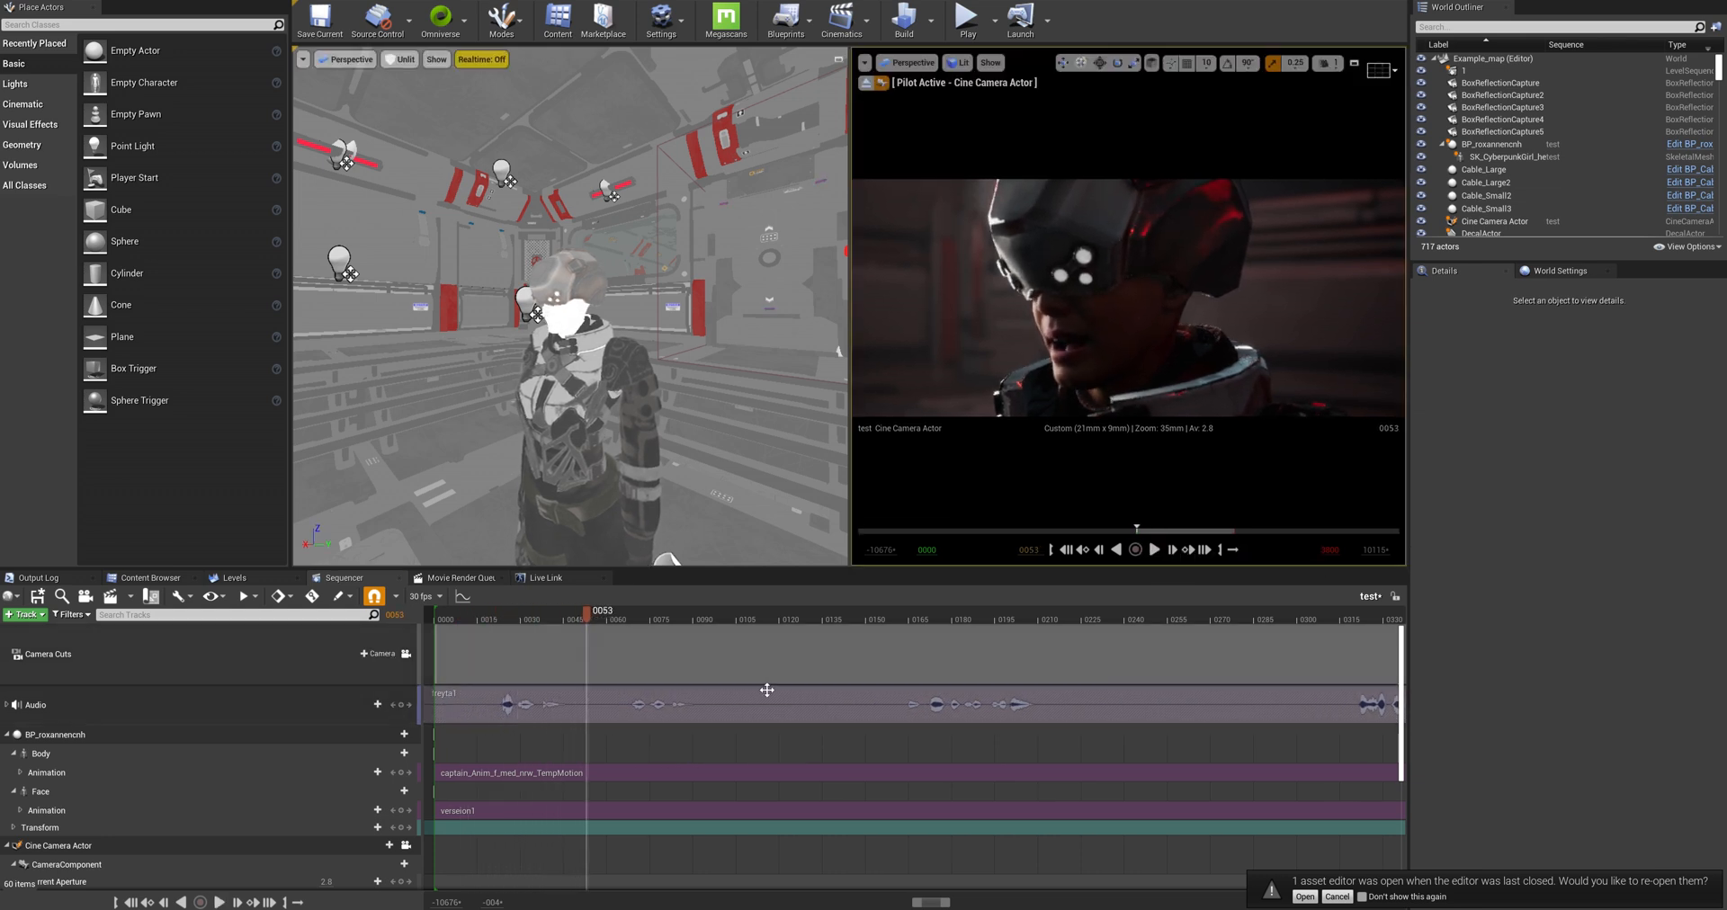
pyautogui.click(1133, 550)
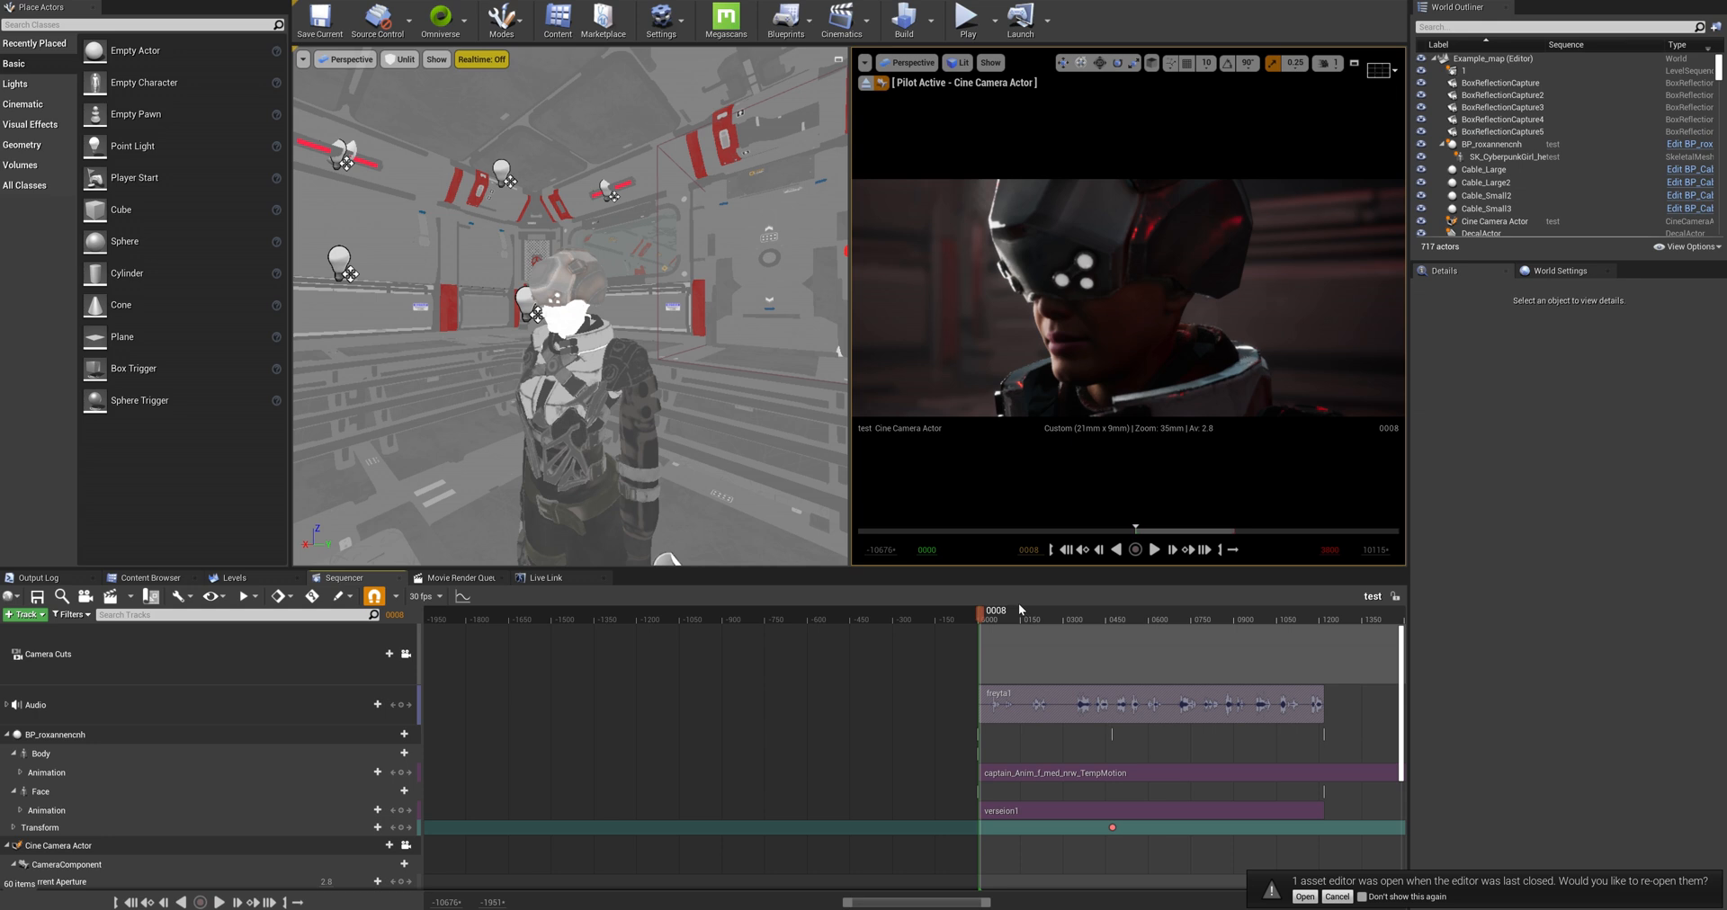
pyautogui.moveTo(1028, 609)
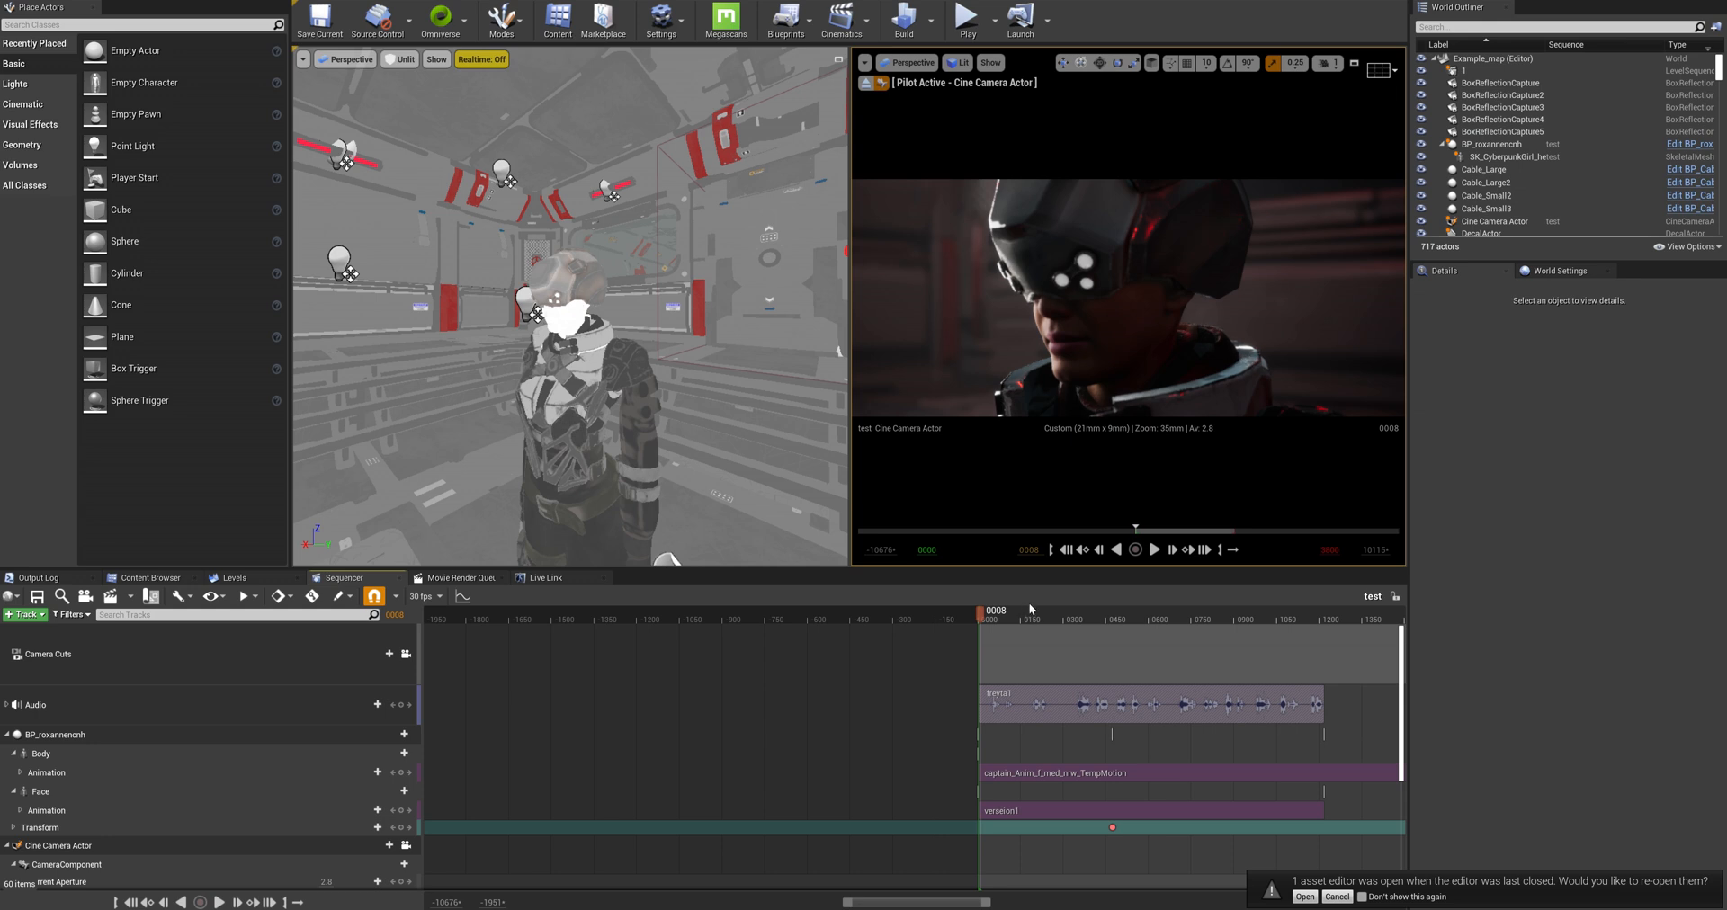
pyautogui.moveTo(1151, 519)
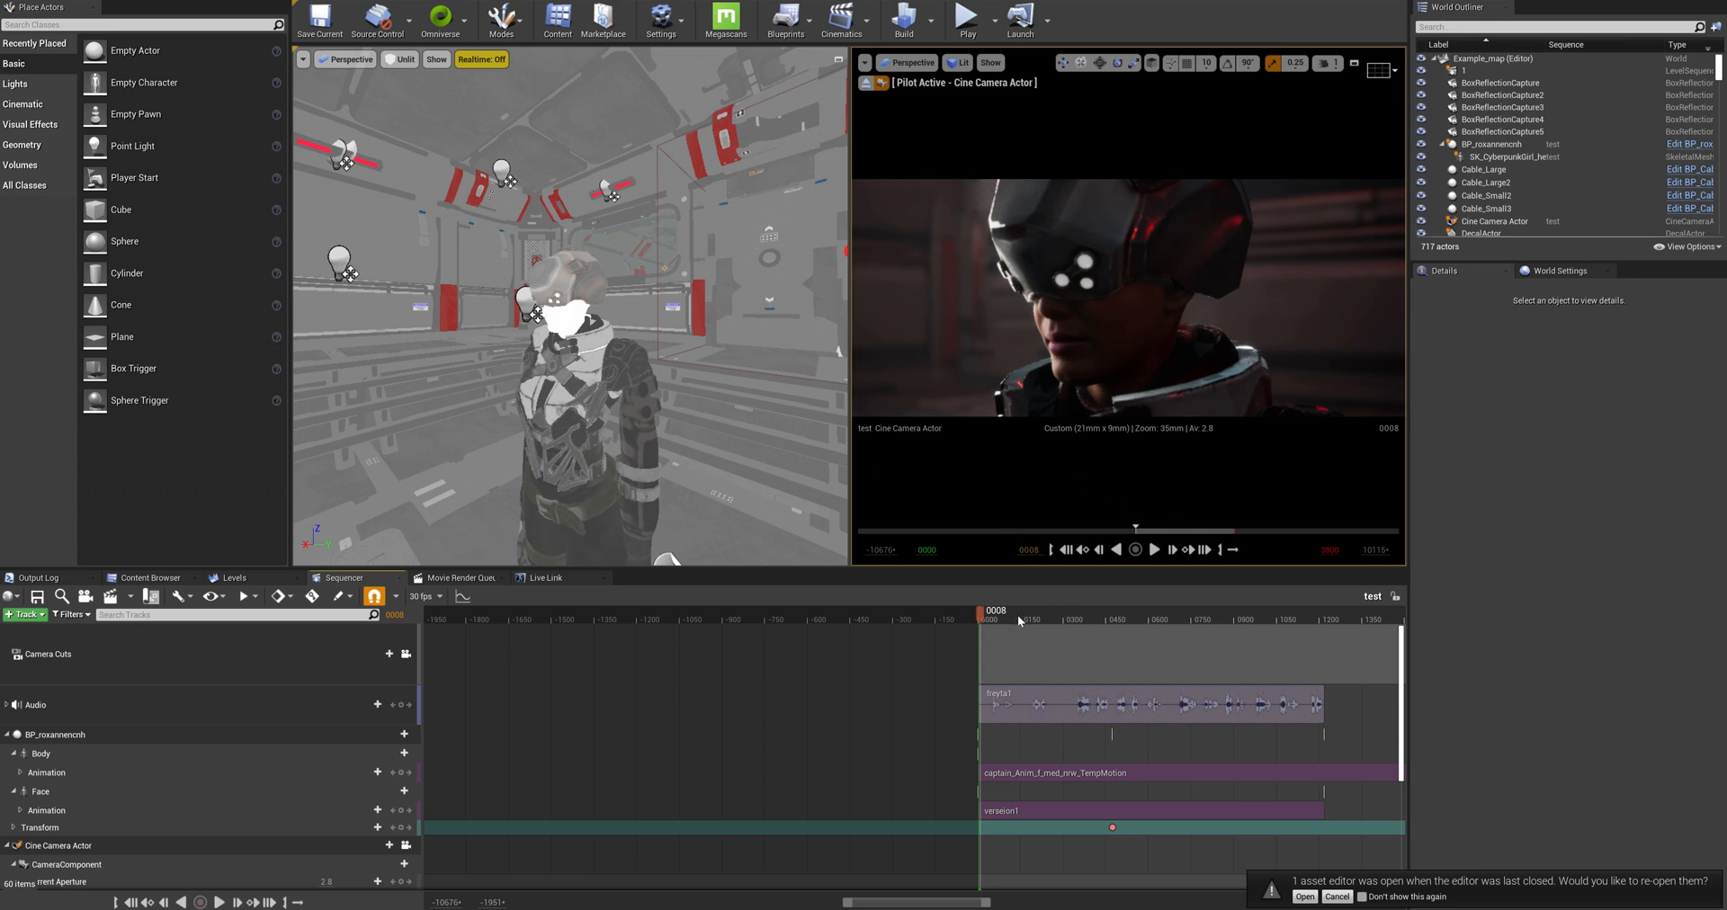
pyautogui.moveTo(995, 609); pyautogui.dragTo(1047, 610)
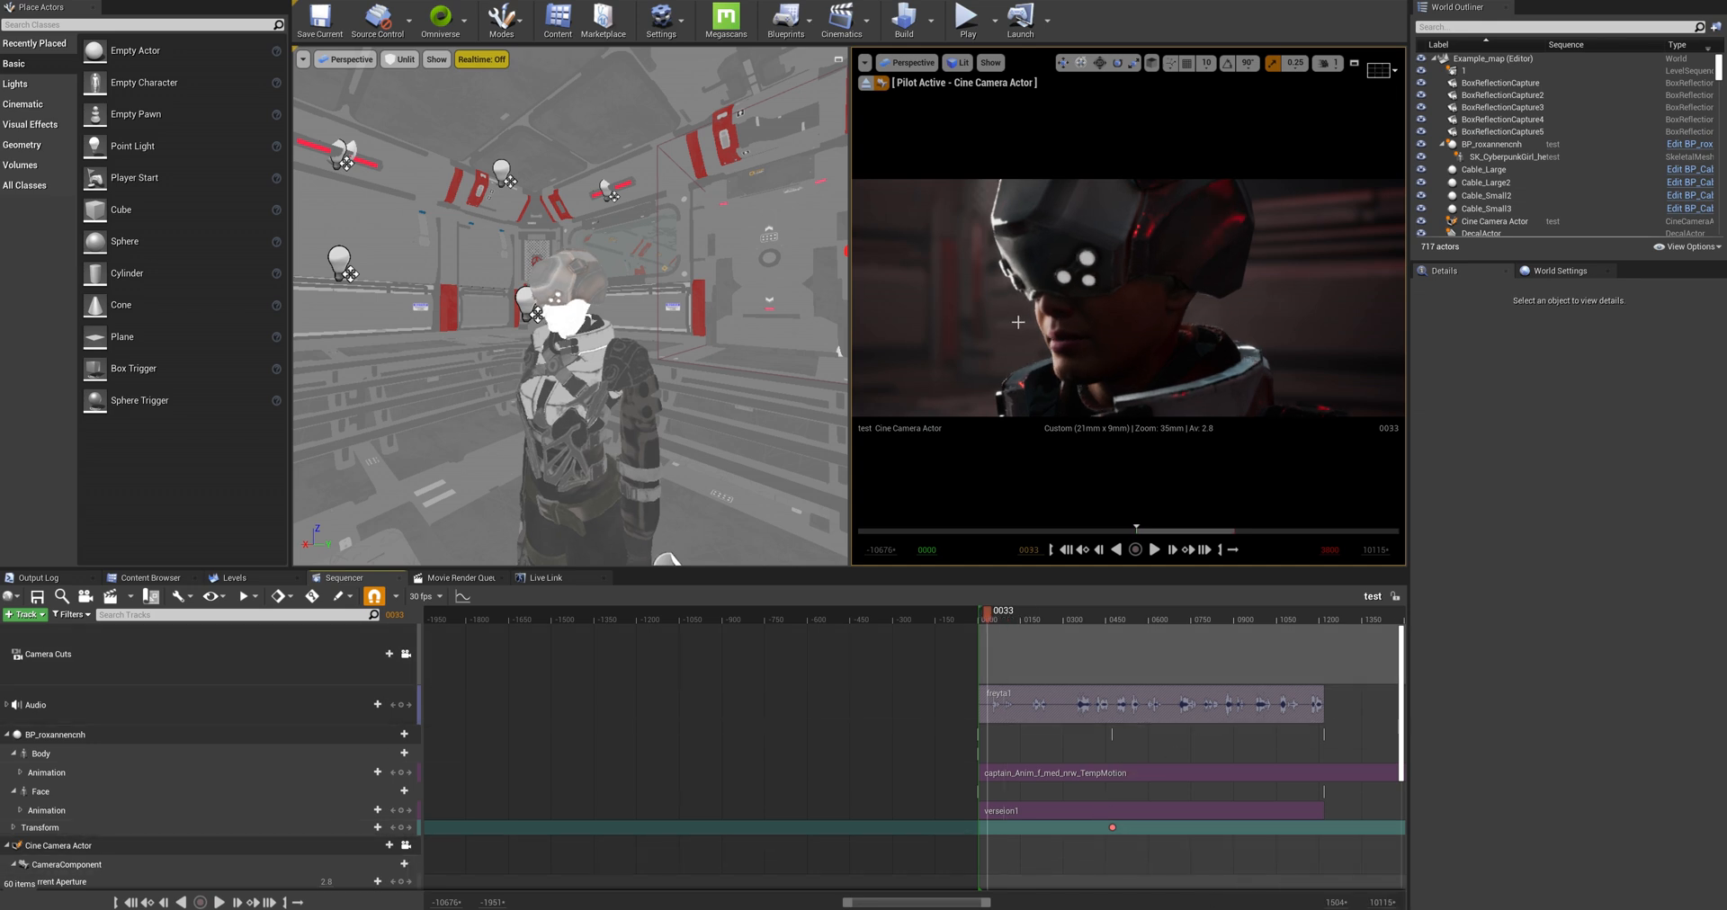
pyautogui.moveTo(1137, 488)
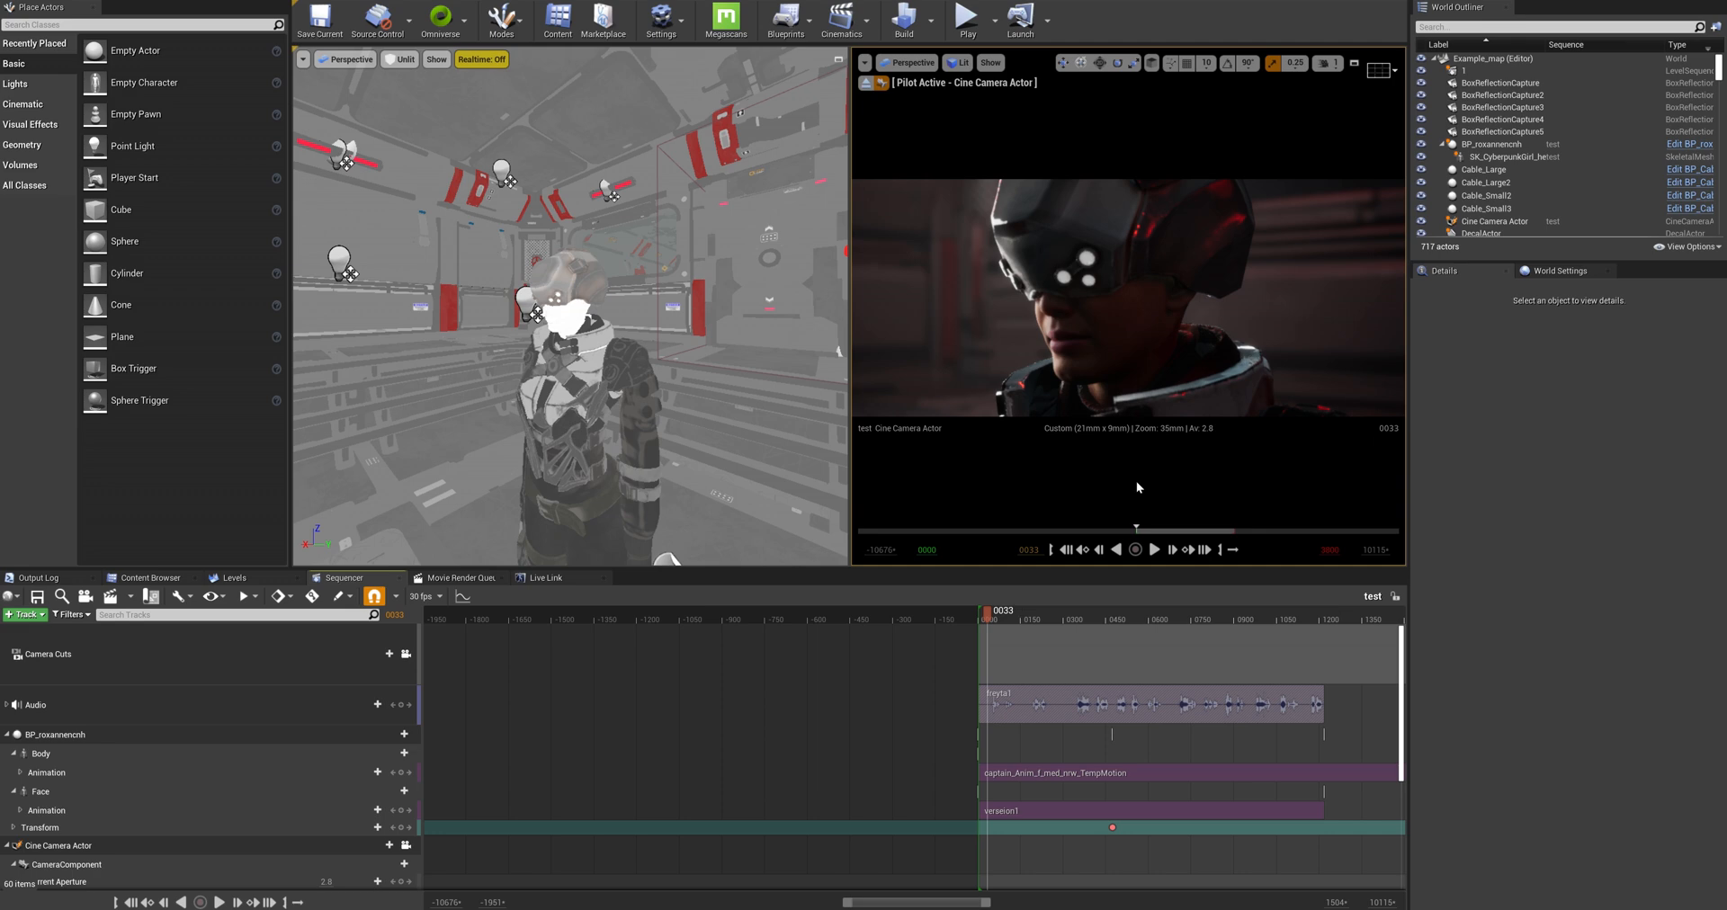